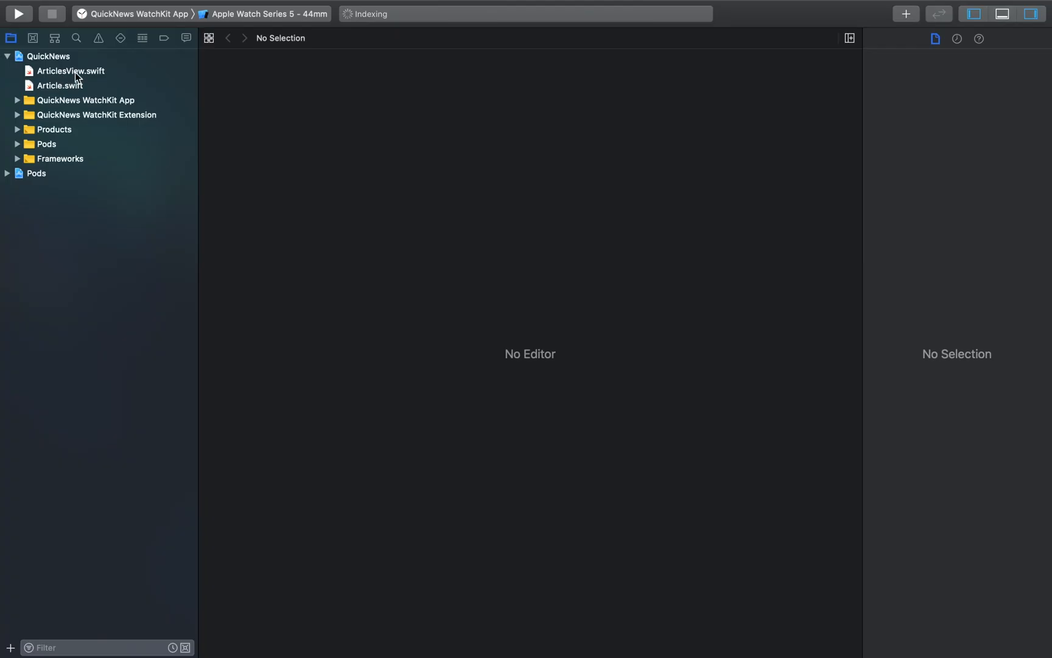
# Select the QuickNews project and start adding a new file.
pyautogui.click(48, 56)
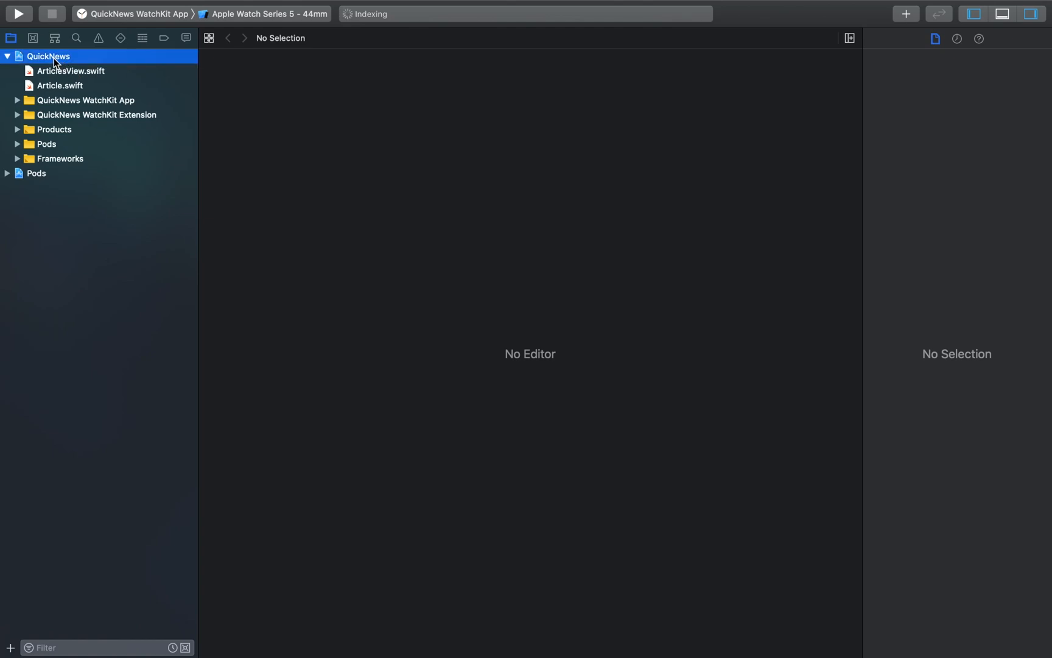
pyautogui.click(48, 56)
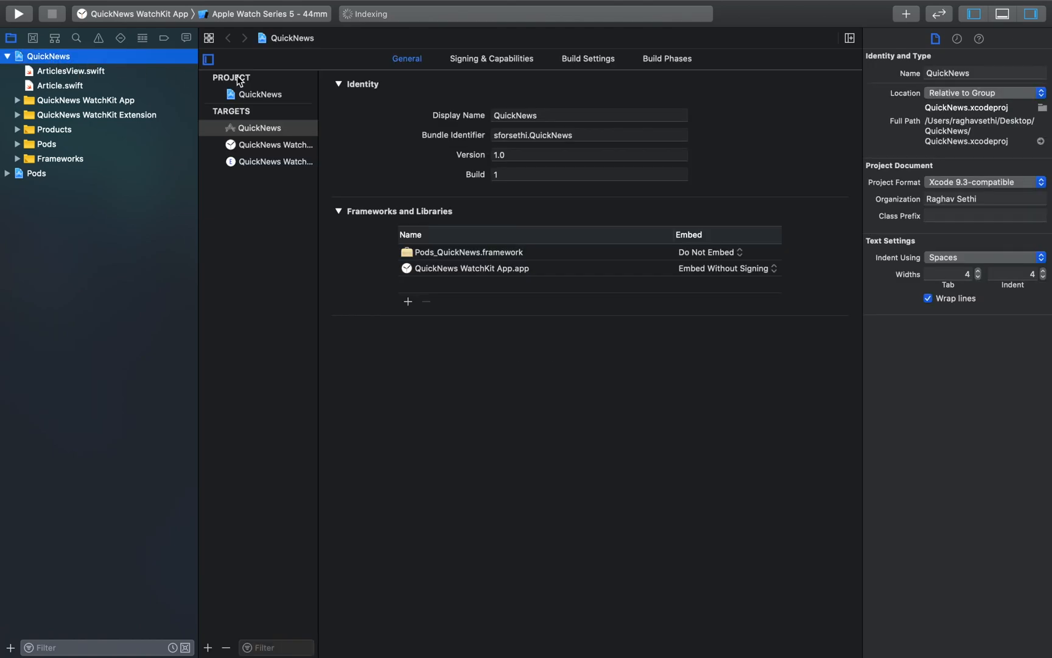
pyautogui.click(10, 648)
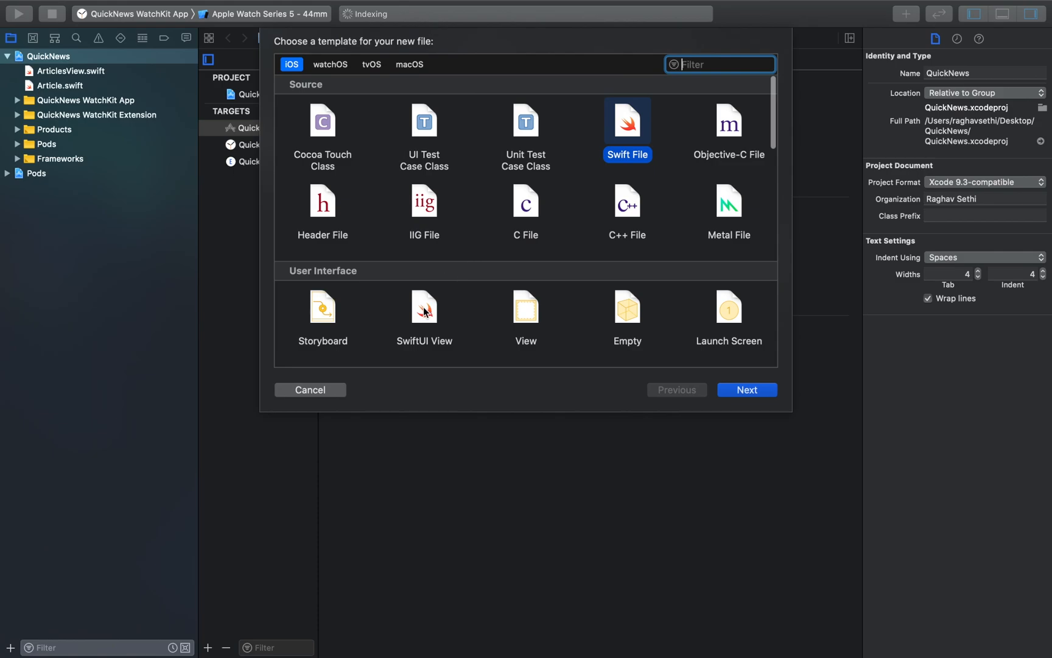
# Create a SwiftUI View file named ArticleRow.
pyautogui.click(424, 308)
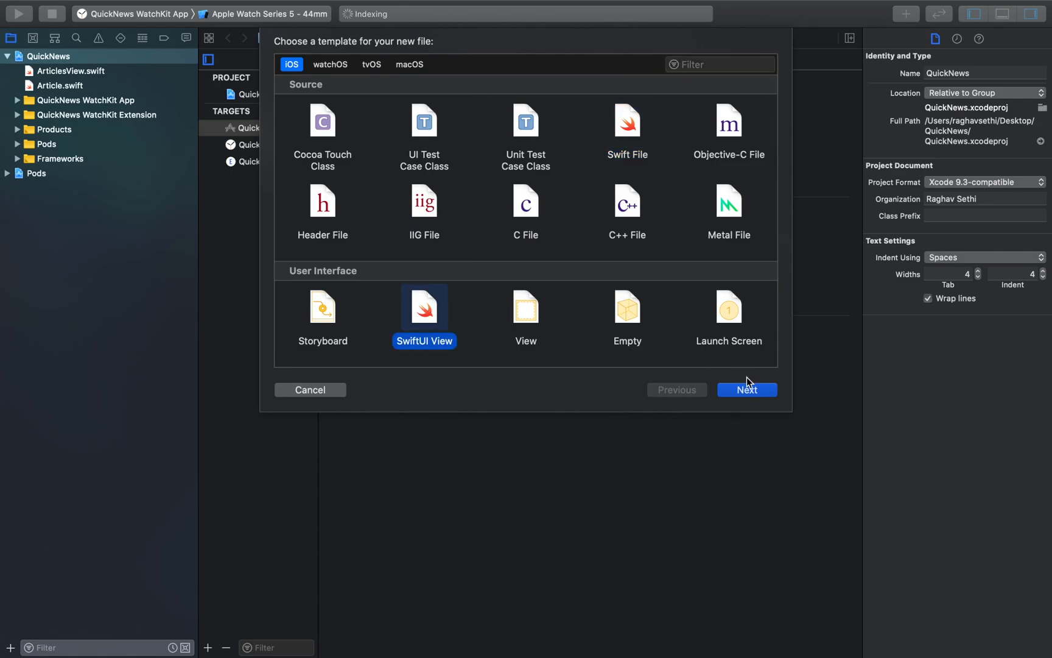
pyautogui.click(747, 389)
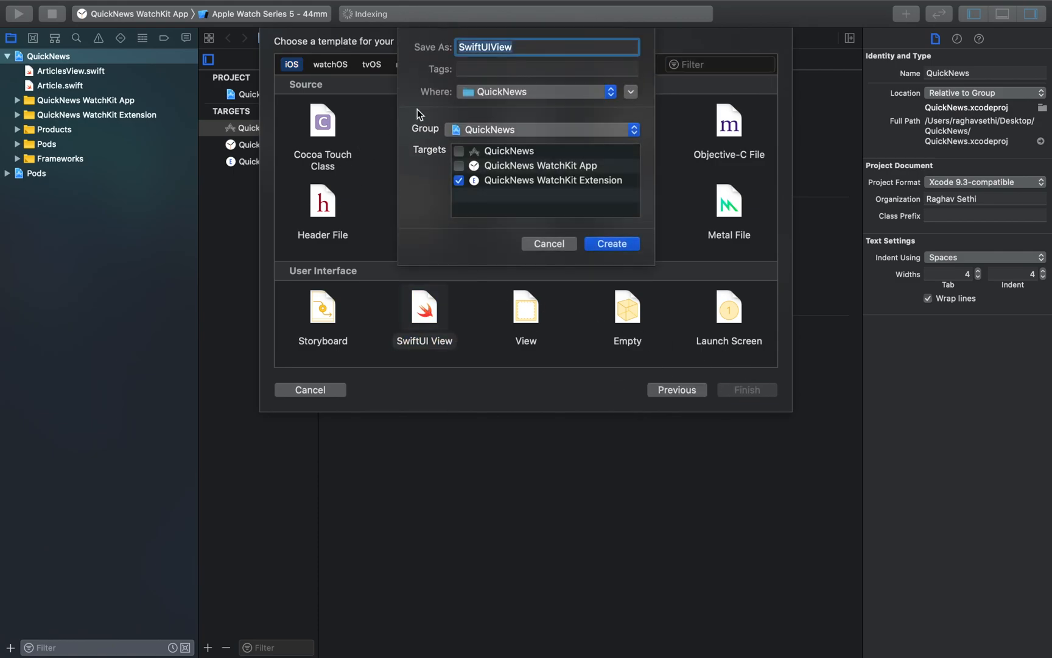
pyautogui.write('ArticleRow')
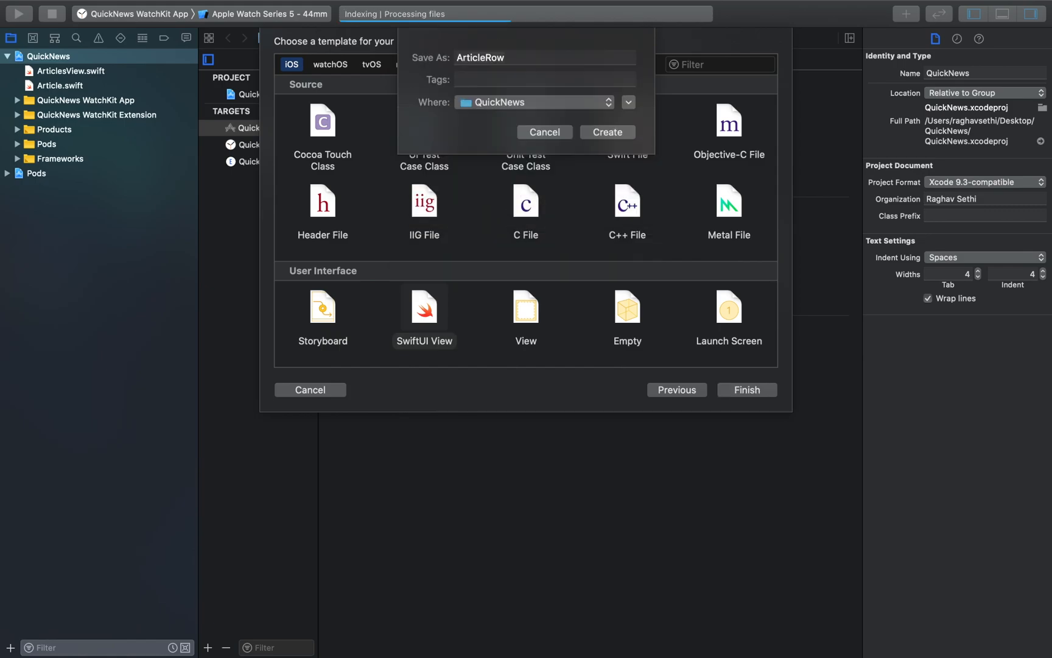
pyautogui.click(607, 131)
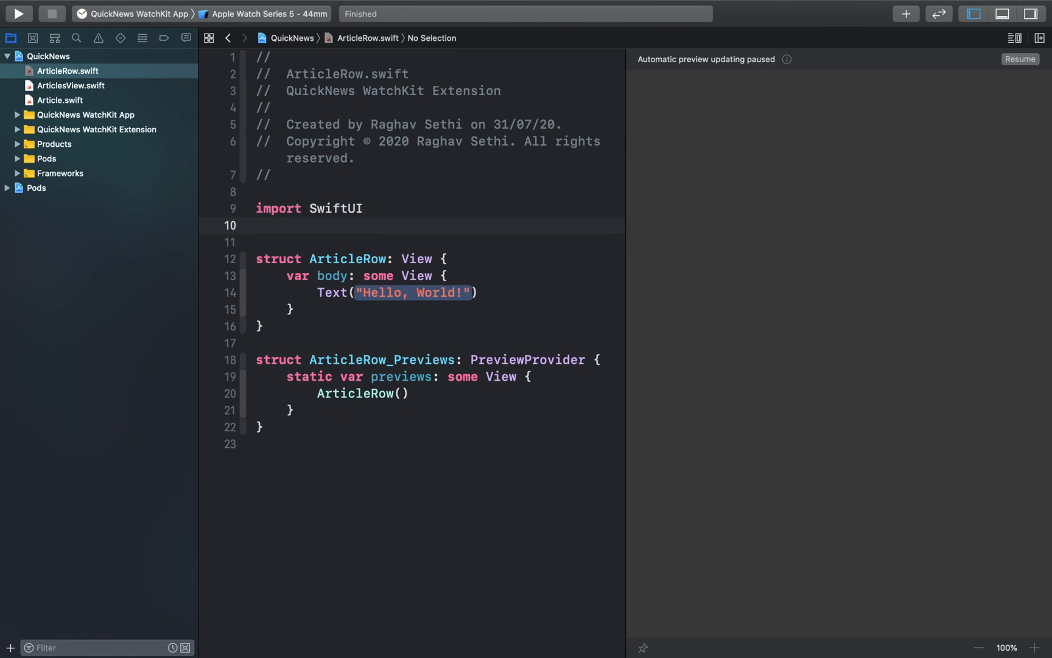
# Import Kingfisher's KFImage and declare 'var article: Article' in ArticleRow.
pyautogui.write('import struct Kingfisher')
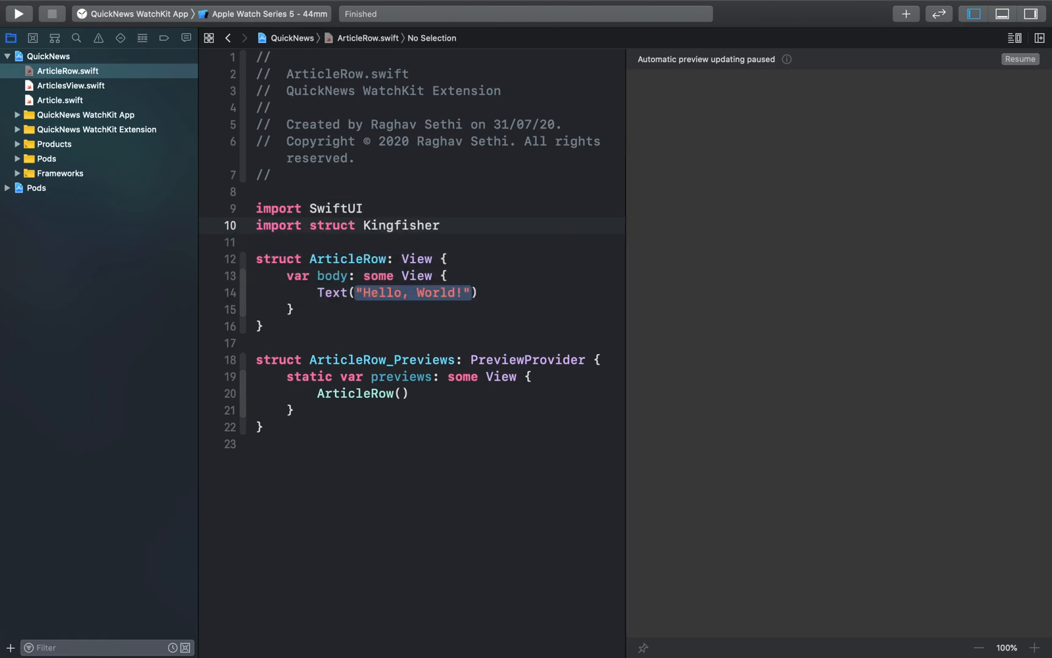
pyautogui.write('.KFImage')
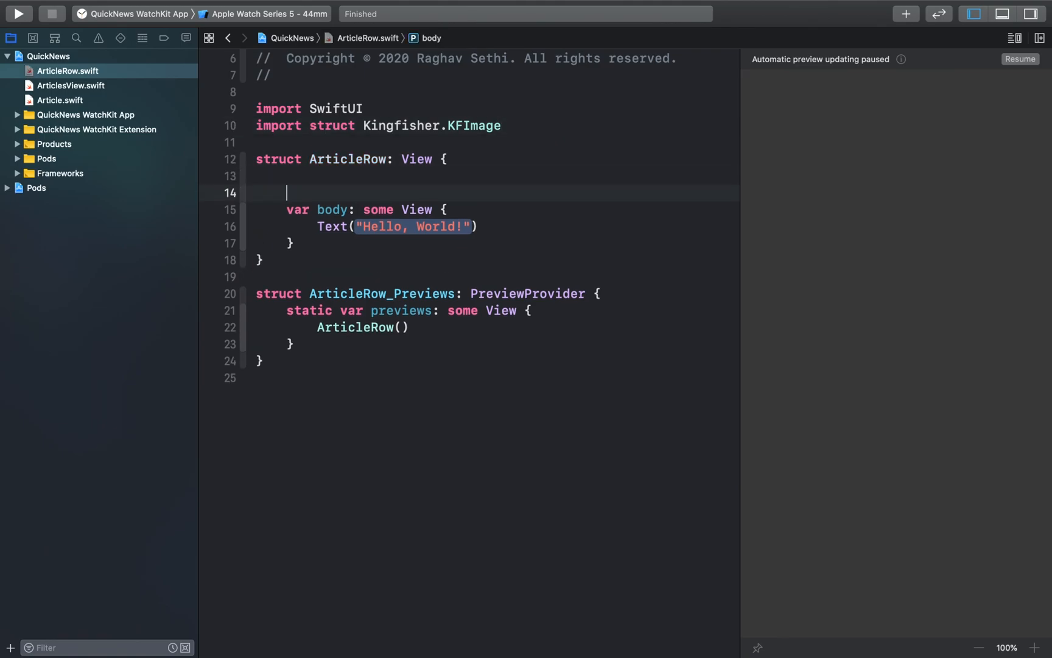
pyautogui.write('var ar')
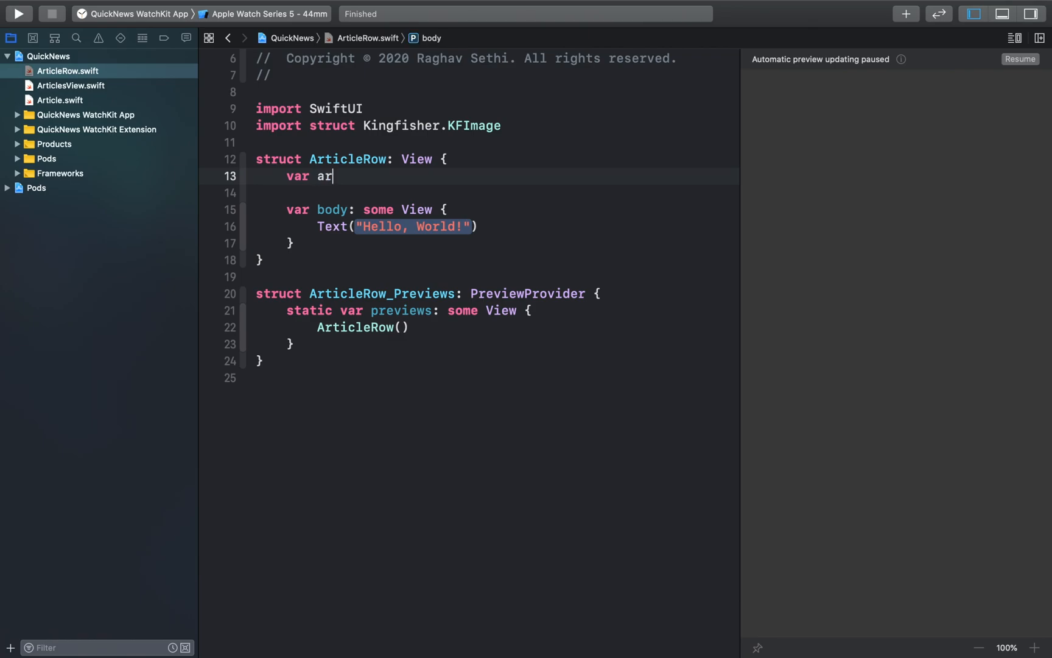
pyautogui.write('ticle:')
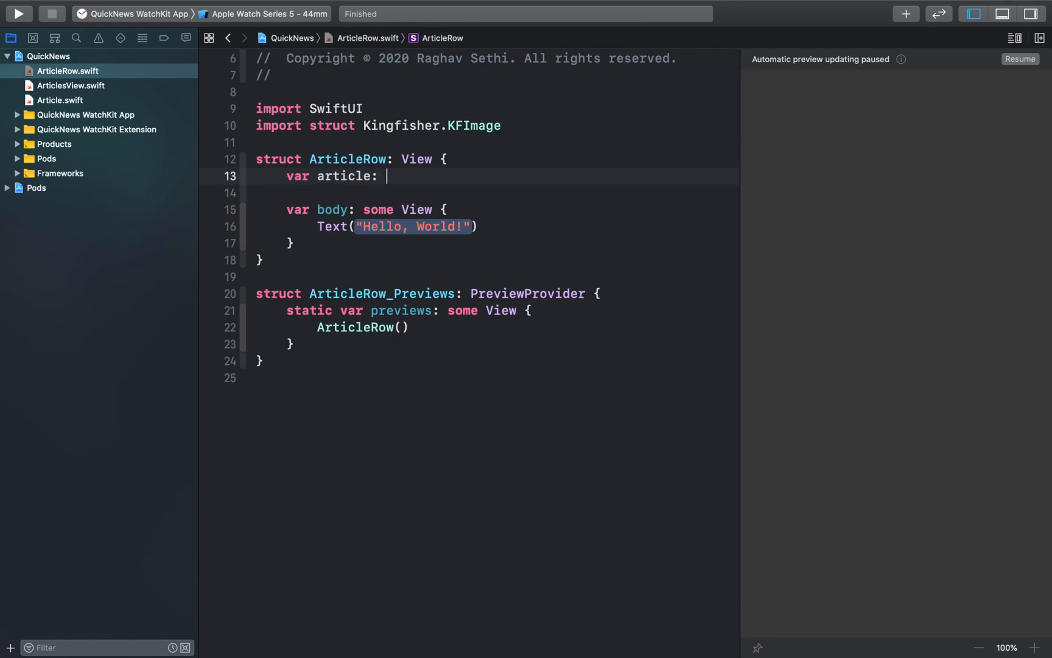
pyautogui.write('Article')
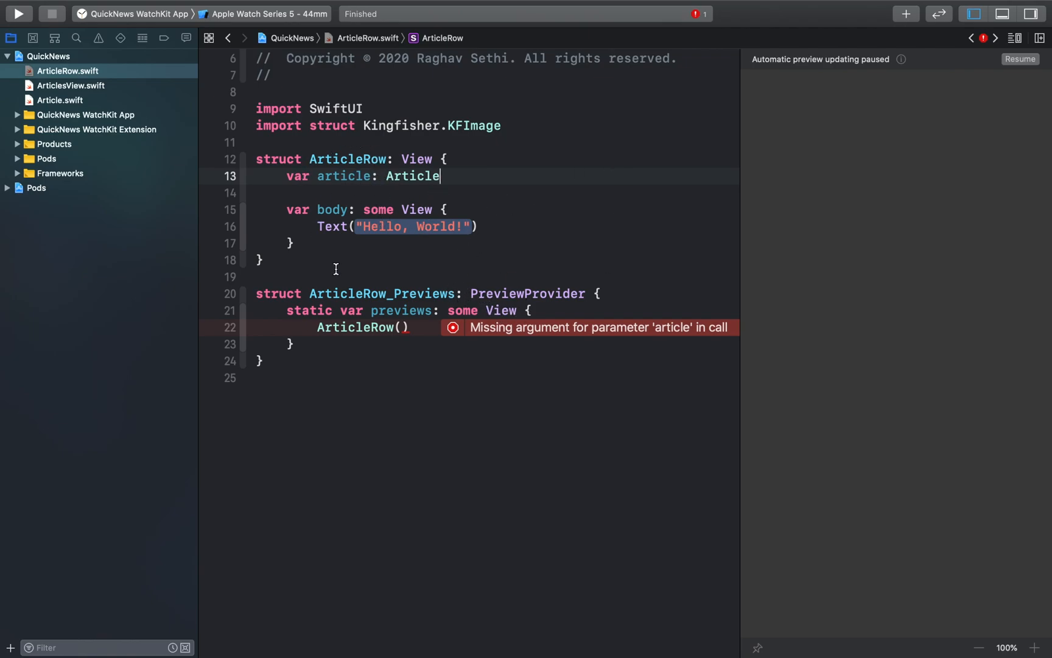
pyautogui.moveTo(453, 328)
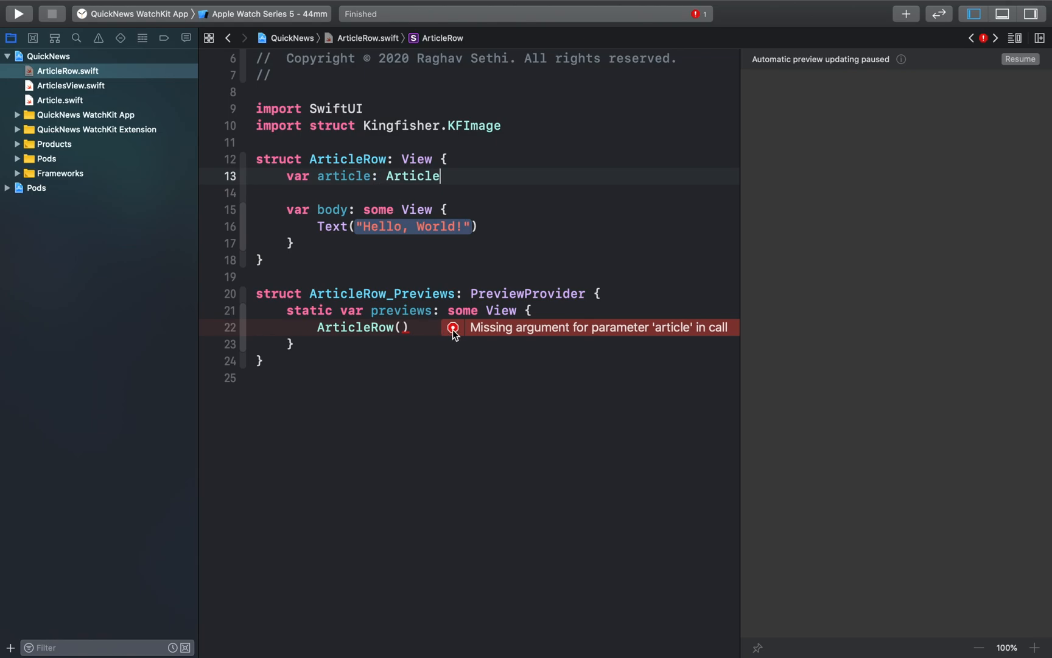
# Apply the fix-it to pass an article argument in ArticleRow's preview.
pyautogui.click(452, 327)
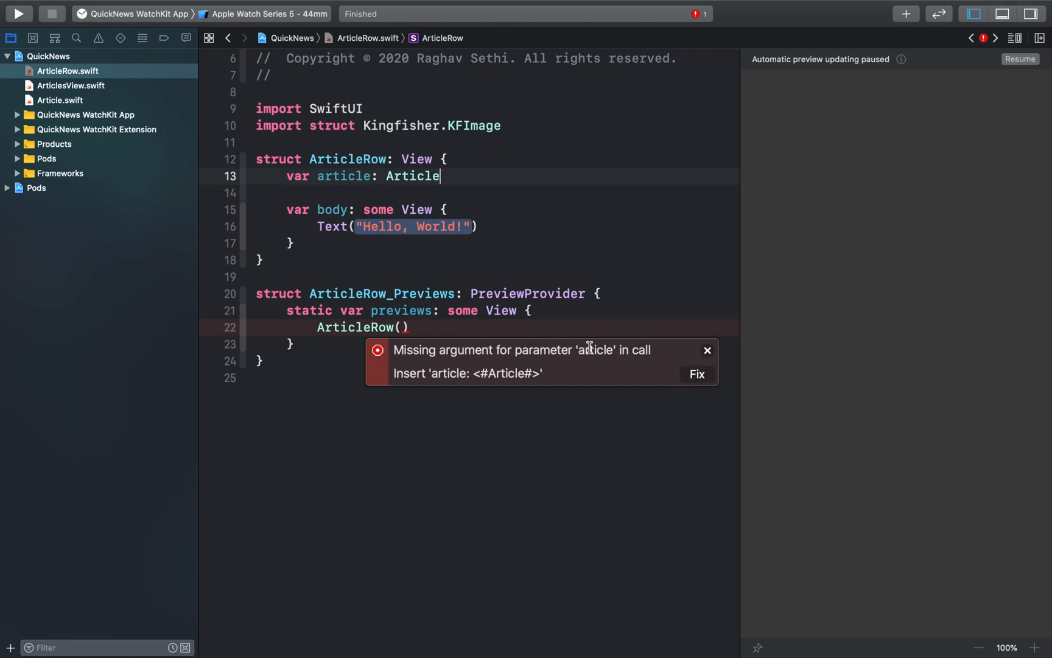
pyautogui.click(696, 374)
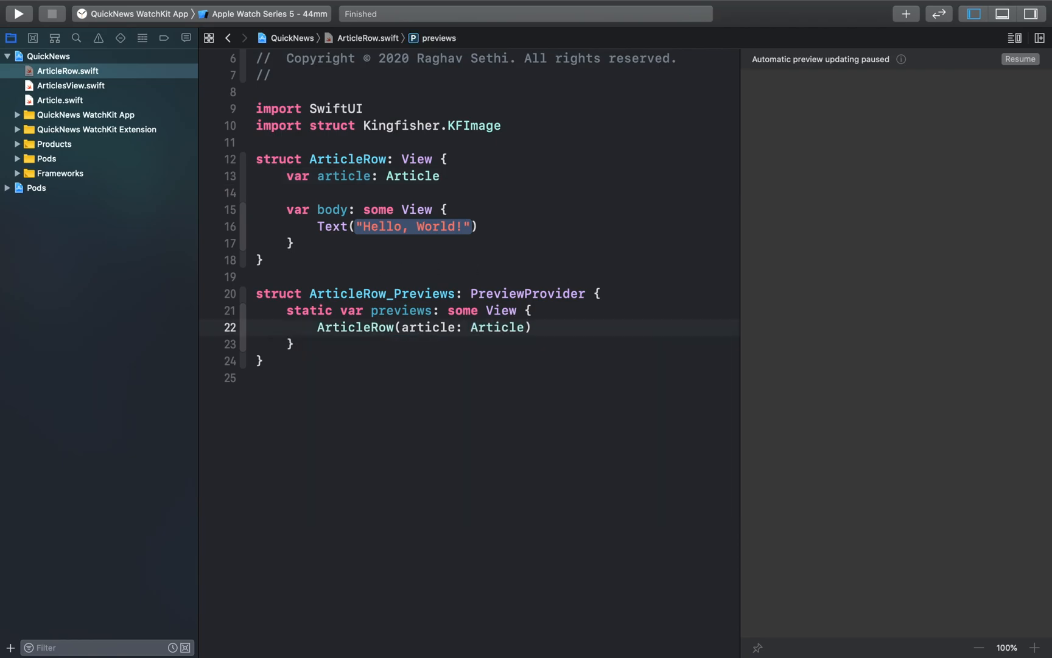
pyautogui.write('()')
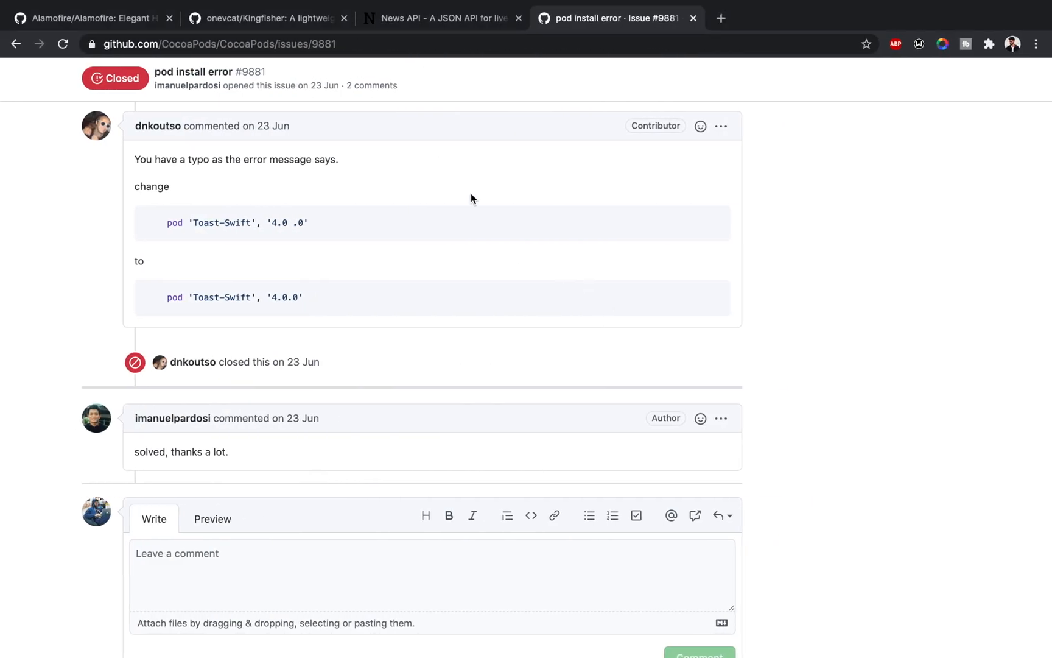
# Select the first article's description in the News API sample JSON response.
pyautogui.click(442, 19)
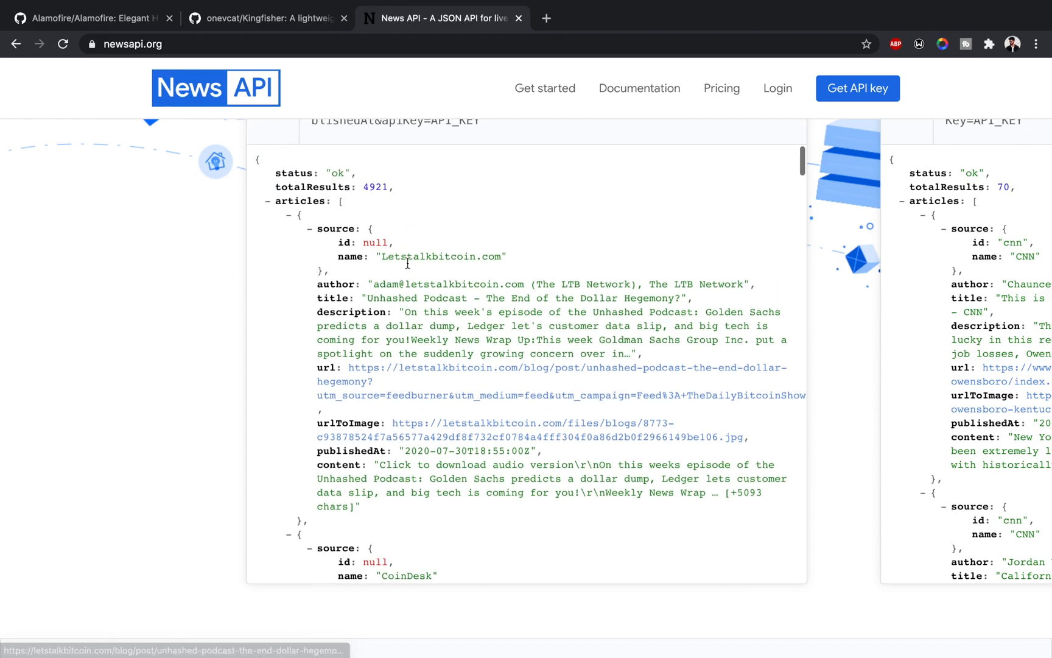
pyautogui.scroll(-3)
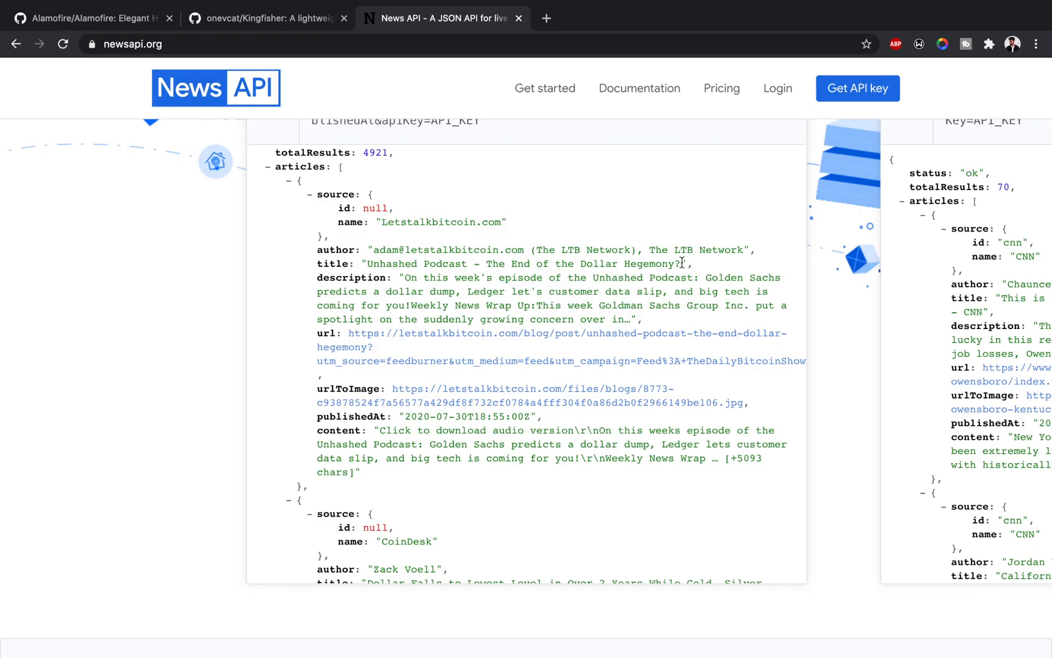
pyautogui.moveTo(368, 263); pyautogui.dragTo(679, 264)
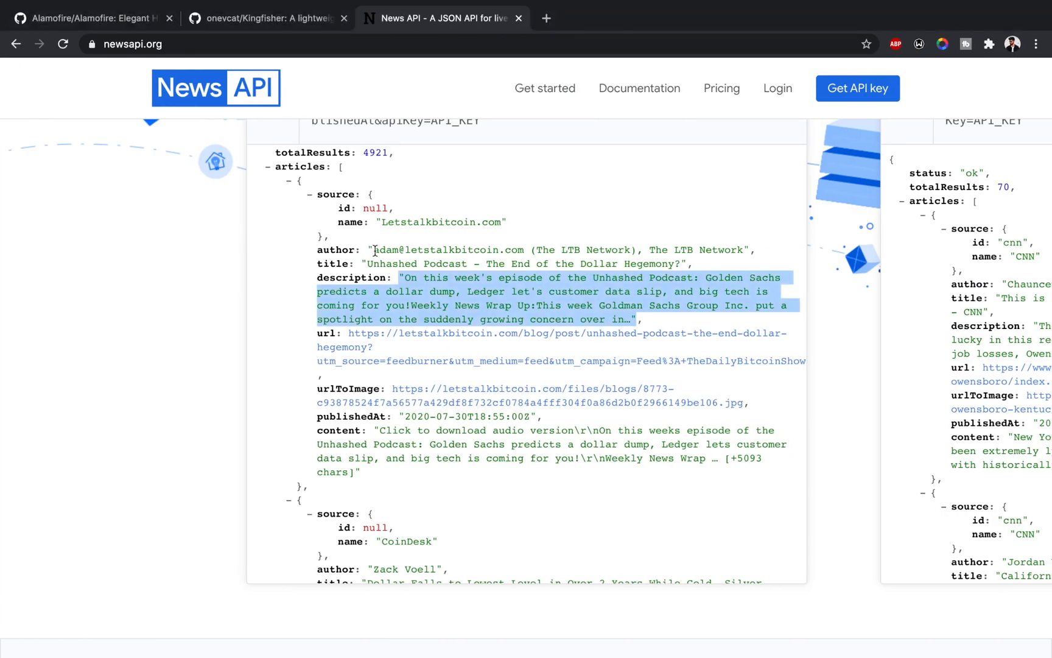
pyautogui.scroll(-3)
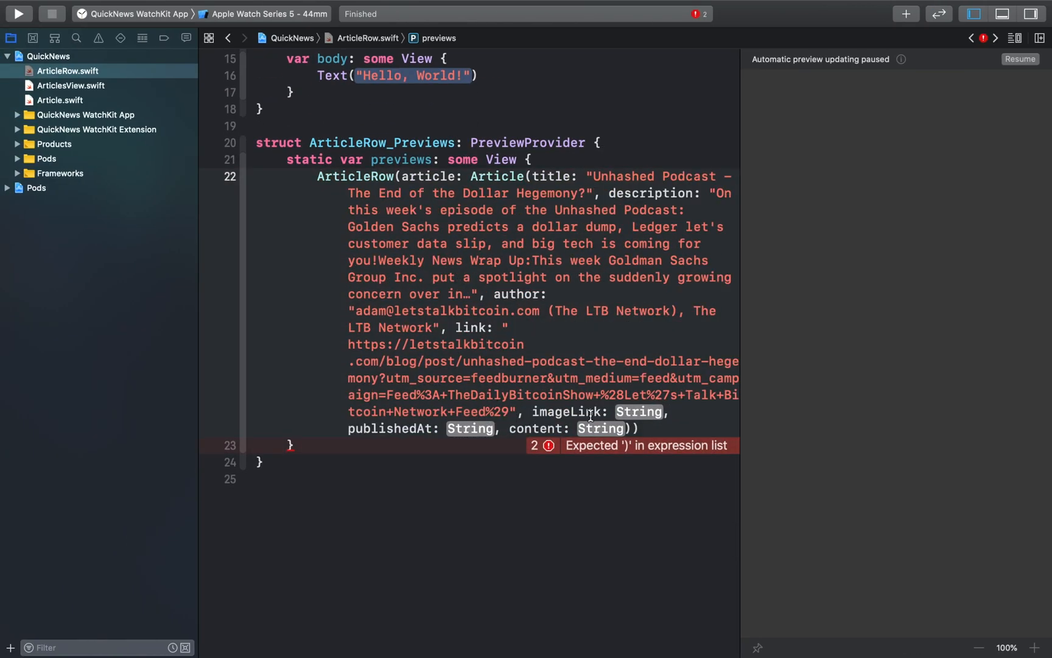
# Replace the Hello, World! placeholder with Text(article.title).
pyautogui.doubleClick(637, 412)
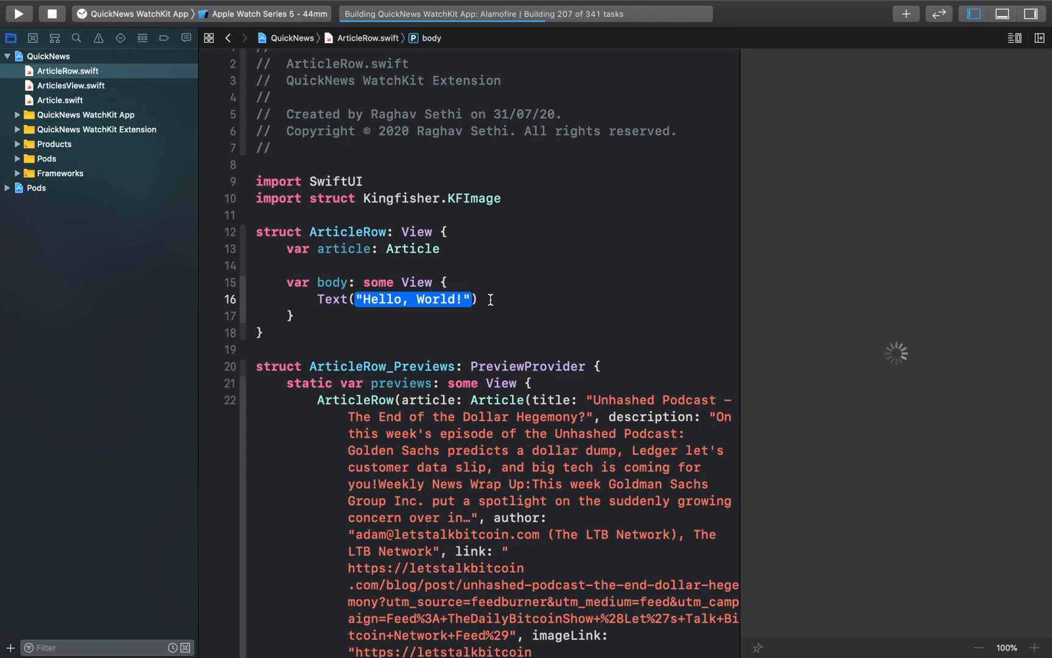
pyautogui.press('Delete')
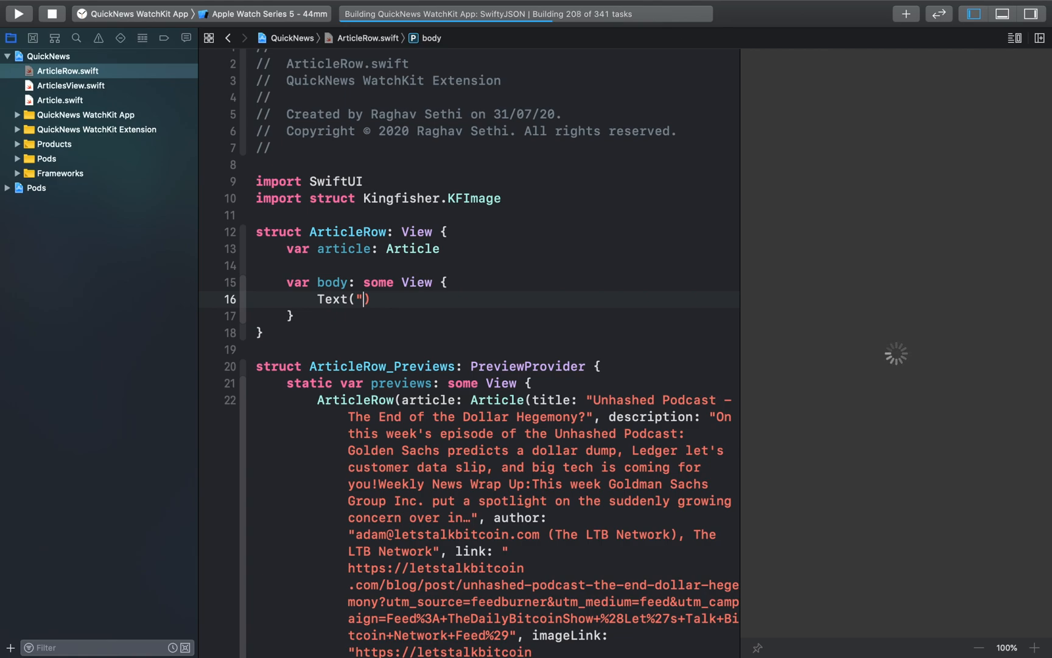
pyautogui.write('article')
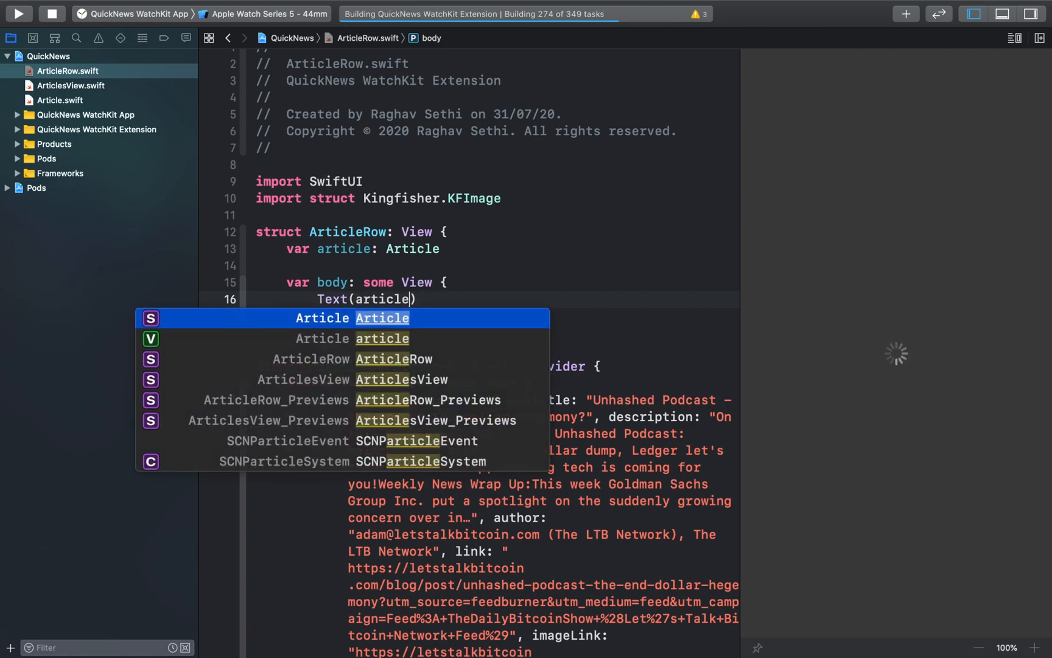
pyautogui.write('.title')
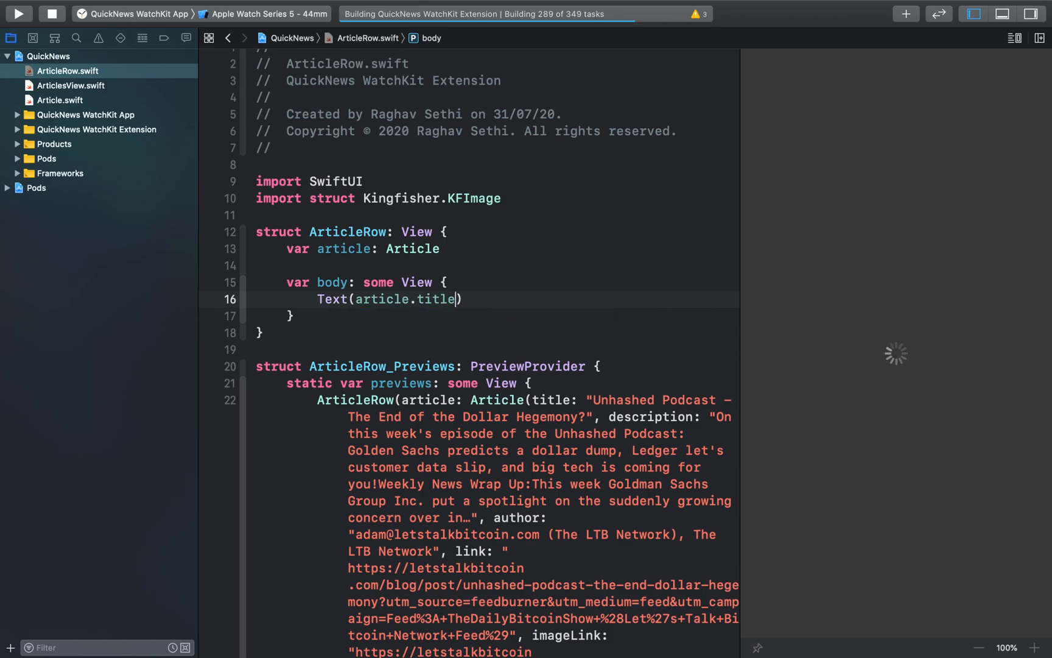
# Wrap the title text in an HStack.
pyautogui.press('return')
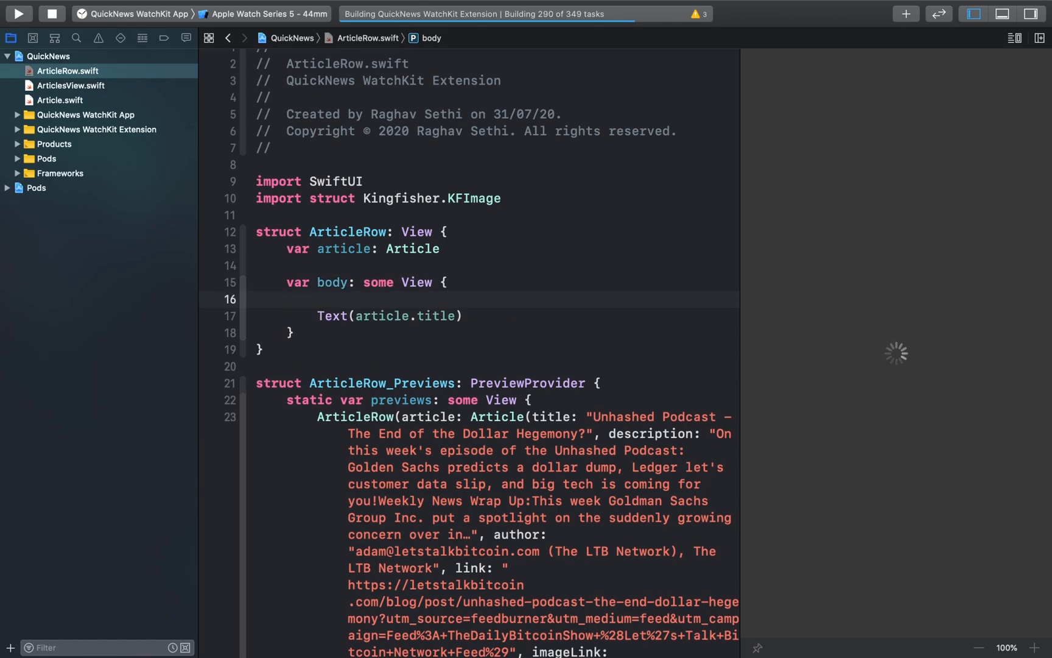
pyautogui.write('HSt')
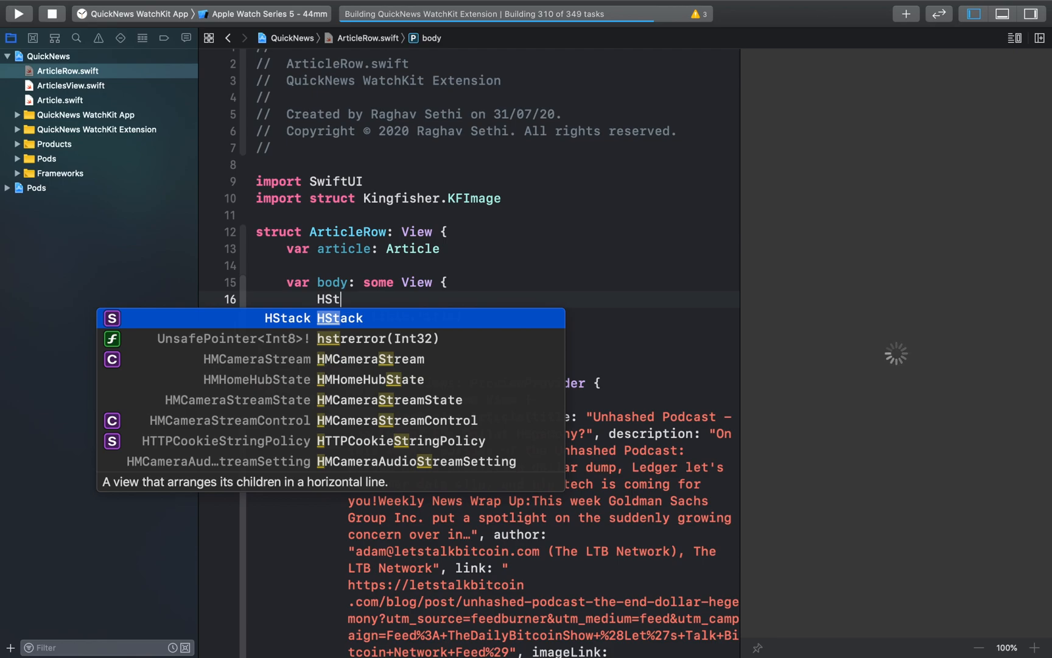
pyautogui.press('Return')
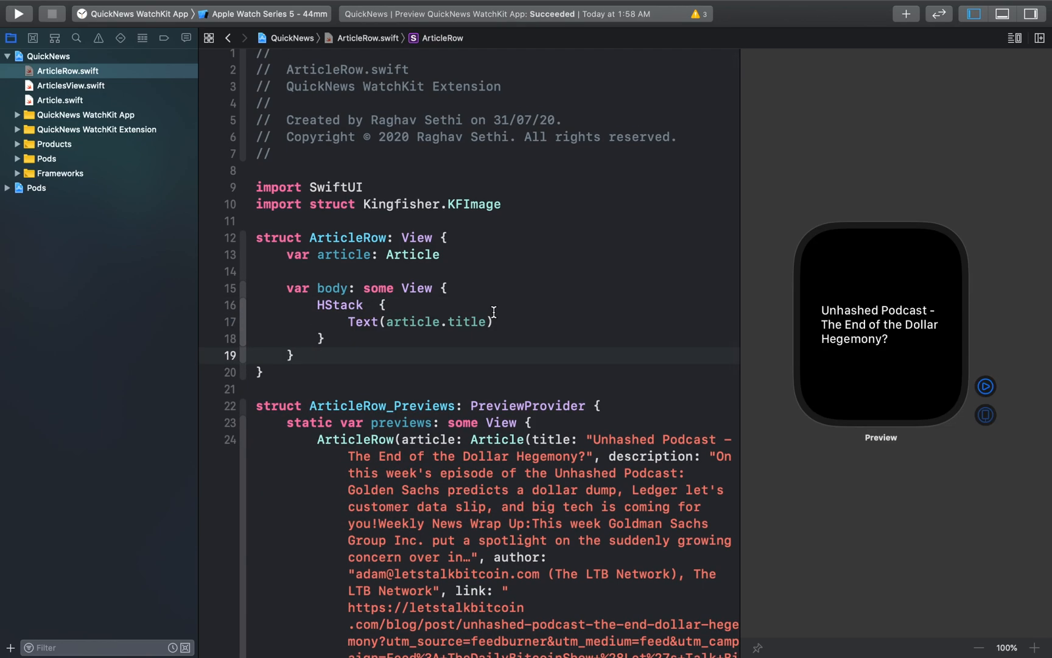
# Style the title with .font(.caption), .fontWeight(.ultraLight) and .lineLimit(2).
pyautogui.click(294, 355)
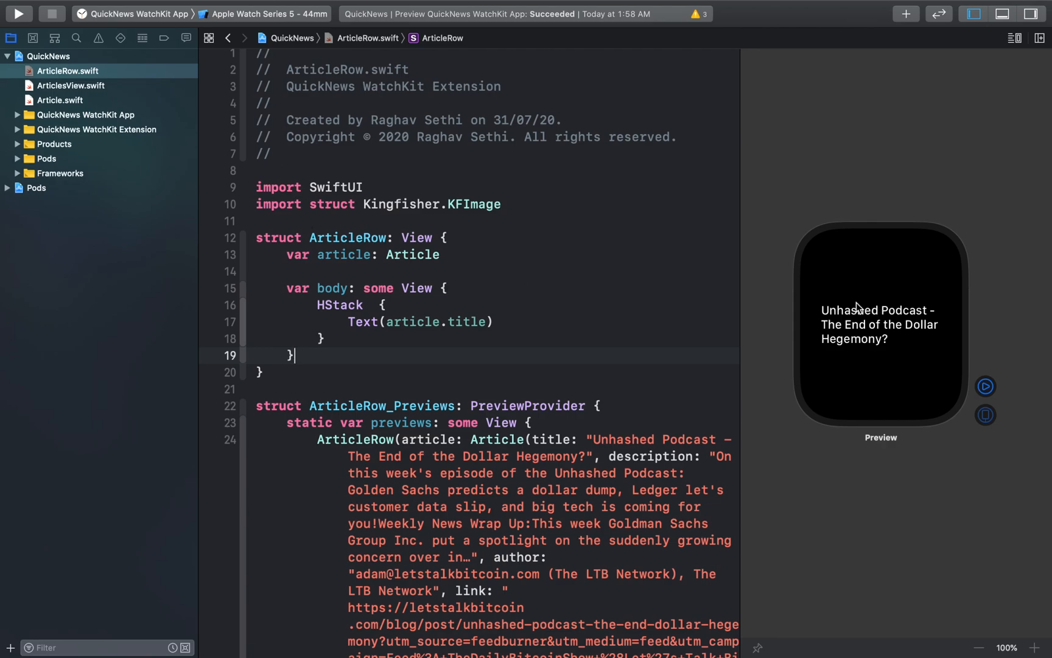
pyautogui.moveTo(822, 290)
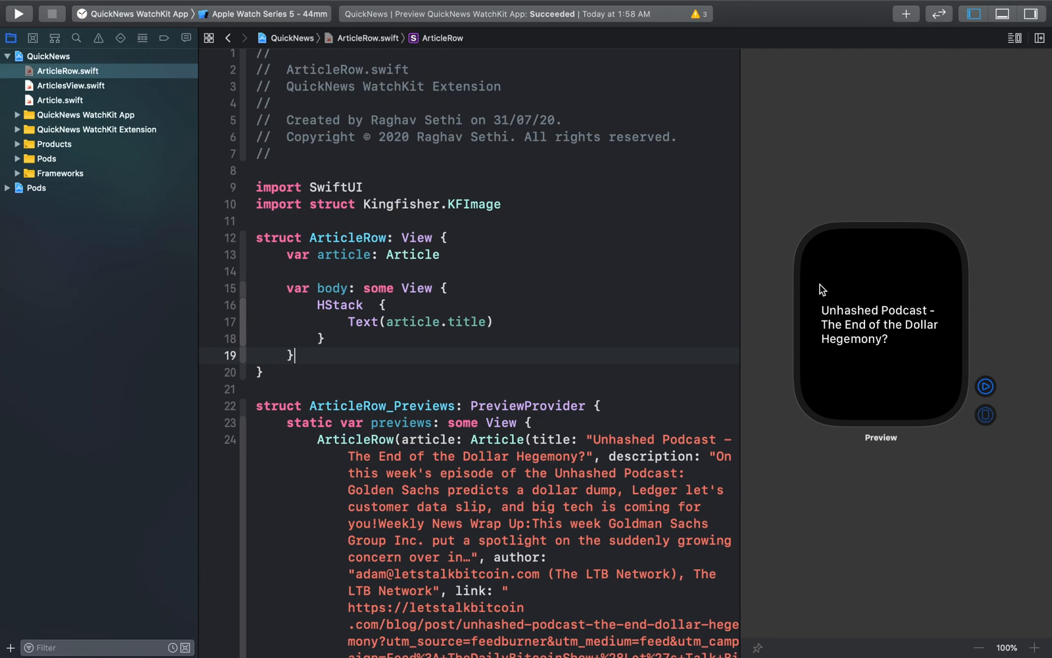
pyautogui.moveTo(827, 292)
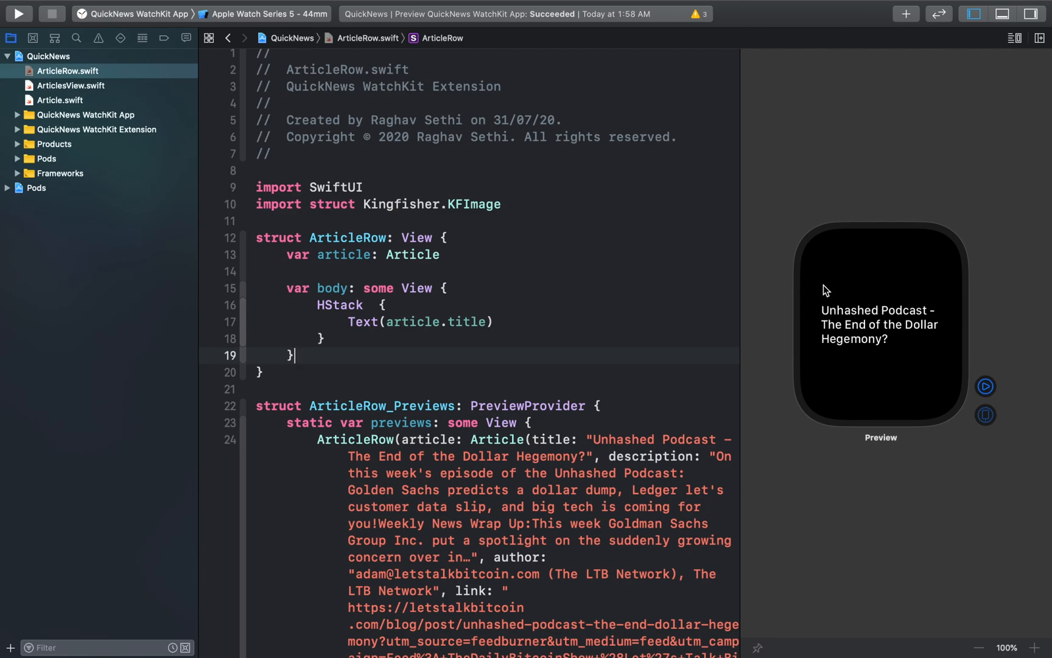
pyautogui.moveTo(820, 285)
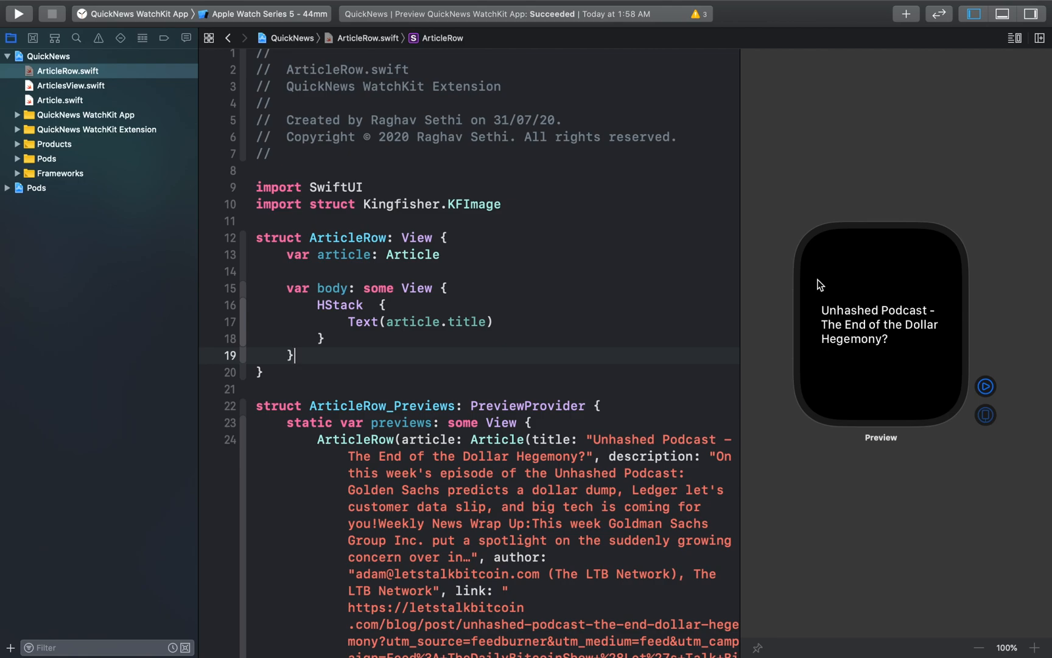
pyautogui.moveTo(462, 300)
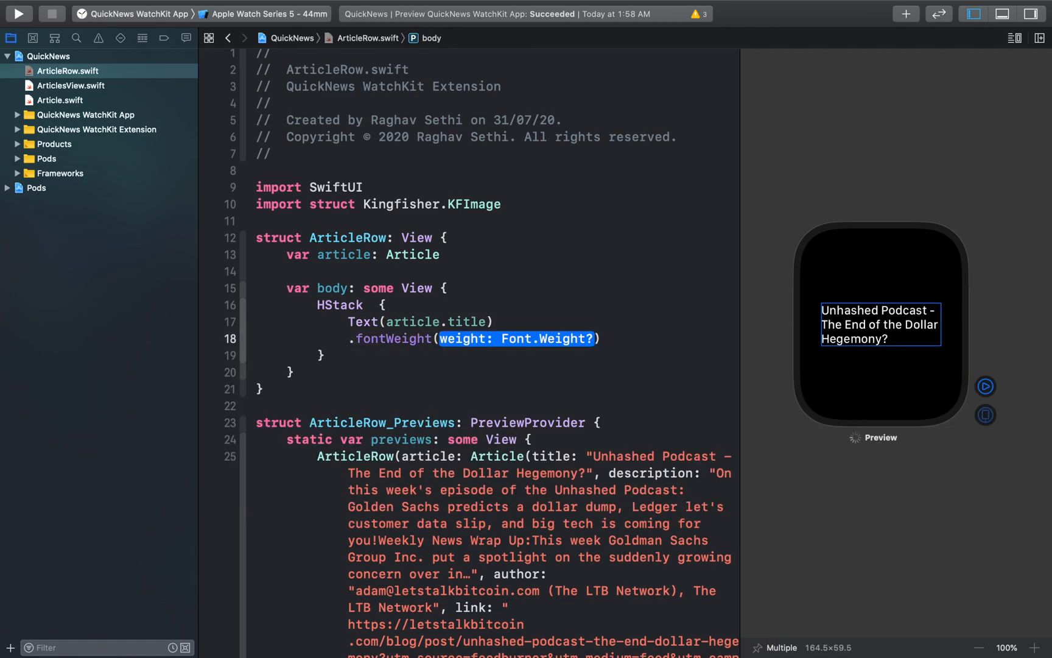
pyautogui.write('.ultraLight')
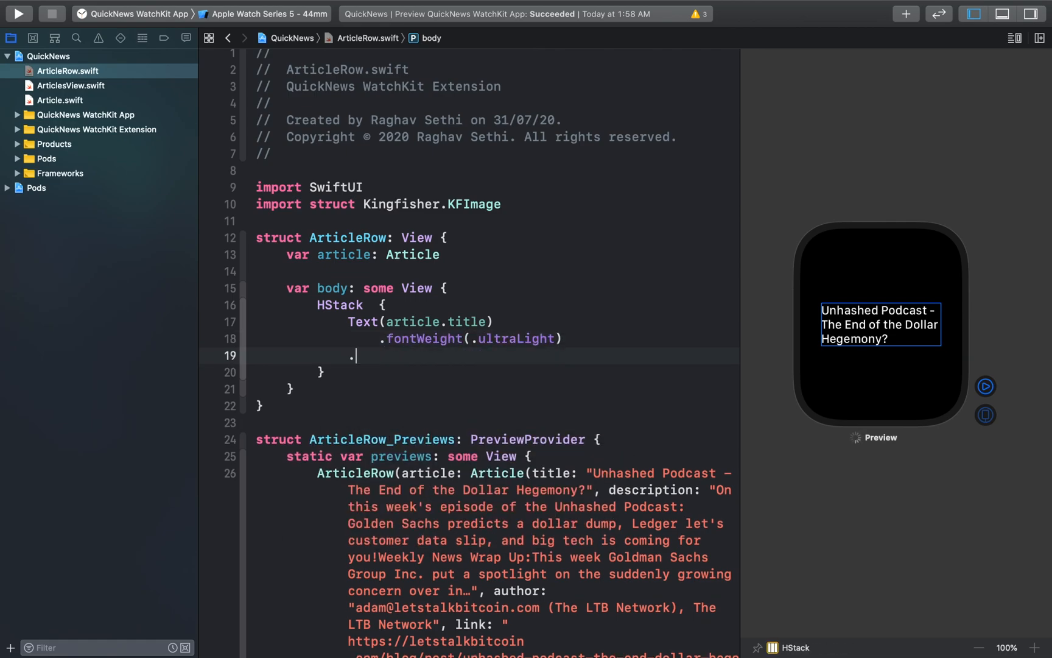
pyautogui.write('.fontWeight(.')
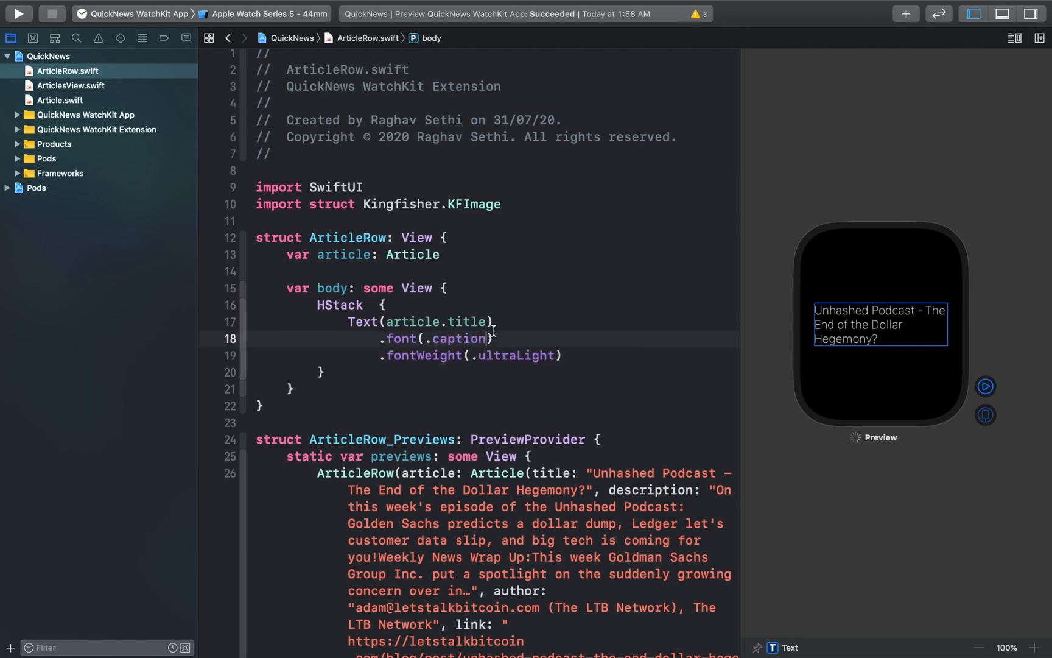
pyautogui.doubleClick(459, 339)
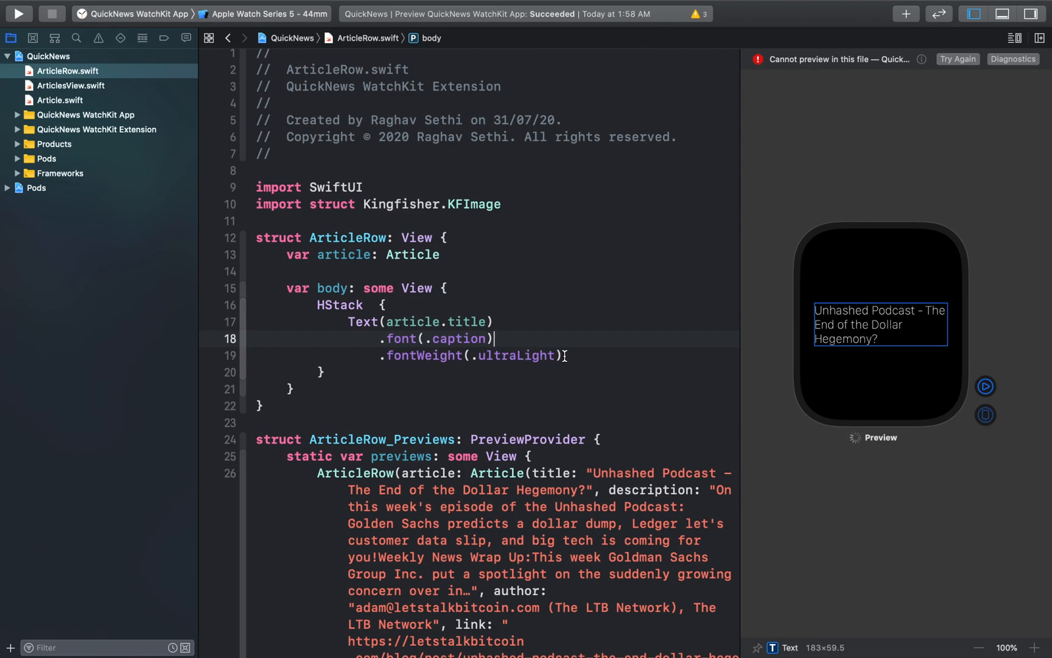
pyautogui.write('.lineLimit(number: Int?')
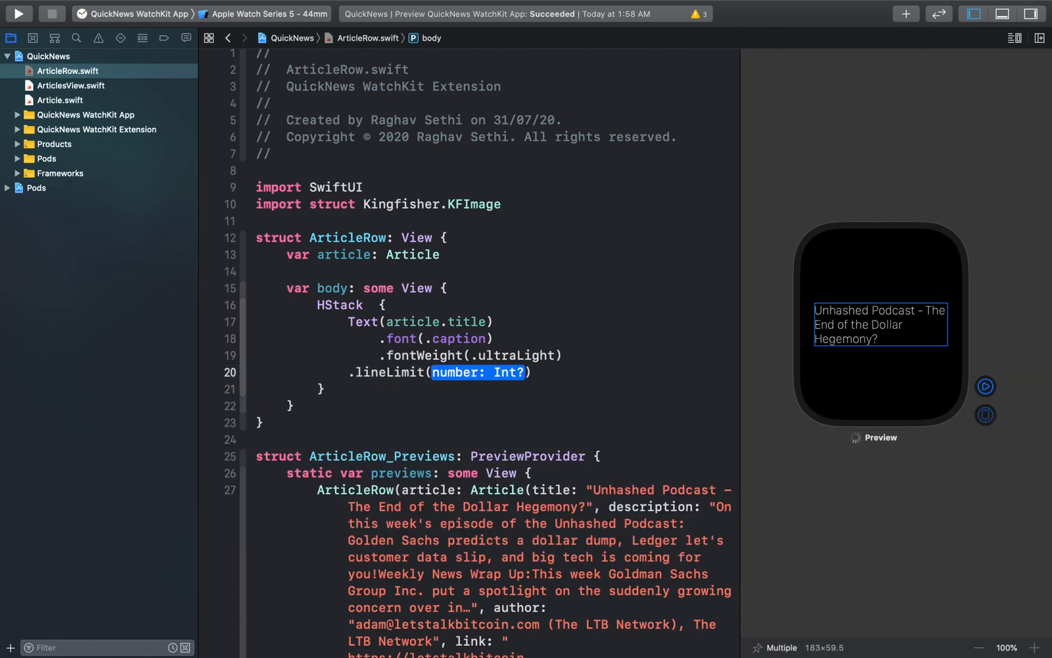
pyautogui.write('2')
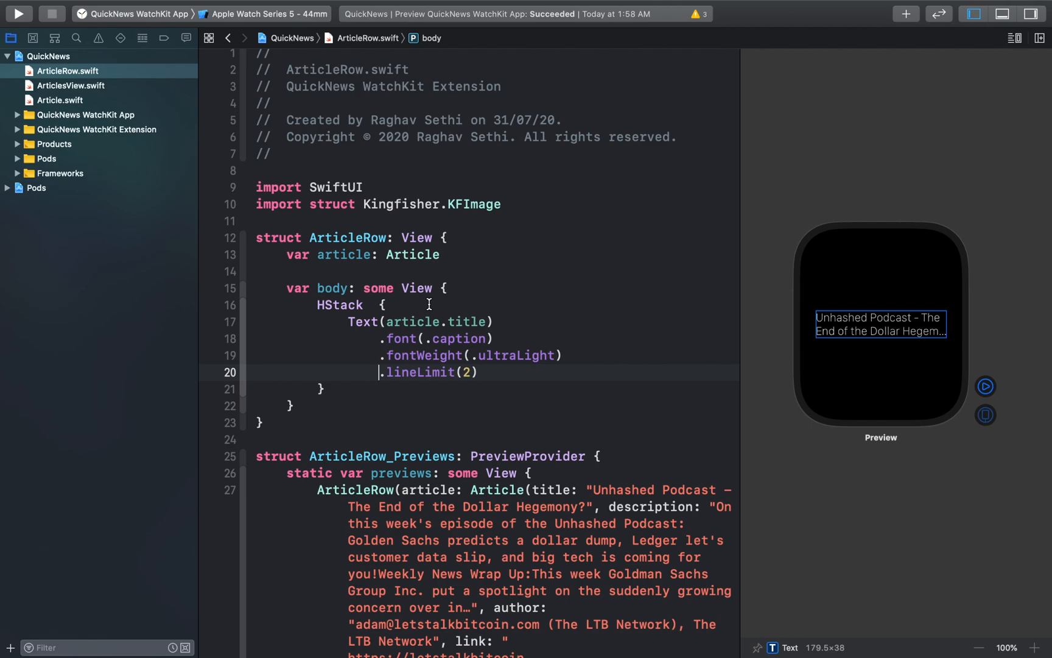
# Add KFImage(URL(string: article.imageLink)) with a 50 by 50 frame before the title.
pyautogui.write('KFImage(U')
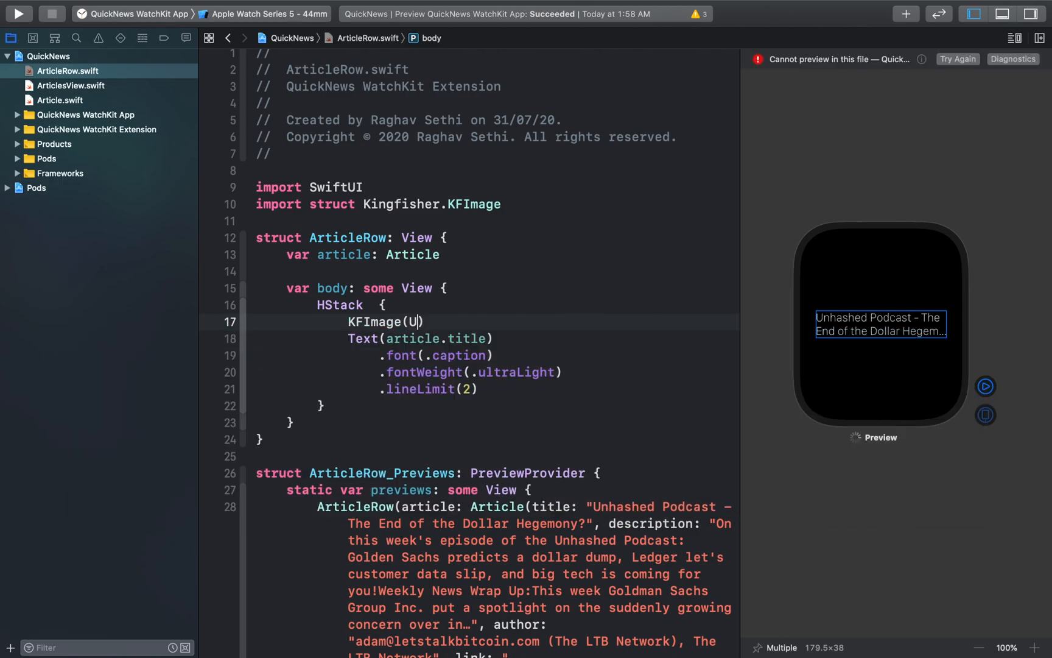
pyautogui.write('RL(string: article.imageLink')
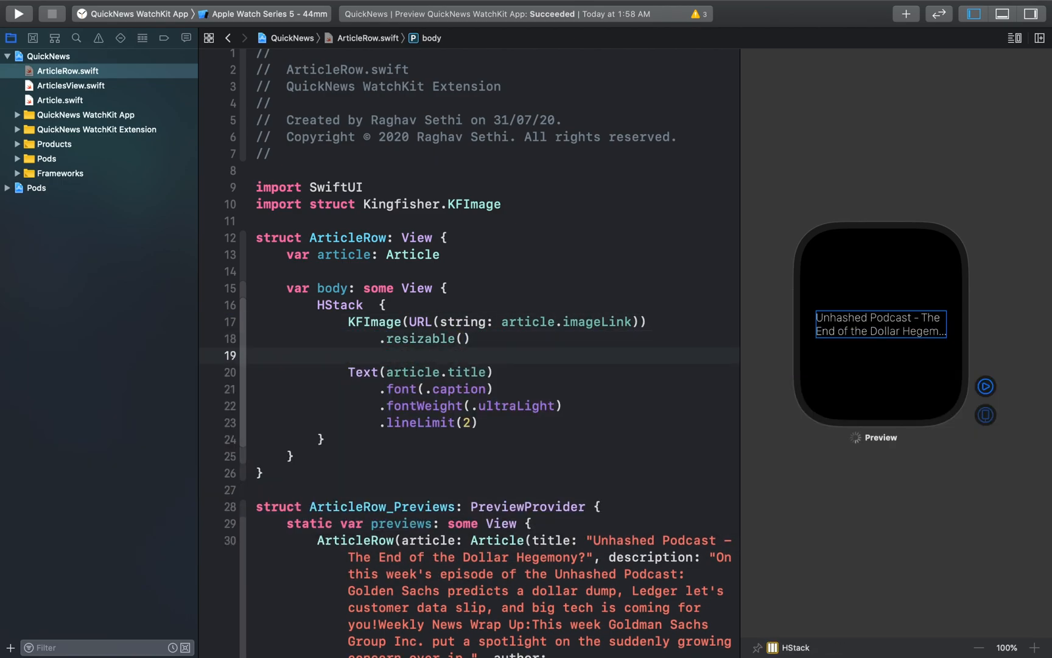
pyautogui.write('.frame(width: )')
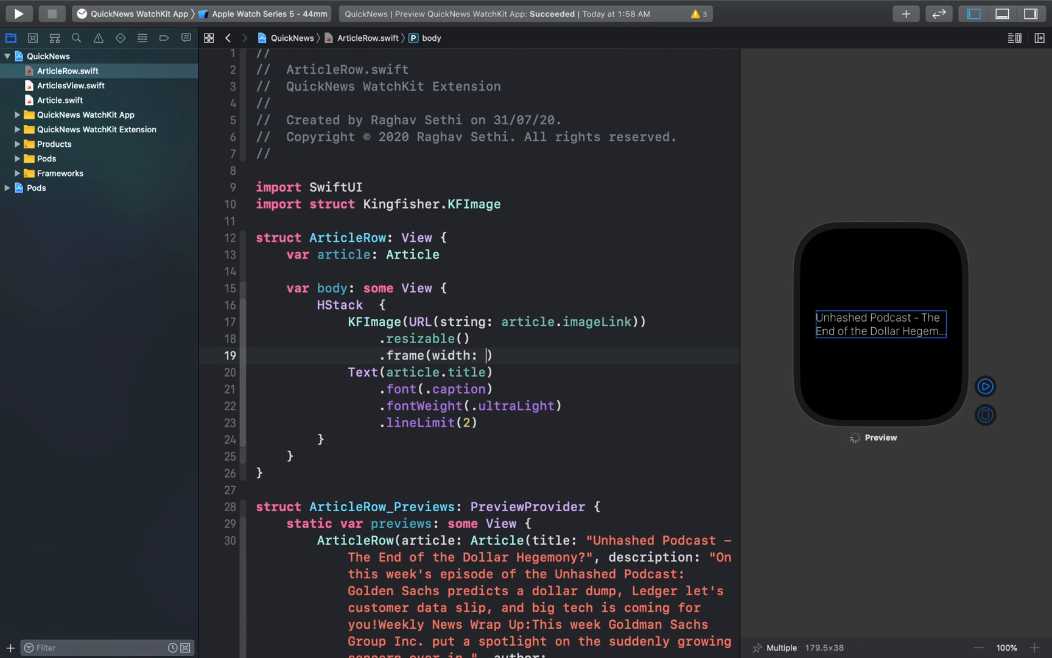
pyautogui.write('50,')
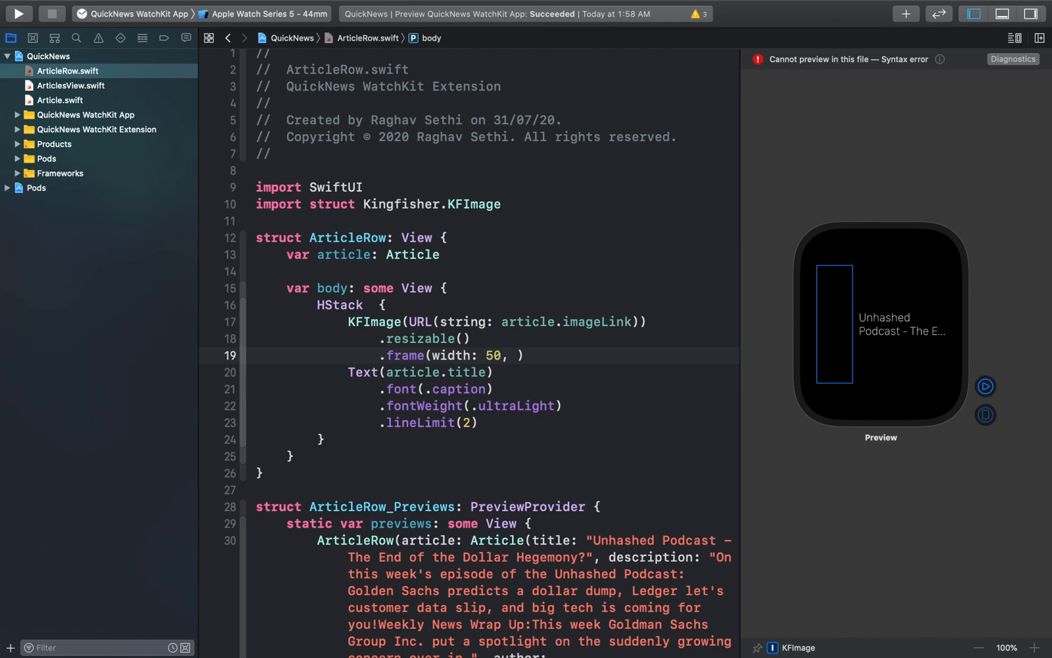
pyautogui.write('height:')
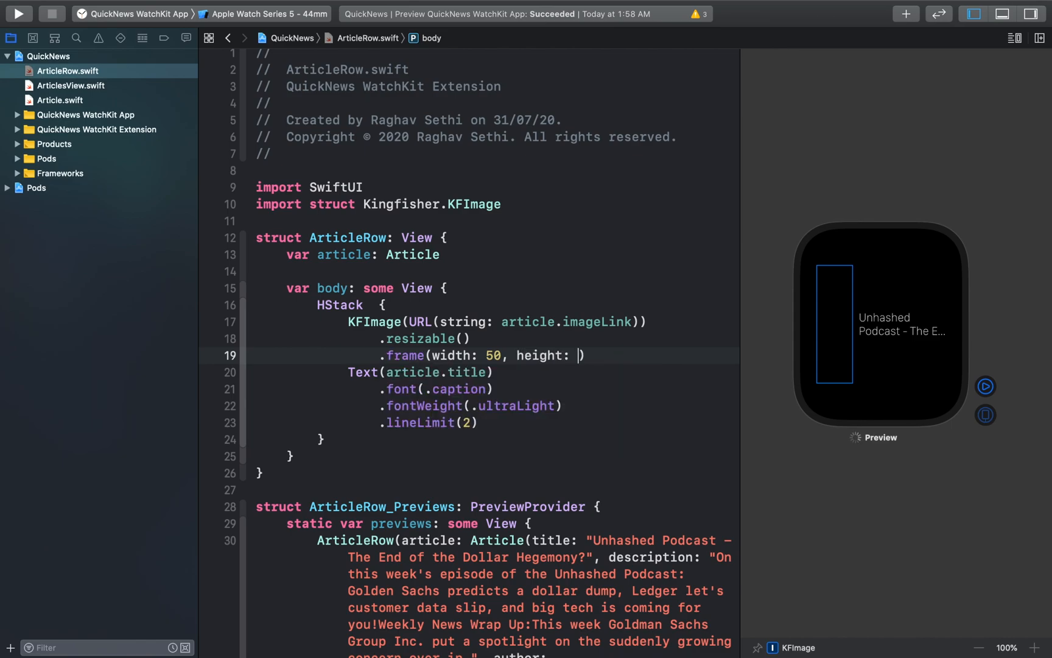
pyautogui.write('50')
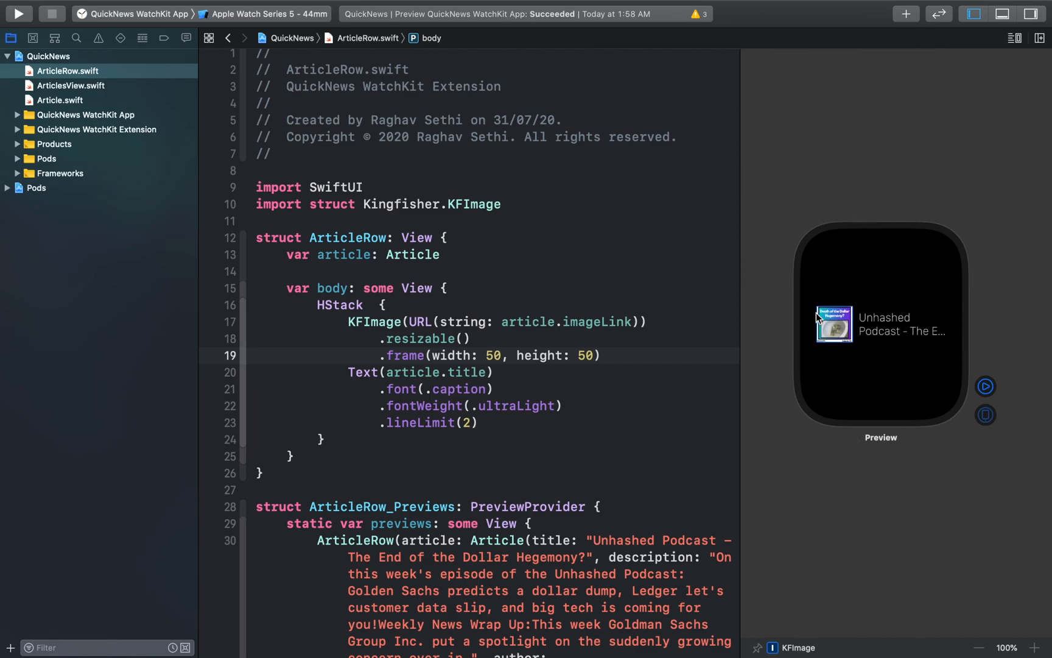
pyautogui.moveTo(814, 274)
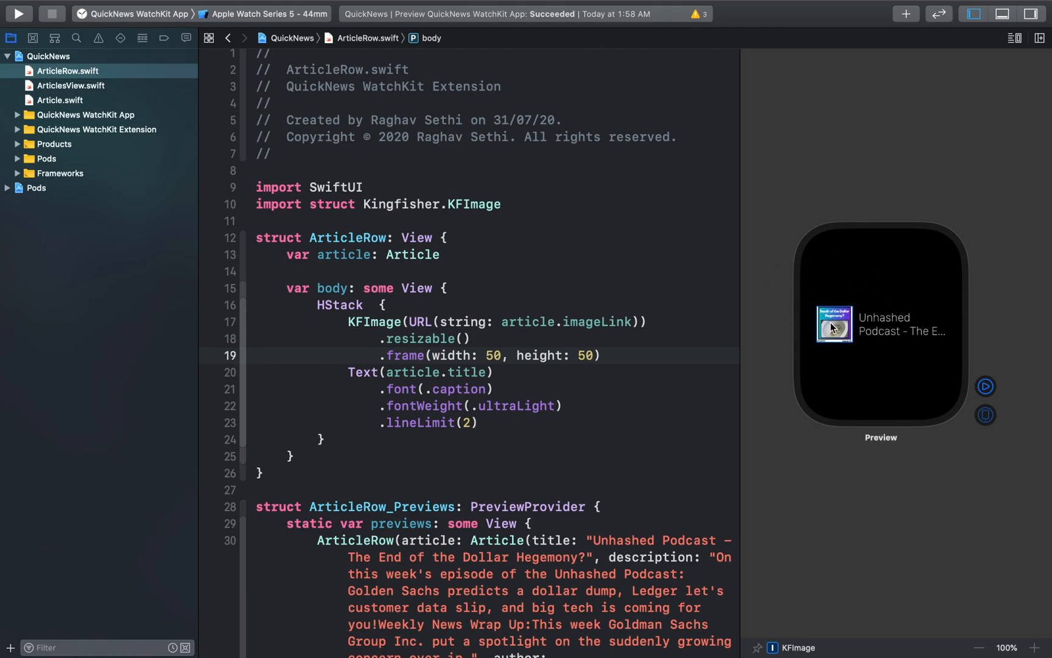
pyautogui.moveTo(854, 306)
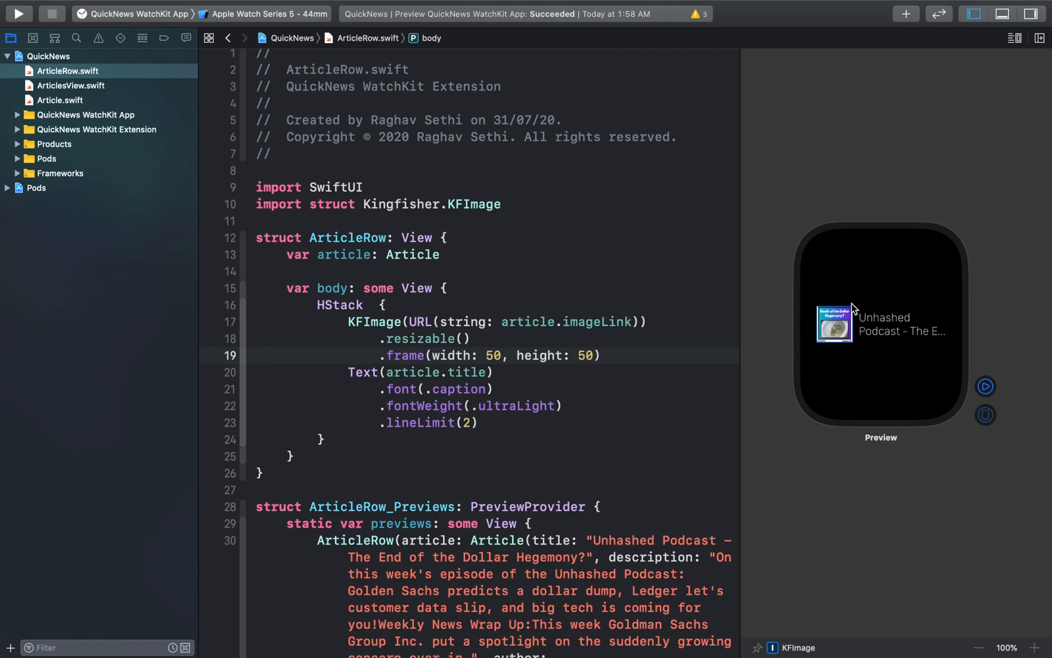
pyautogui.moveTo(852, 321)
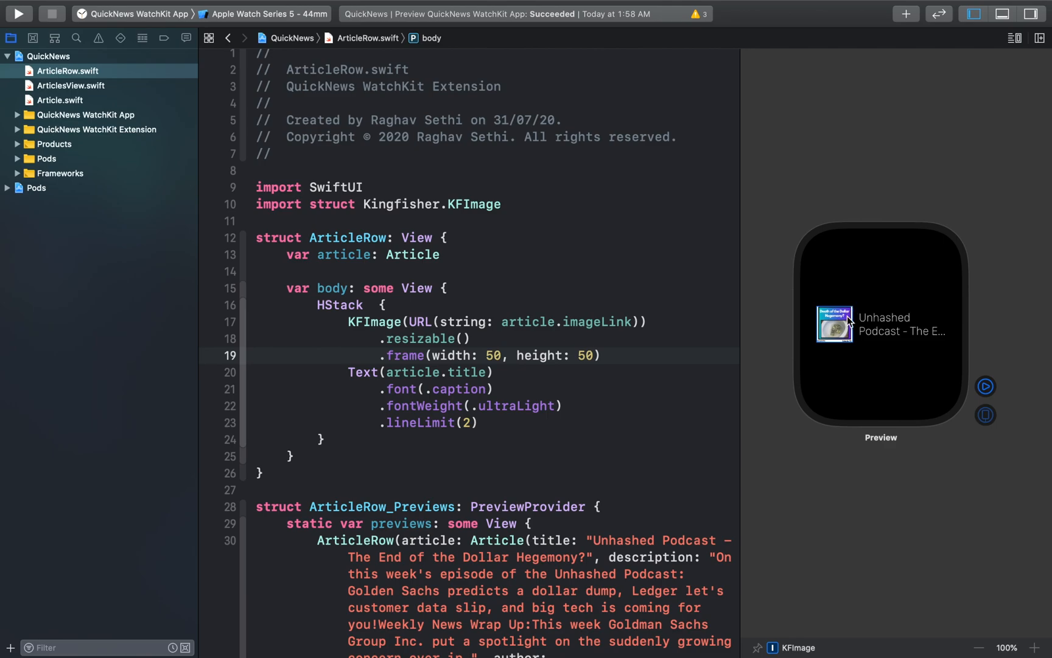
pyautogui.moveTo(930, 296)
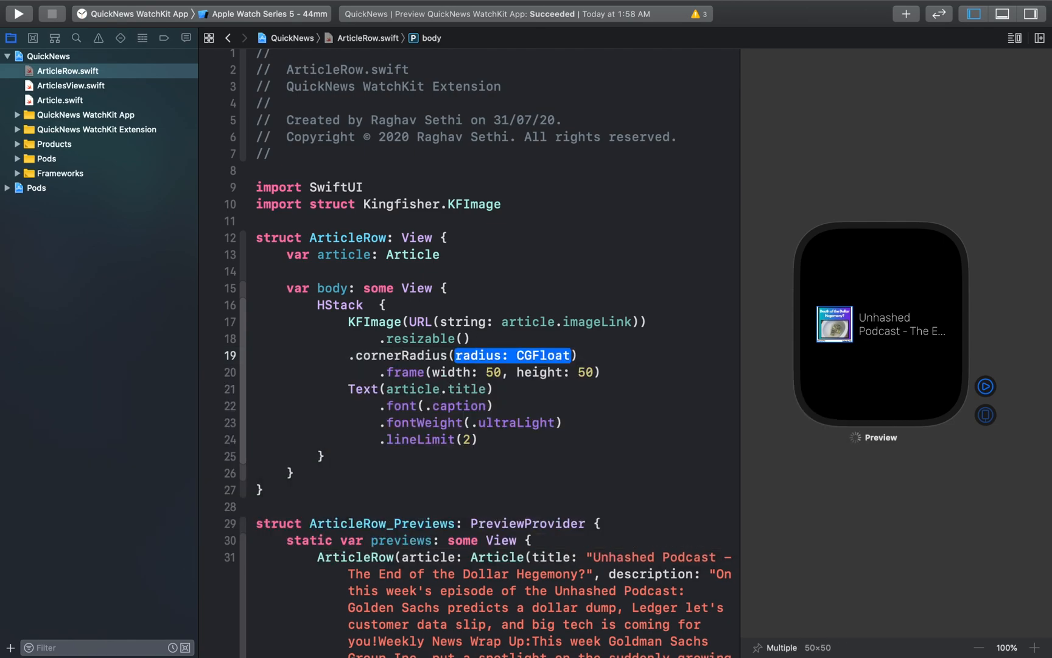
# Give the image an arrow.2.circlepath placeholder with .font(.largeTitle) and .opacity(0.3).
pyautogui.write('8.0')
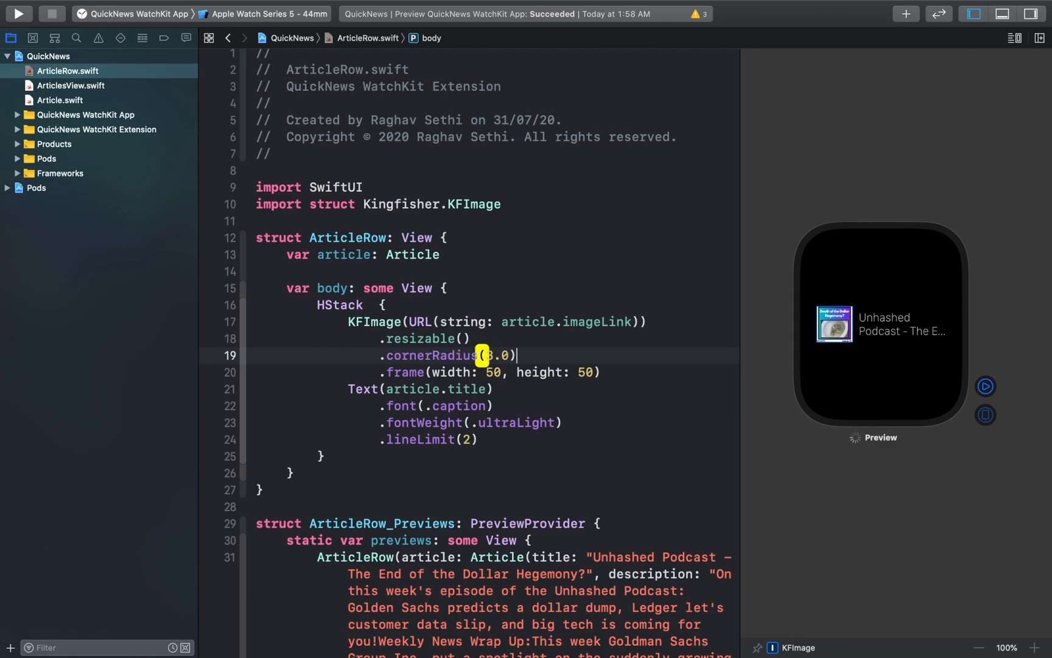
pyautogui.press('enter')
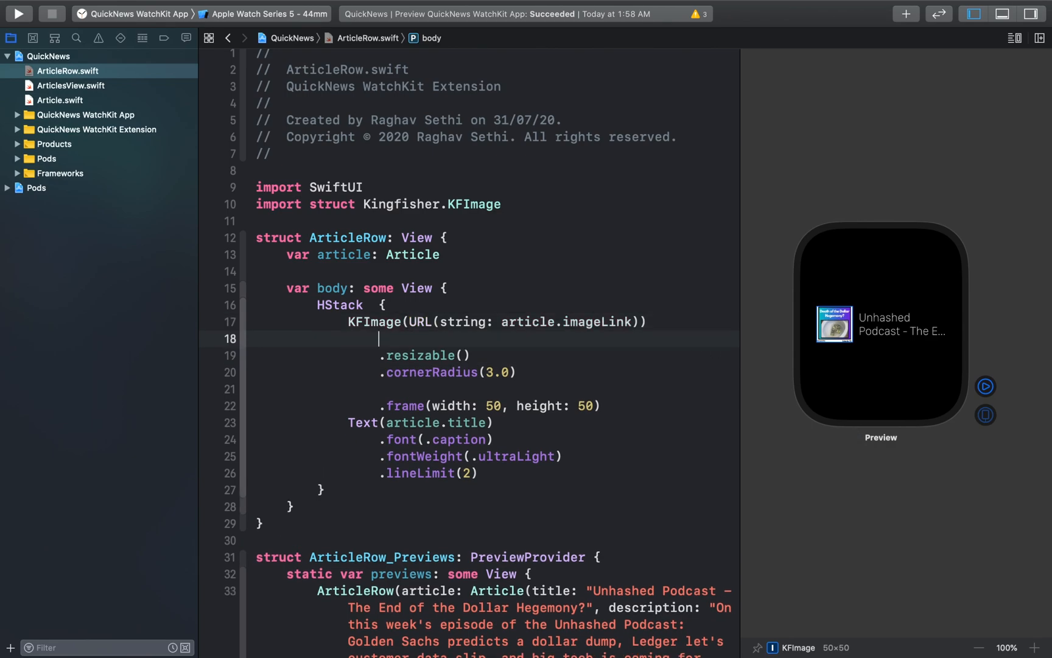
pyautogui.write('.placeholder{')
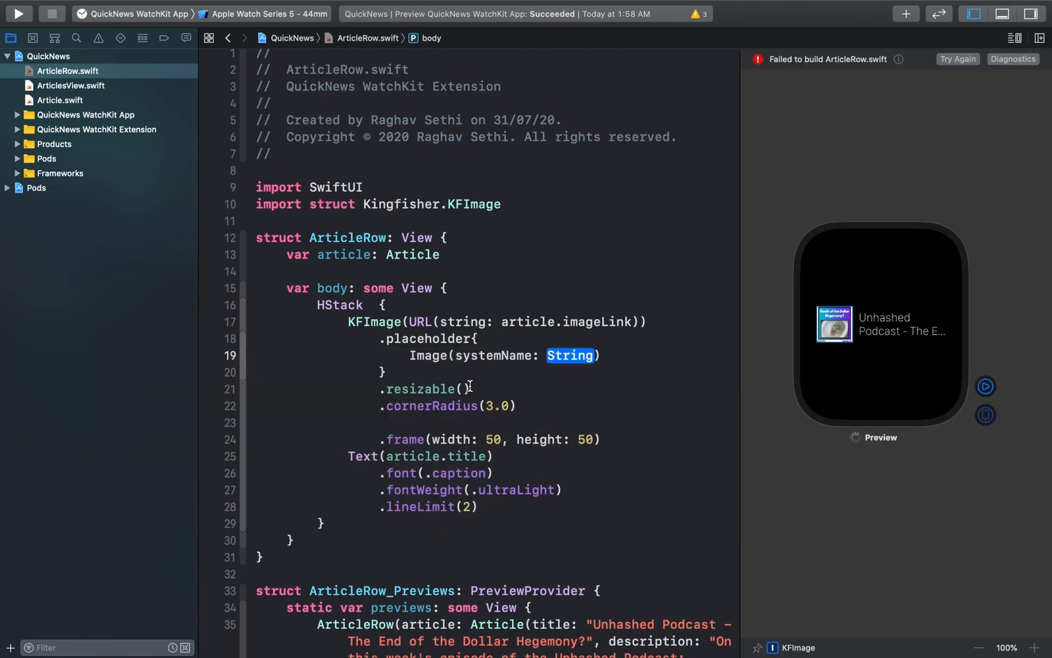
pyautogui.write('"arrow.2.circle"')
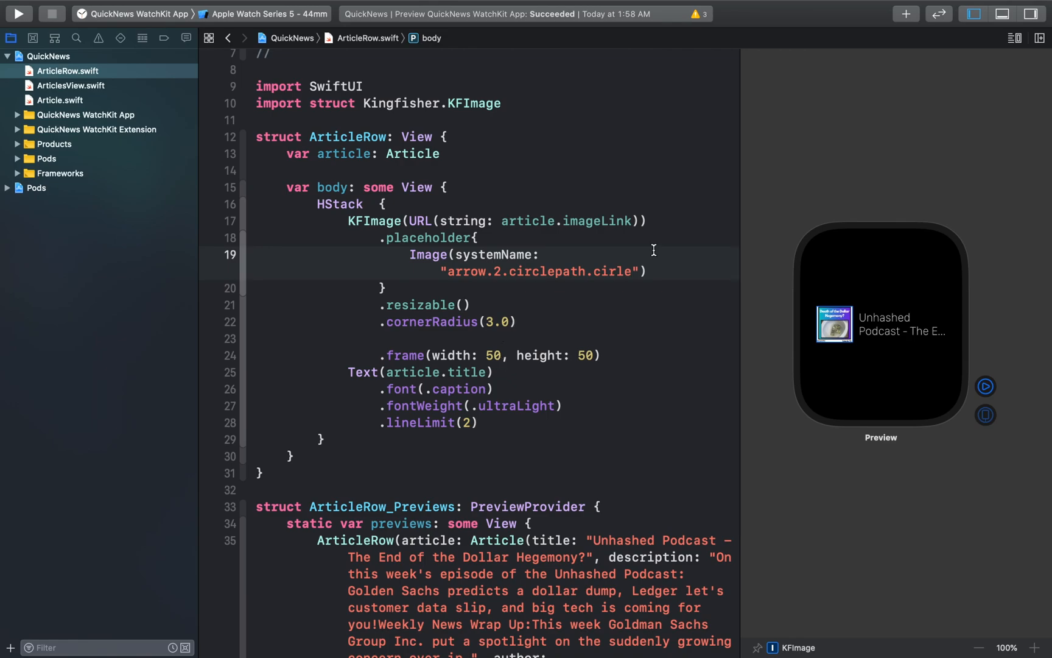
pyautogui.write('.font(.largeTitle)')
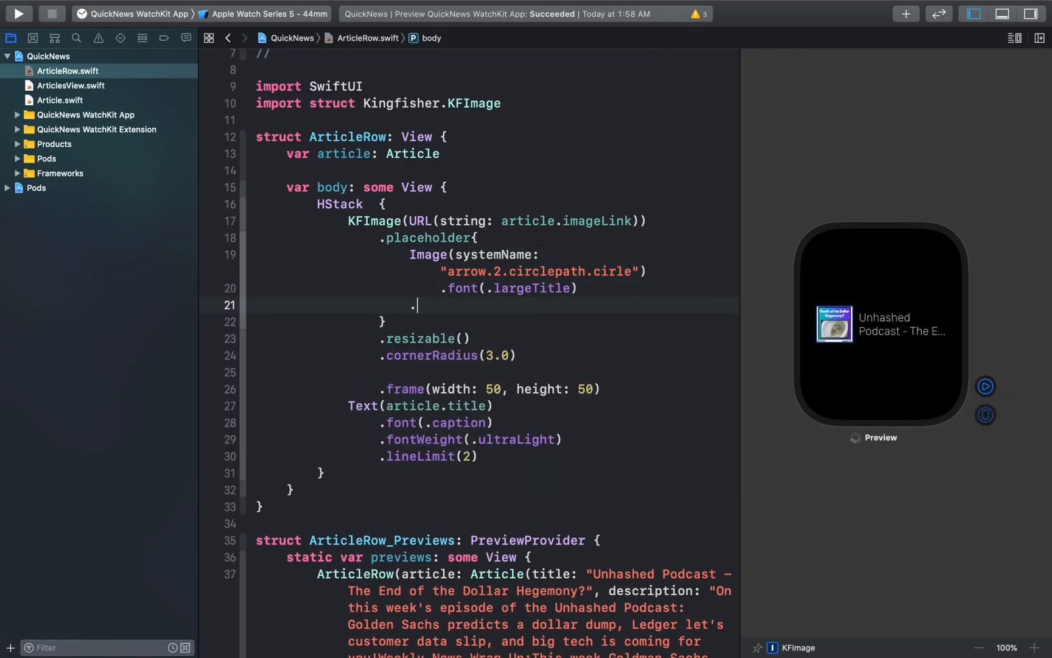
pyautogui.write('opacity(0.3)')
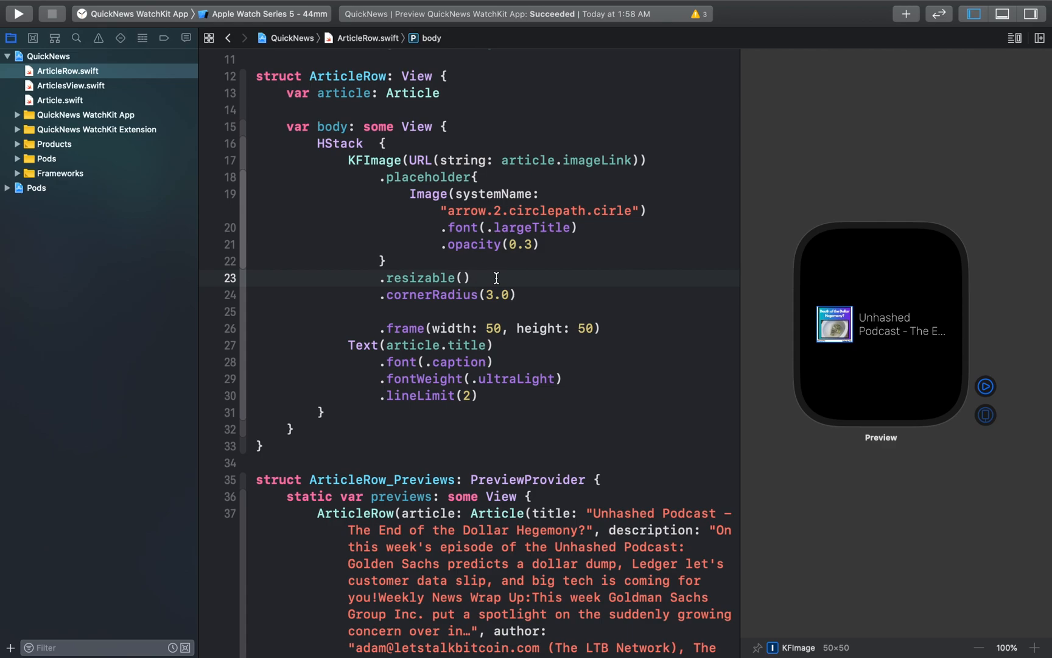
# Make the image scale to fill its frame with .scaledToFill().
pyautogui.write('.scaledToFill(')
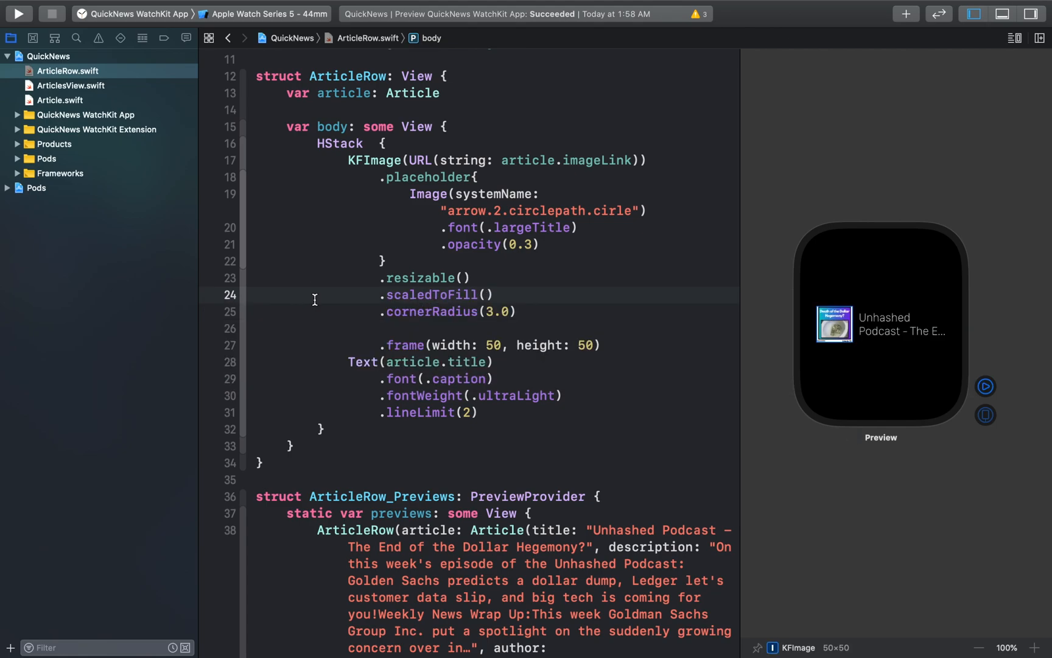
pyautogui.doubleClick(428, 293)
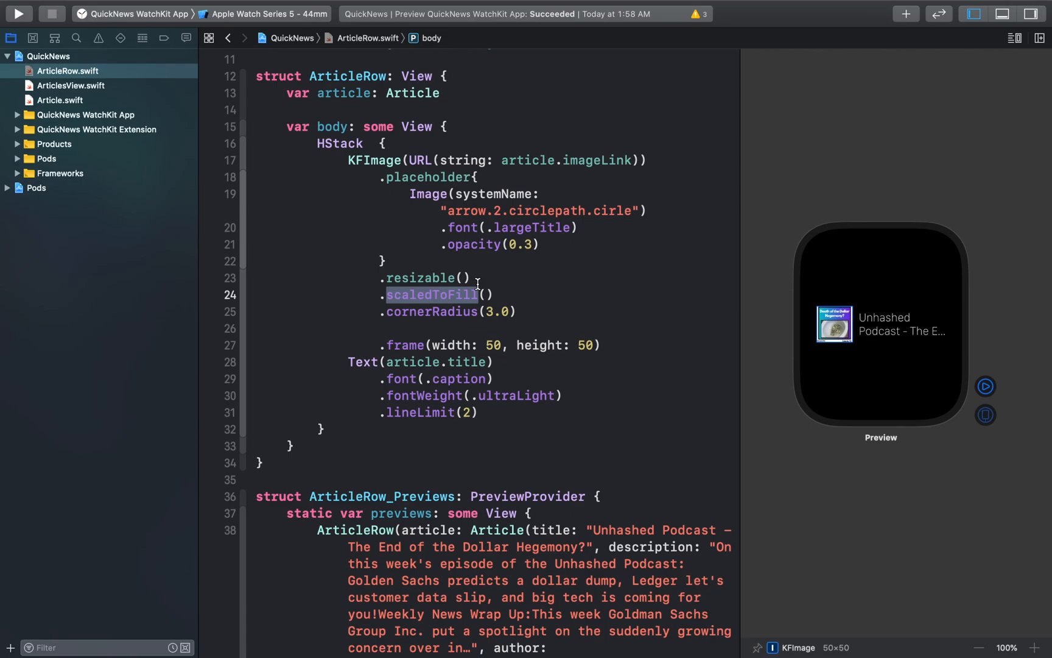
pyautogui.moveTo(635, 104)
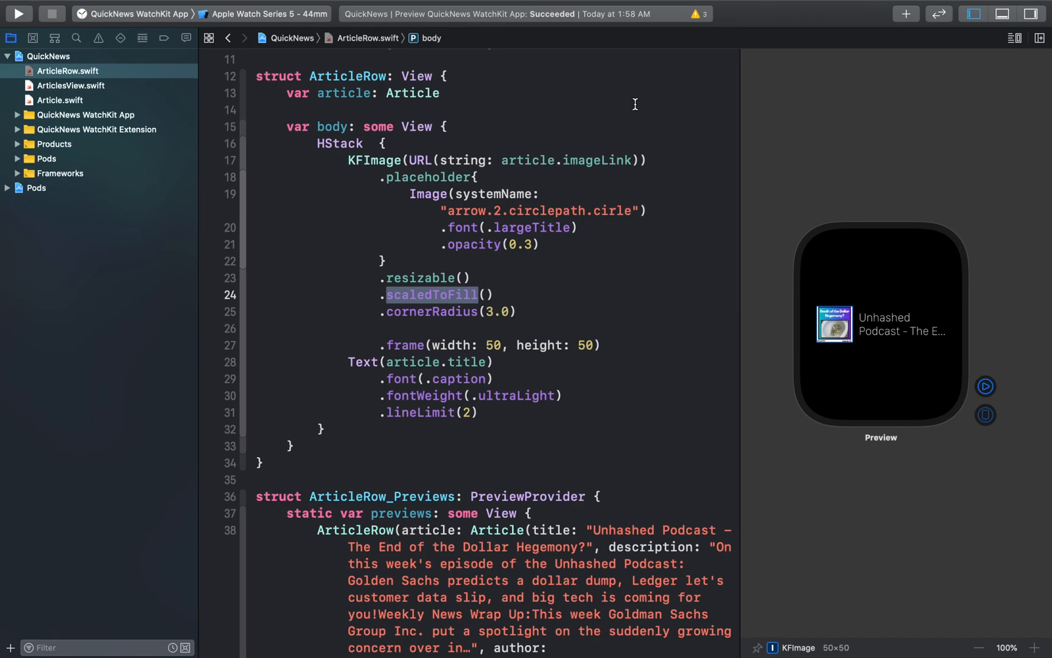
pyautogui.moveTo(517, 246)
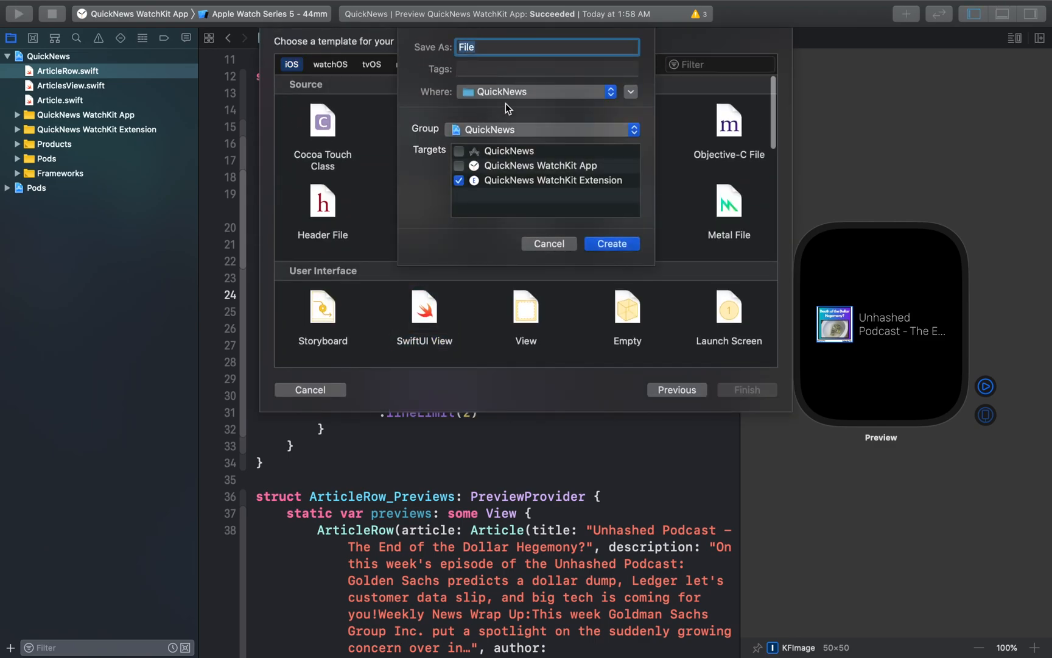
# Name the new Swift file ArticleFetcher.
pyautogui.write('Ar')
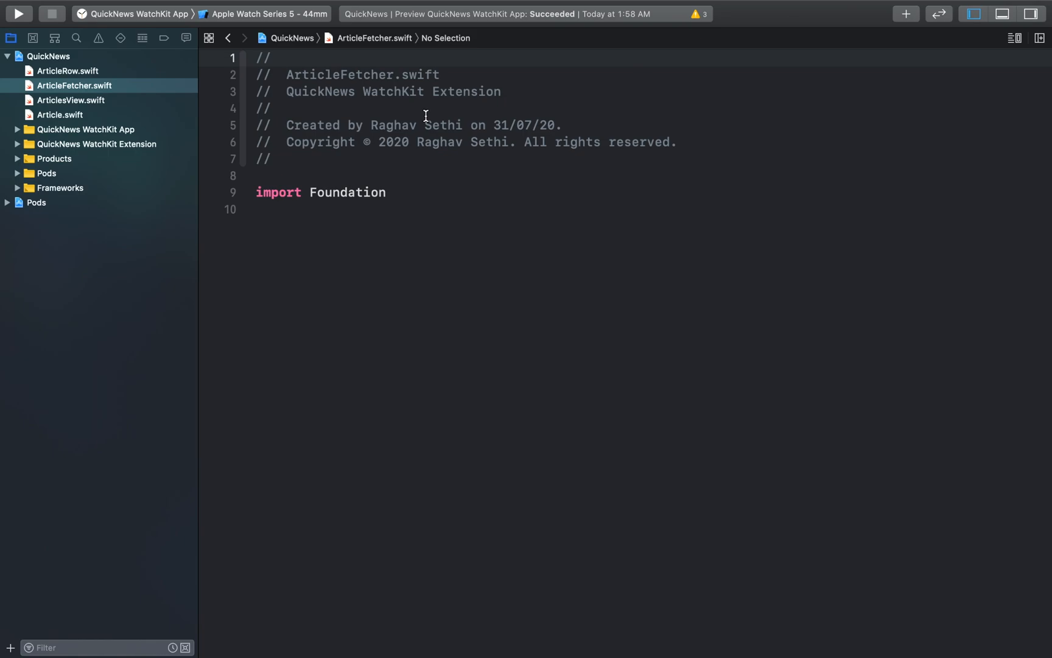
# Import SwiftUI, Alamofire and SwiftyJSON, and begin the public ArticleFetcher class.
pyautogui.write('impro')
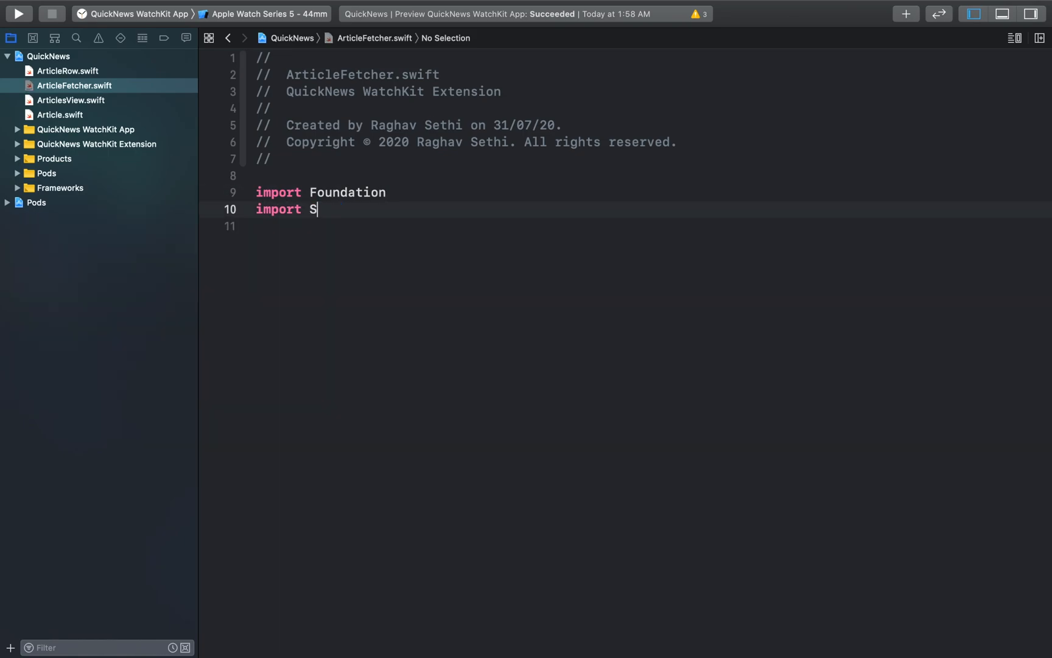
pyautogui.write('wiftUI')
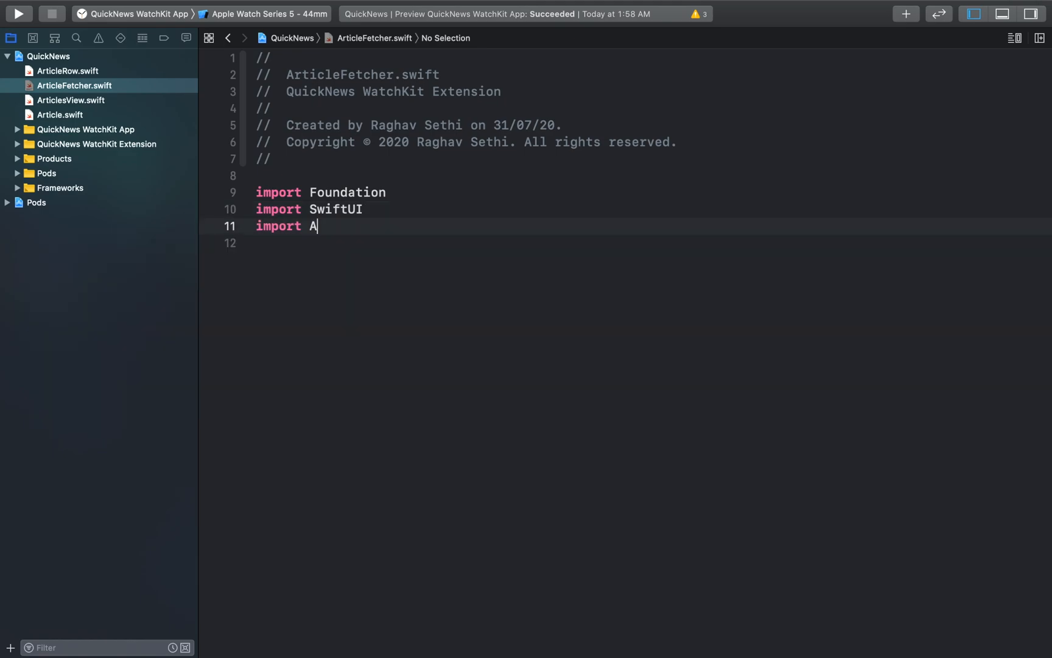
pyautogui.write('lamofire')
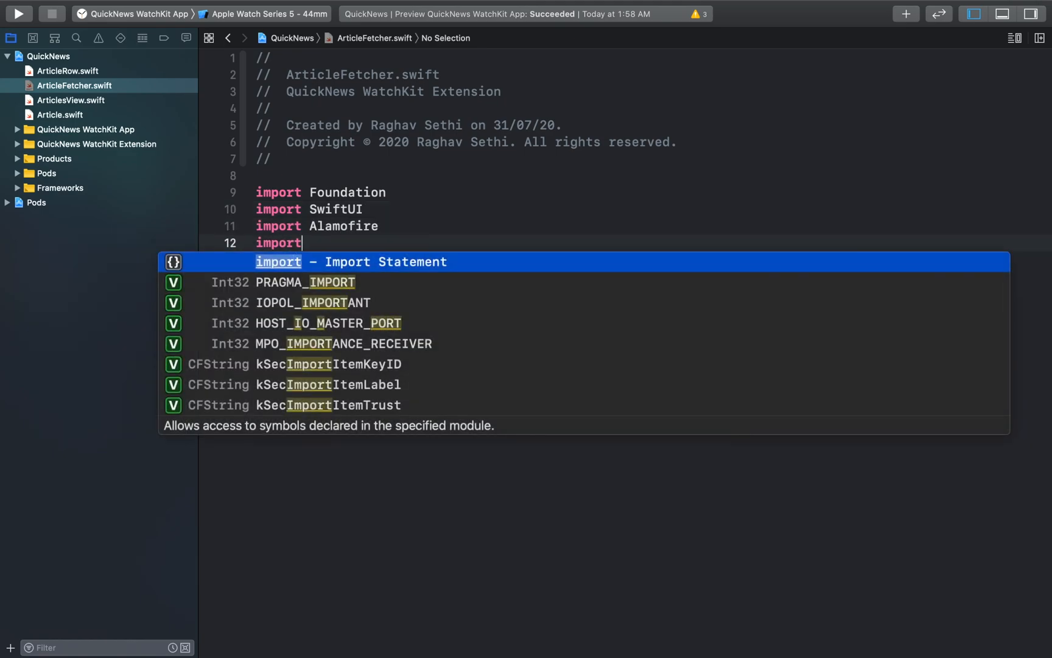
pyautogui.write('SwiftyJSON')
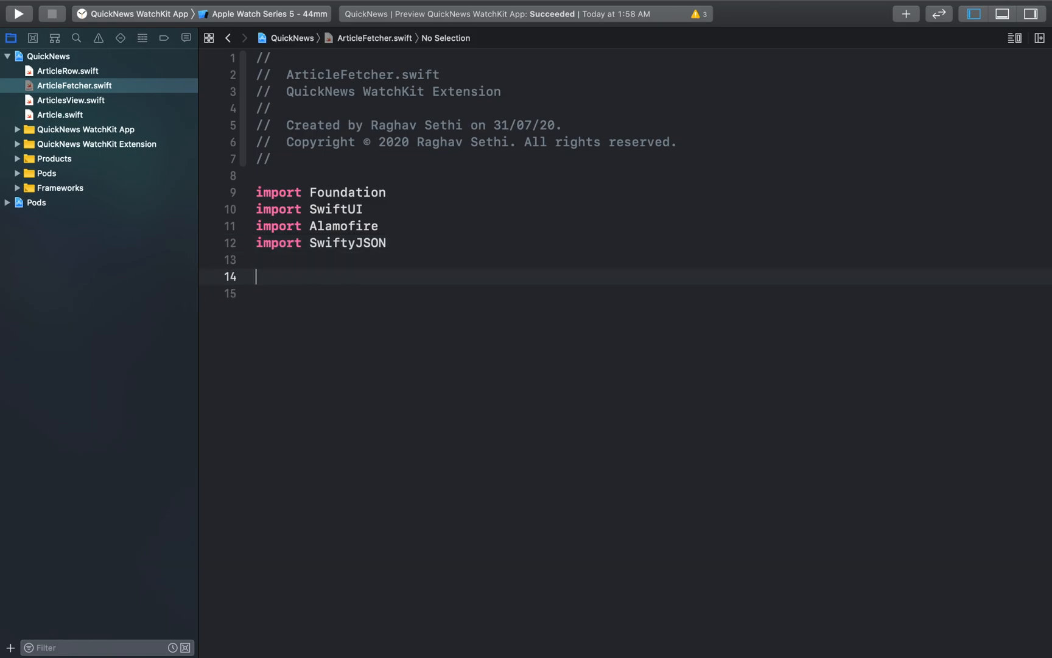
pyautogui.write('public class ArticleFetcher: ObservedObject {')
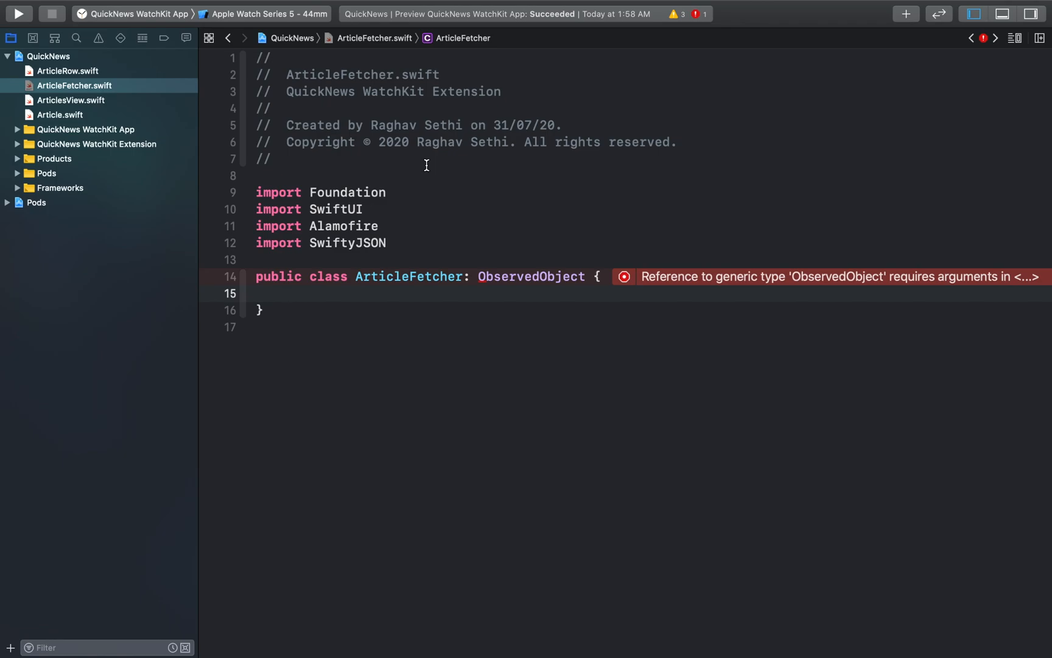
pyautogui.write('@Published')
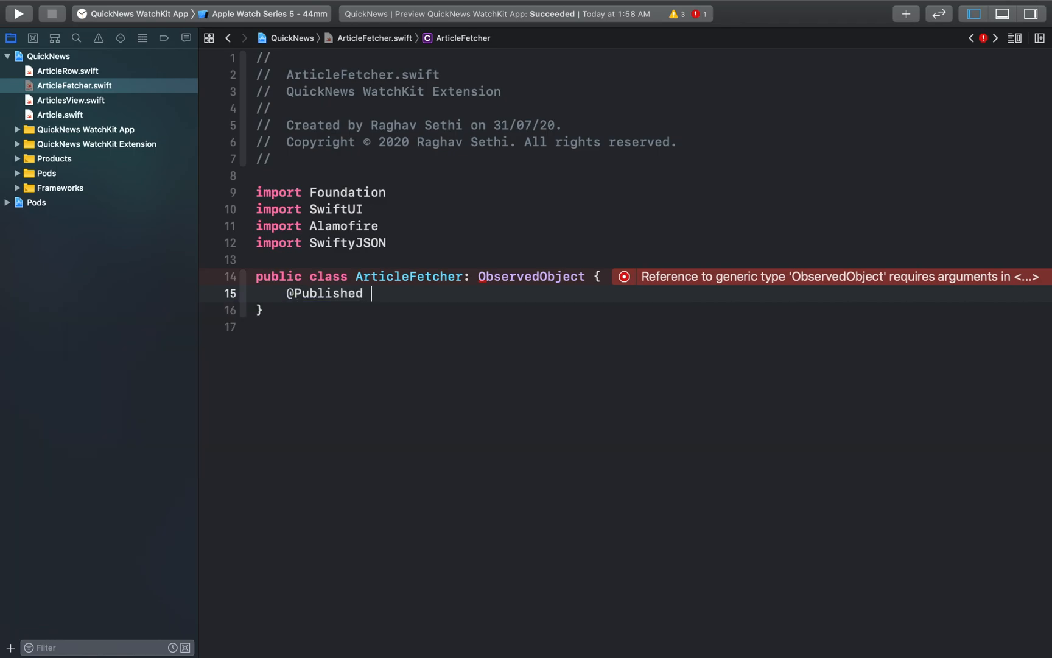
pyautogui.write('var articles: [Article] = []')
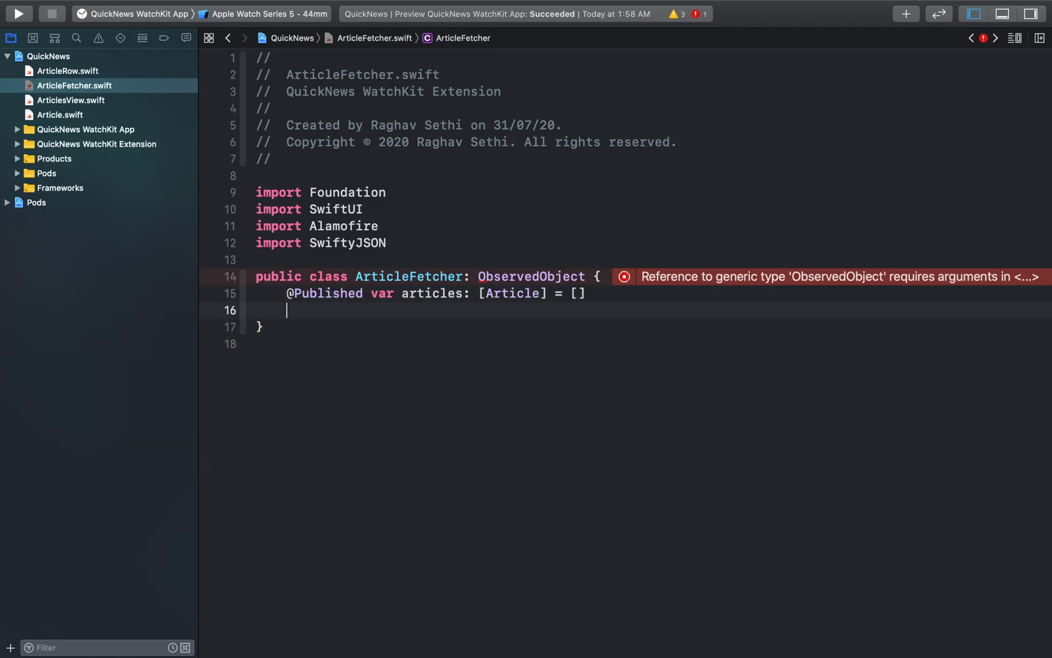
pyautogui.write('@Published var fetchError: boo')
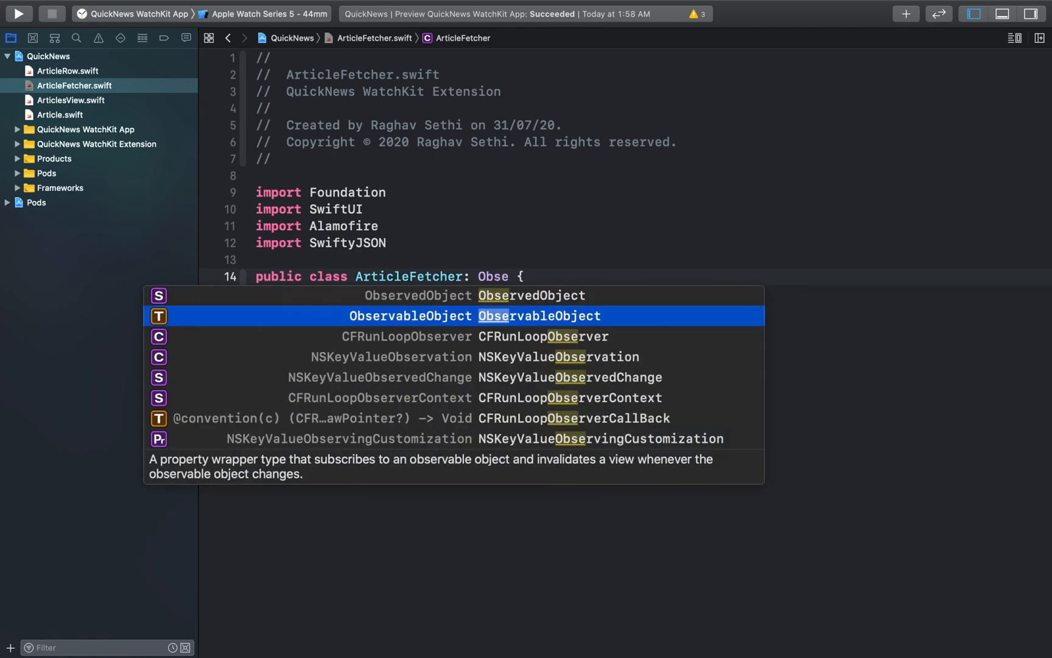
pyautogui.press('return')
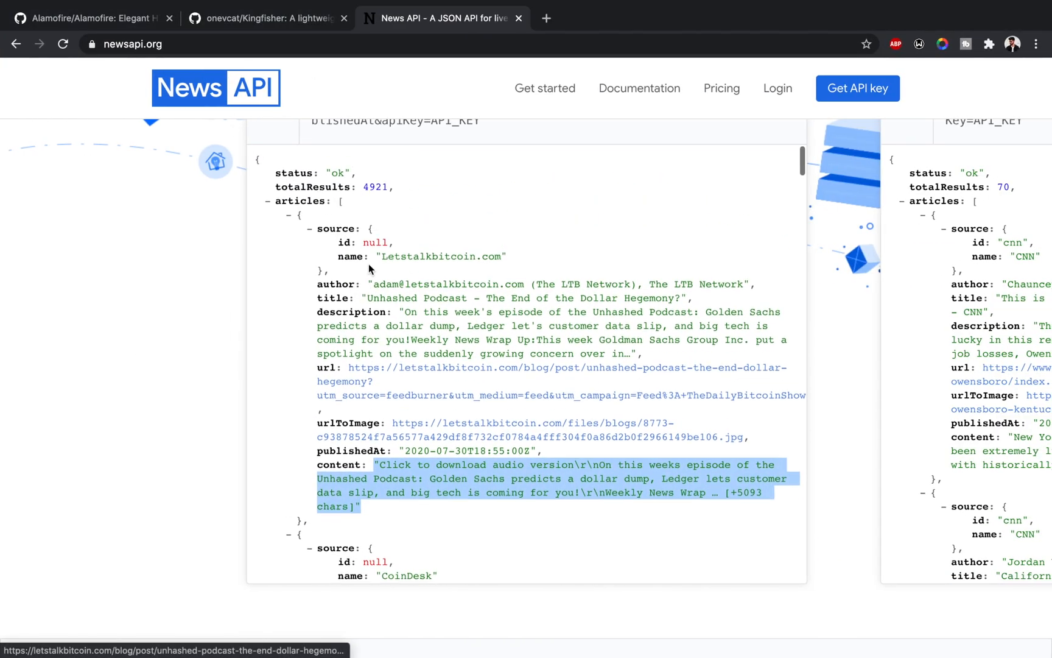
# Switch to the newsapi.org tab to read the sample articles JSON response.
pyautogui.click(777, 87)
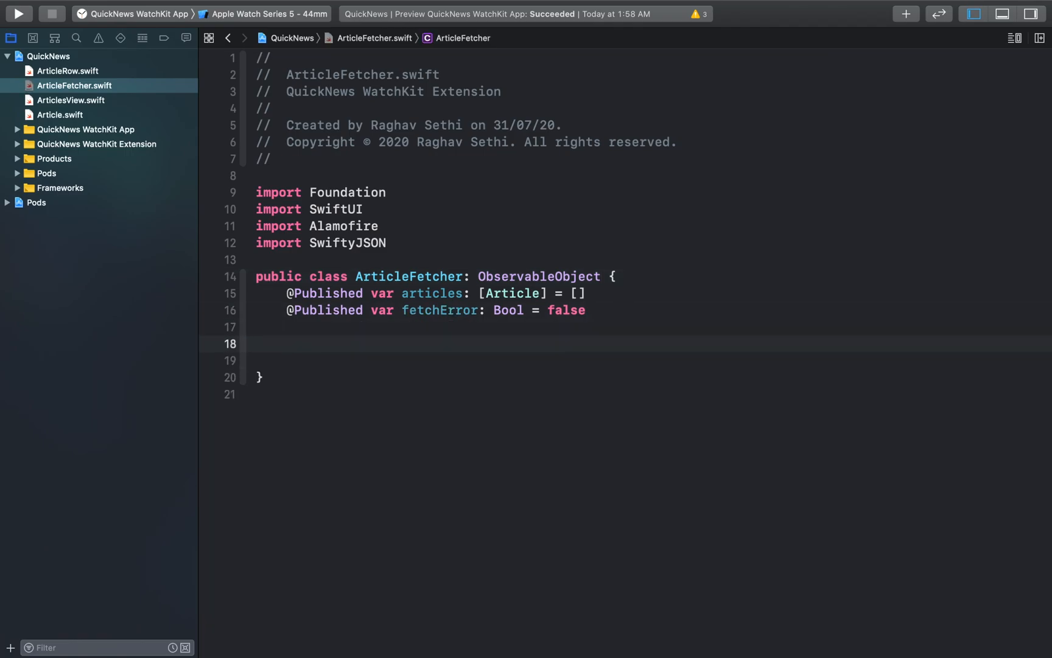
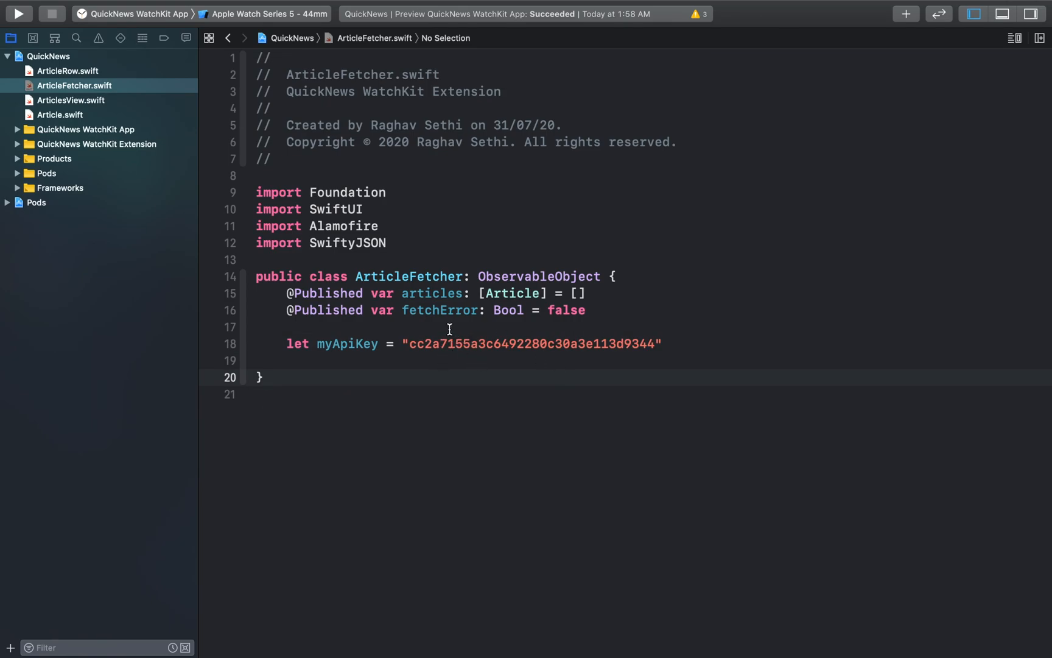
pyautogui.moveTo(496, 354)
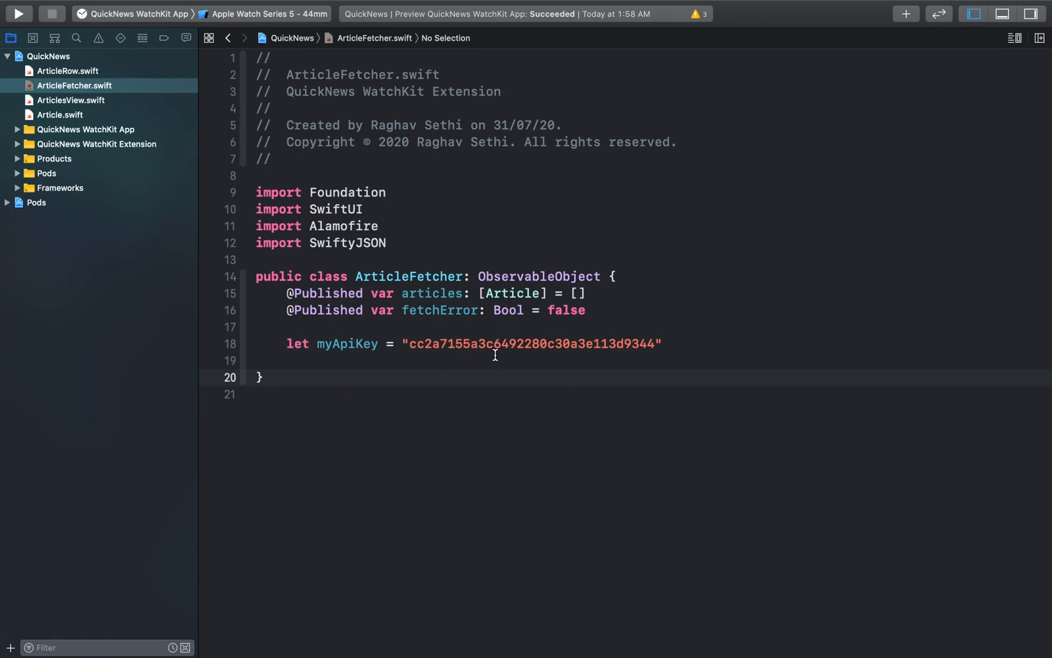
pyautogui.moveTo(508, 413)
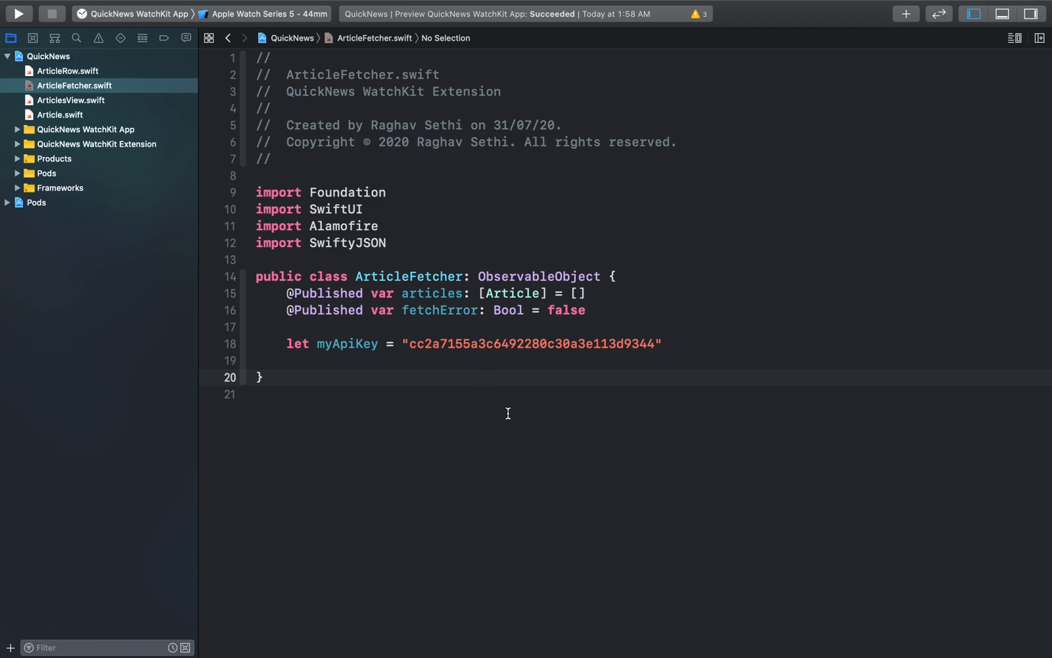
pyautogui.moveTo(508, 365)
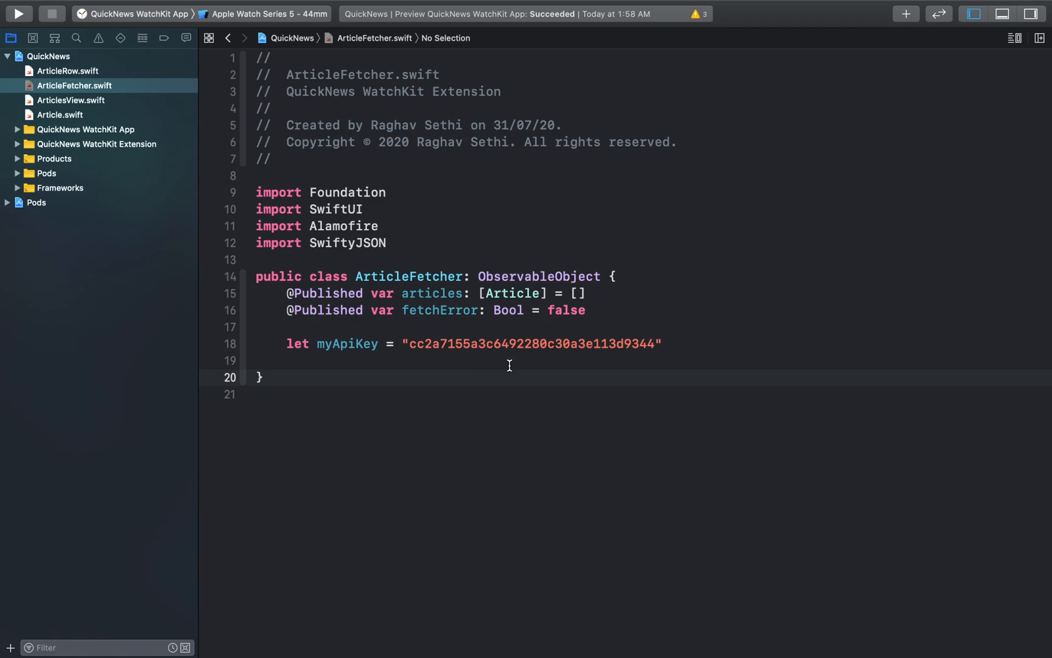
pyautogui.moveTo(476, 420)
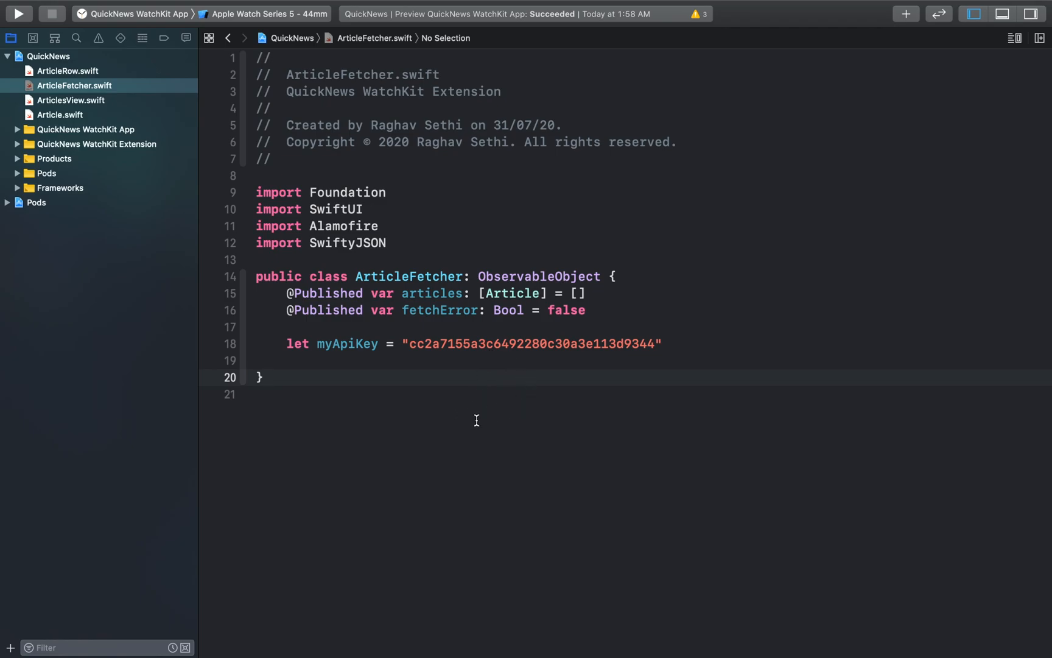
# Start func fetchArticles() requesting the US top-headlines URL concatenated with myApiKey.
pyautogui.press('return')
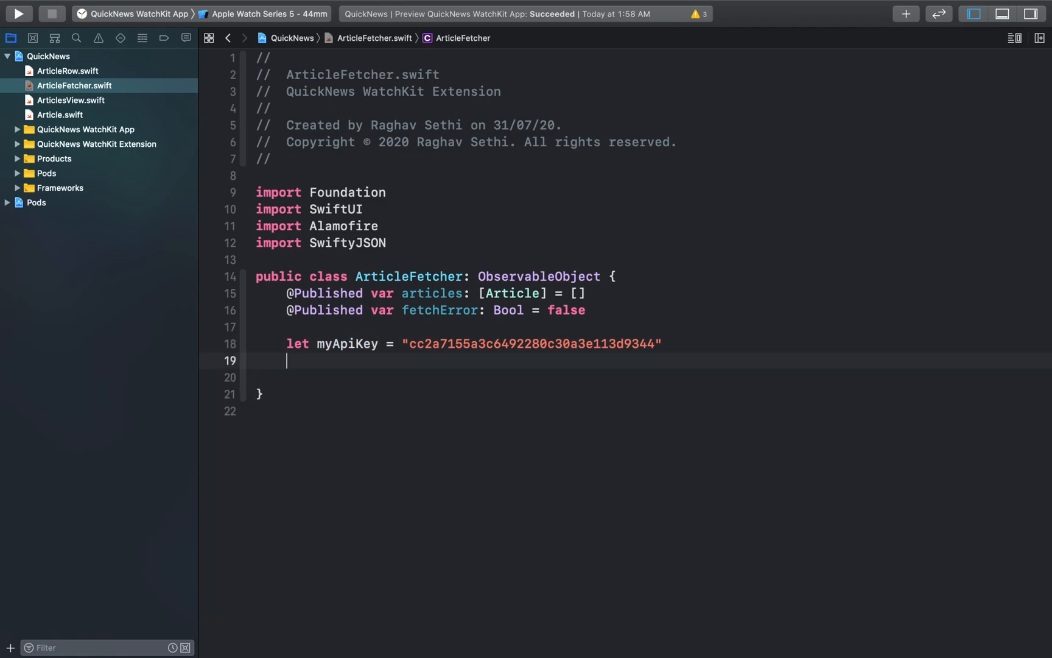
pyautogui.write('func fetchArticles')
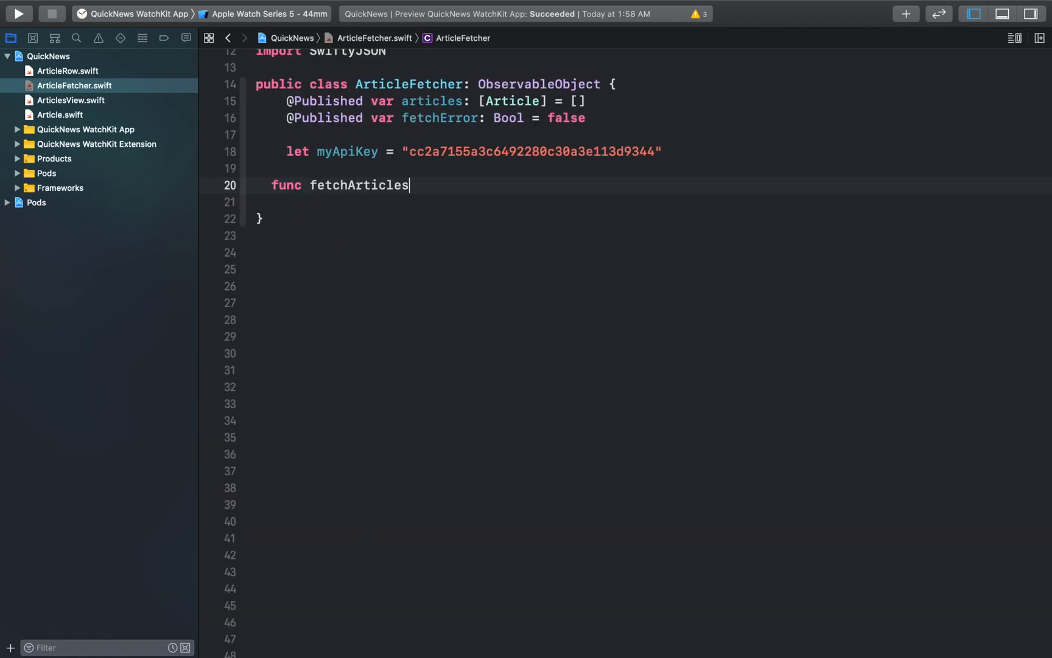
pyautogui.write('()')
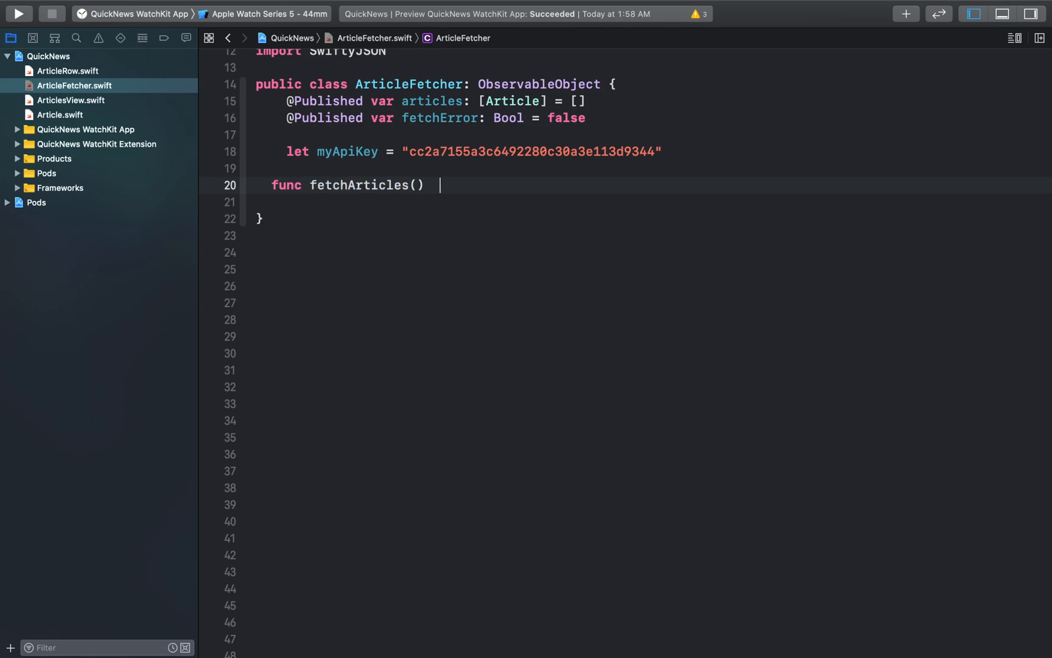
pyautogui.write('{')
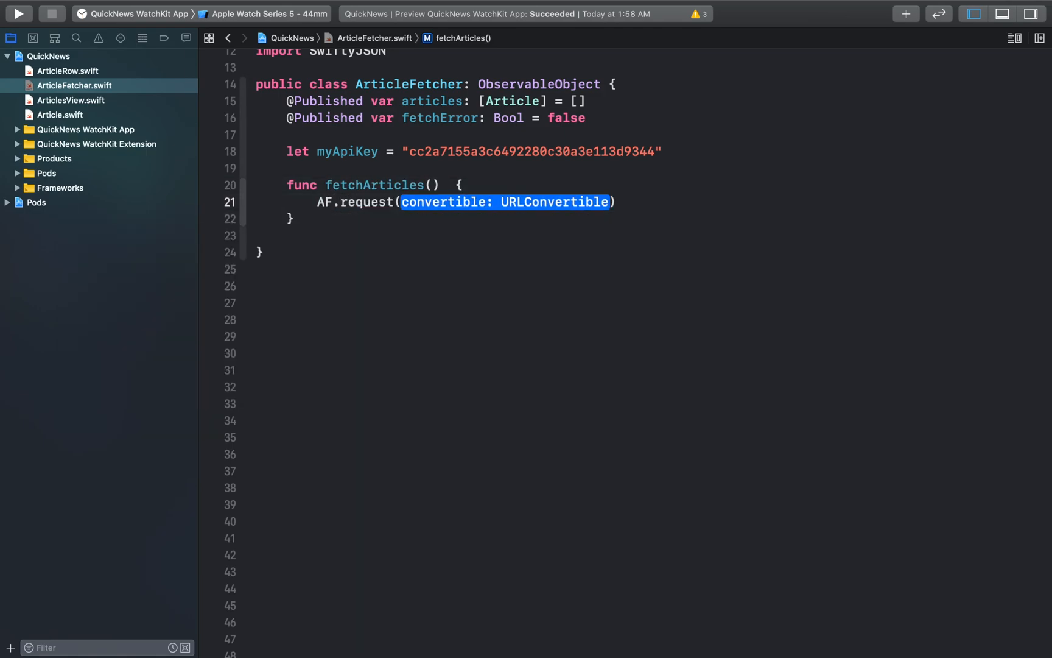
pyautogui.write('""')
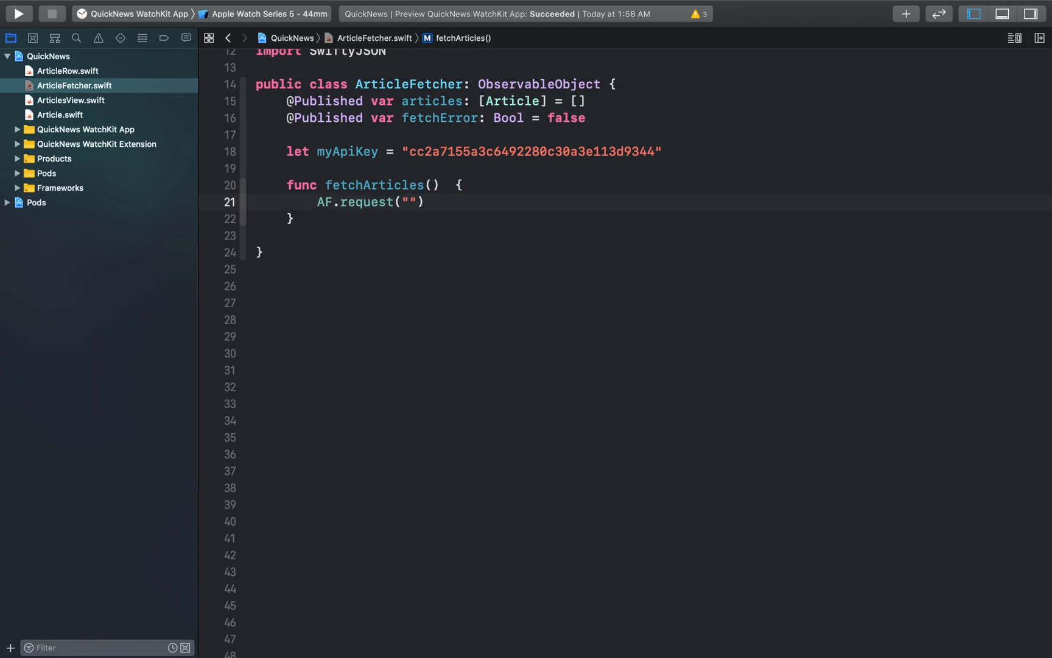
pyautogui.write('http://newsapi.org/v2/top-headlines?country=us&apiKey=')
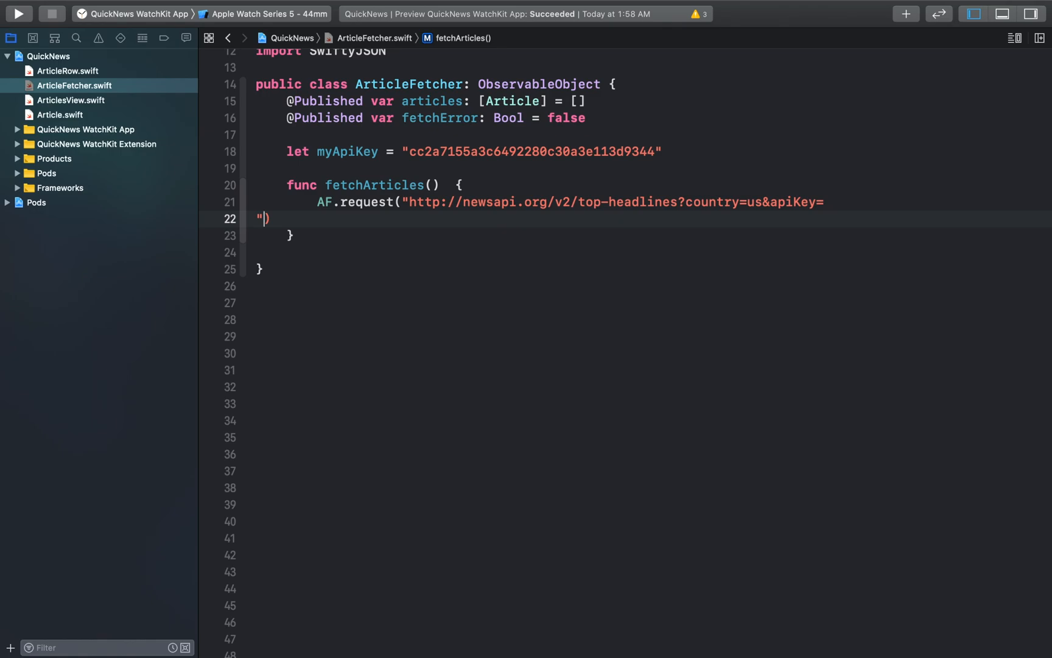
pyautogui.write('+')
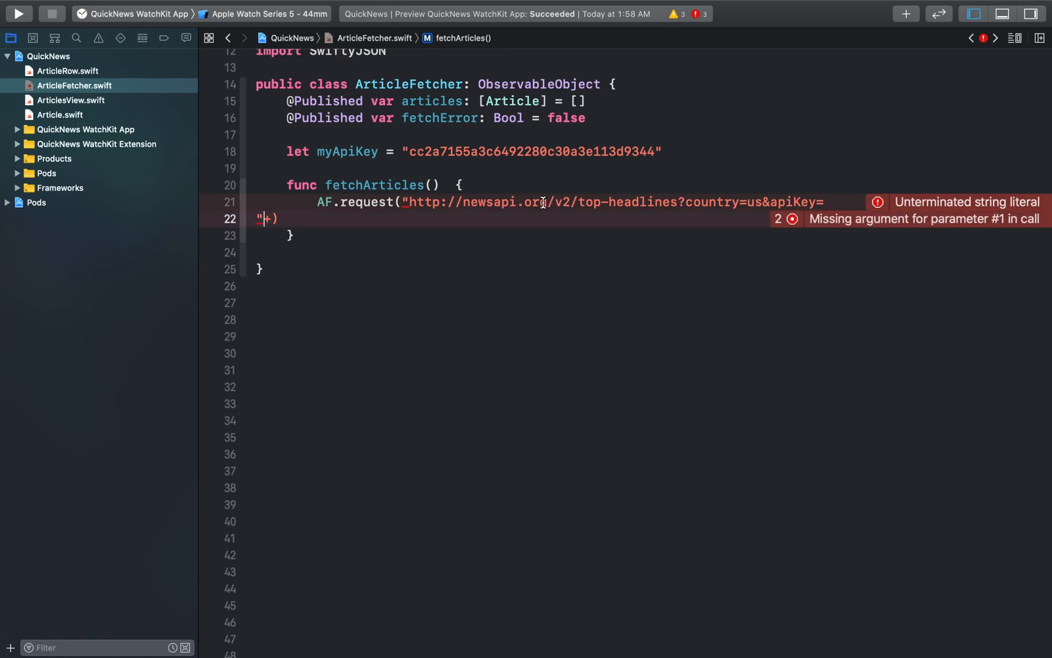
pyautogui.press('backspace')
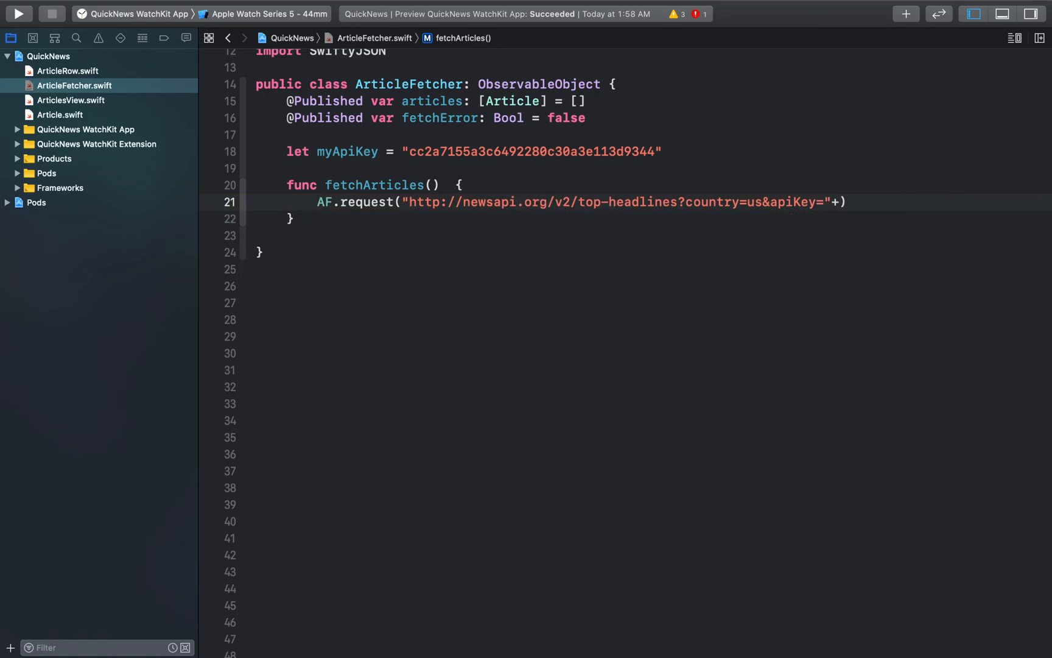
pyautogui.write('myApiKey')
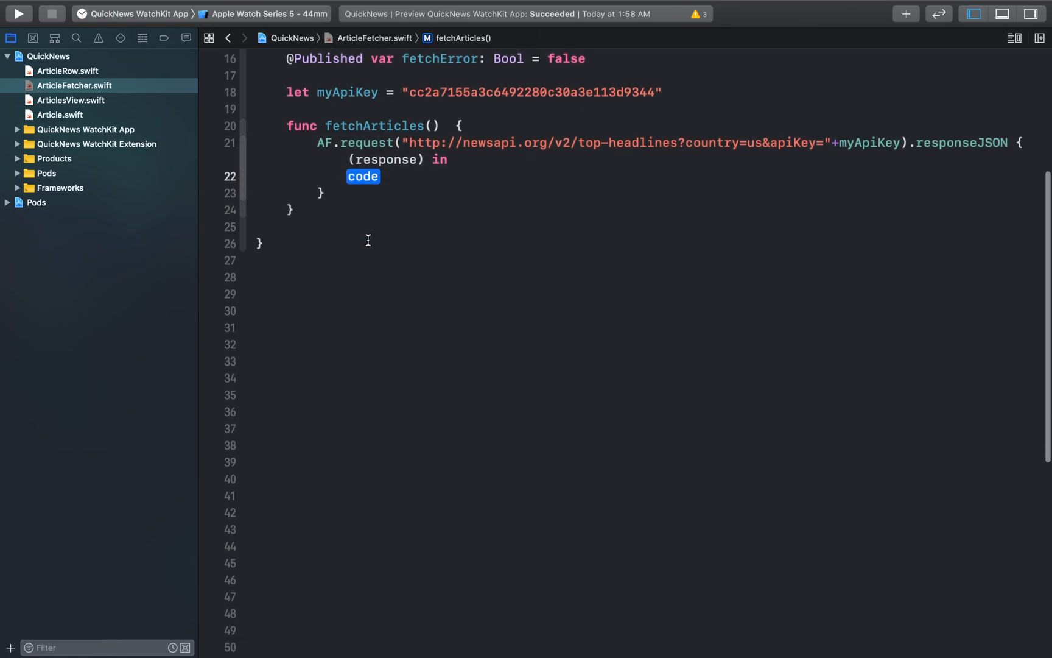
# Switch on response.result, parsing JSON on .success and printing the error on .failure.
pyautogui.write('sw')
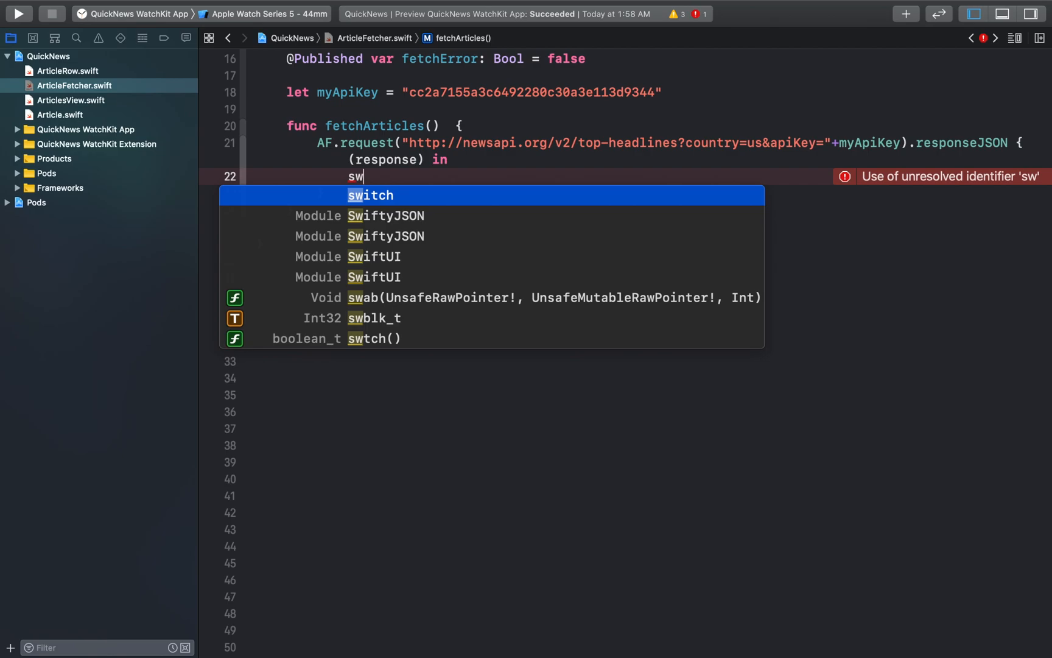
pyautogui.write('itch response.result  {')
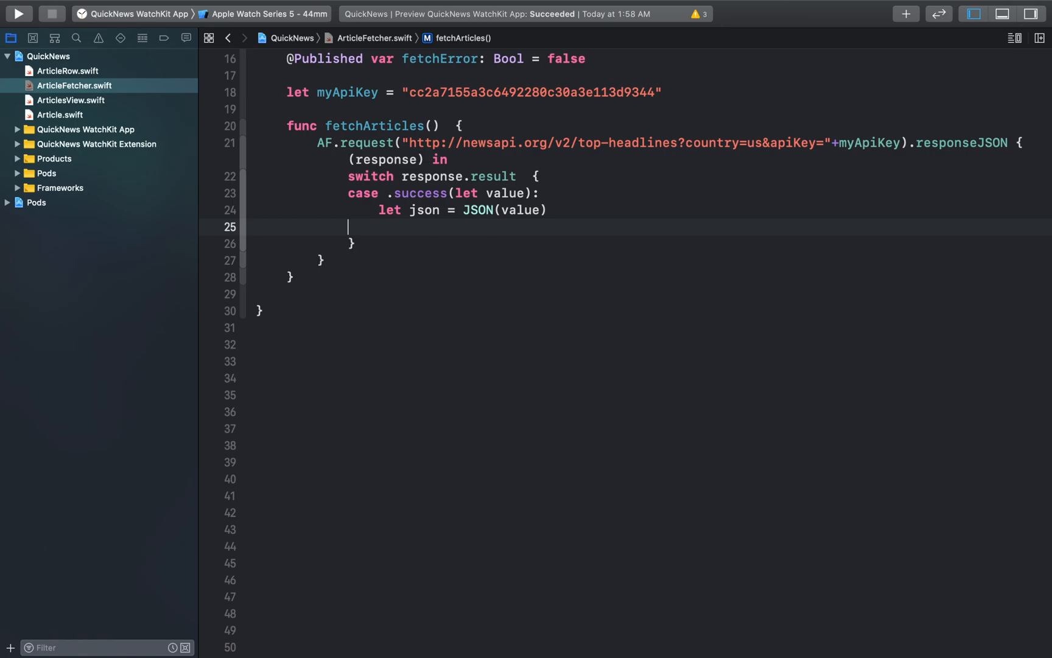
pyautogui.write('case .failure(let error)')
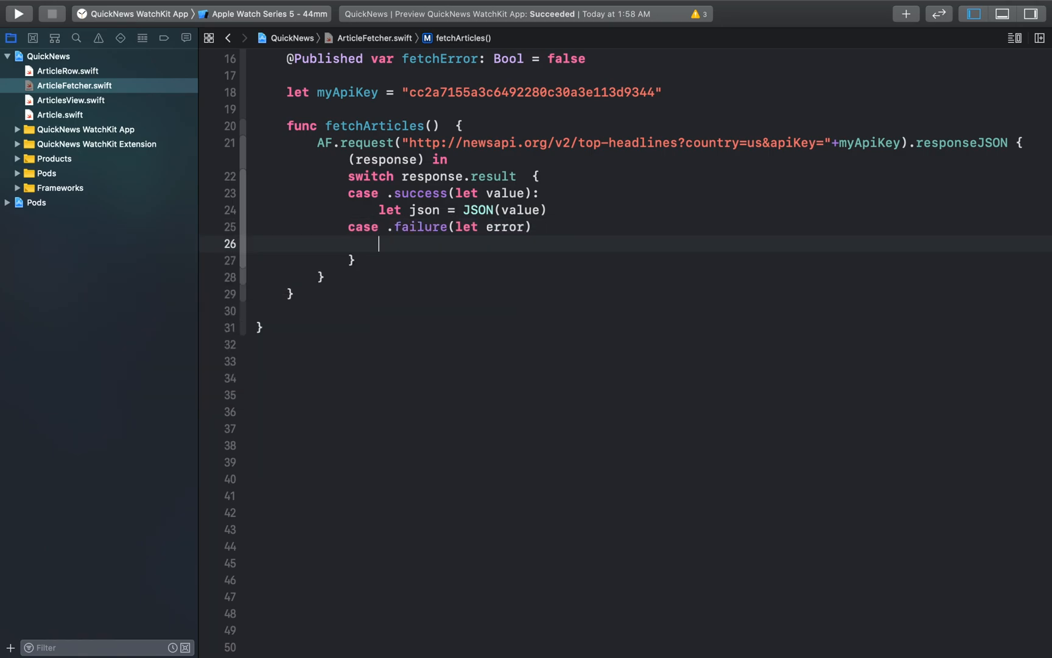
pyautogui.write('print(error)')
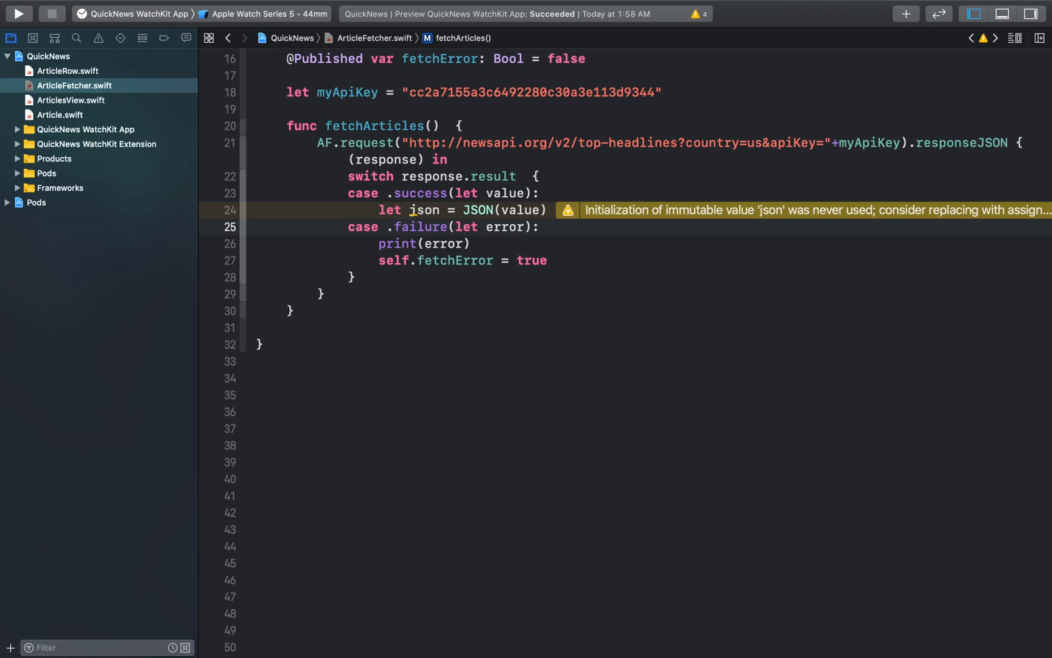
pyautogui.click(541, 227)
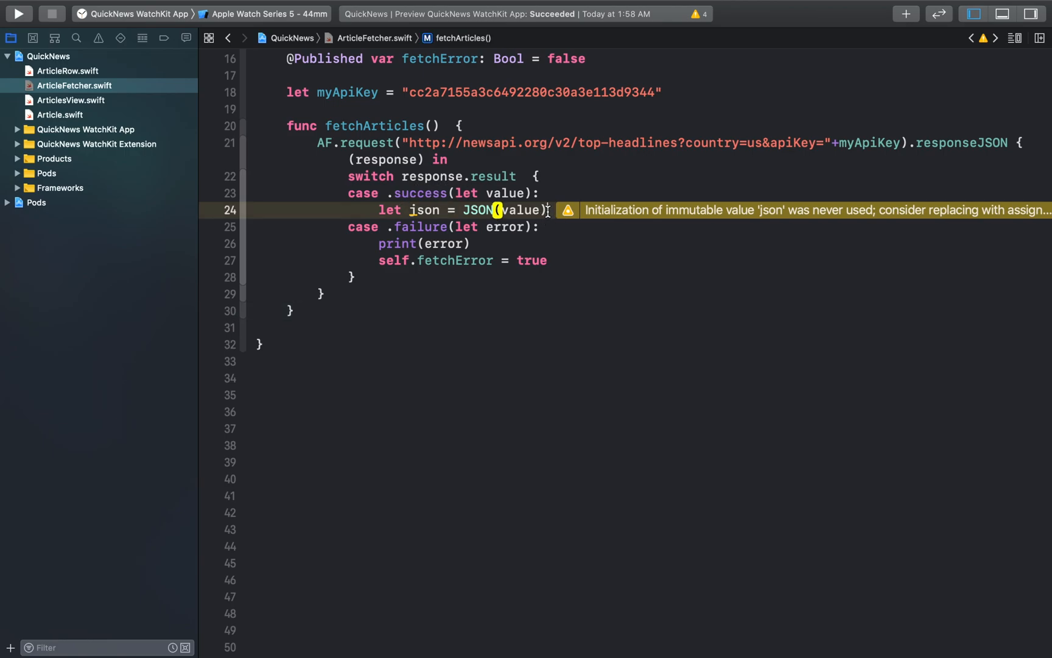
pyautogui.press('return')
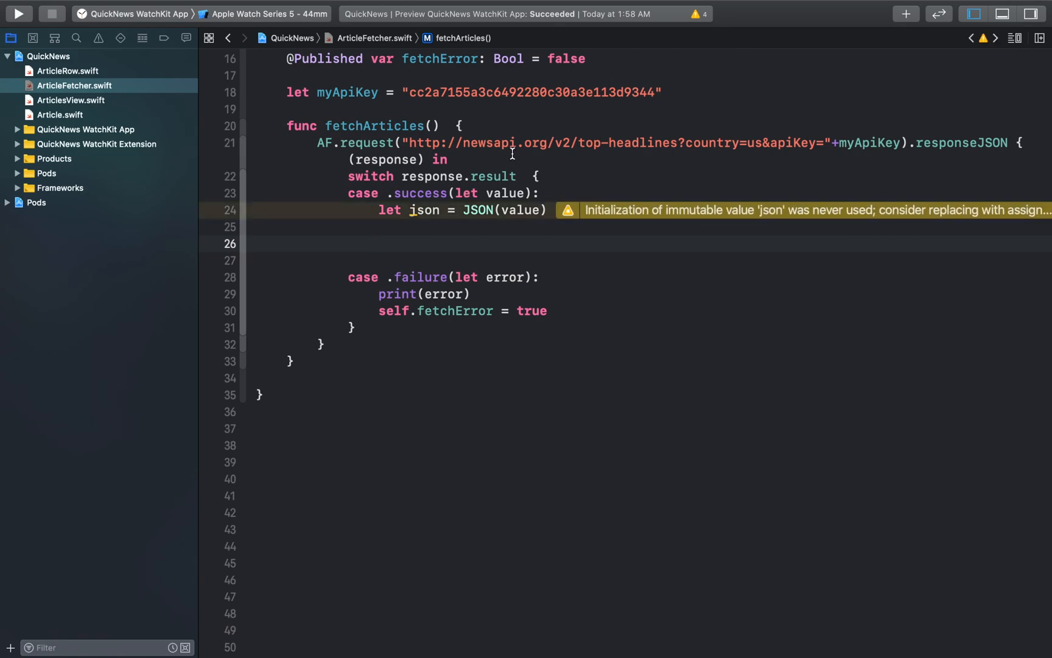
# Extract json["articles"].array and declare an empty articleArray of [Article].
pyautogui.write('let articles')
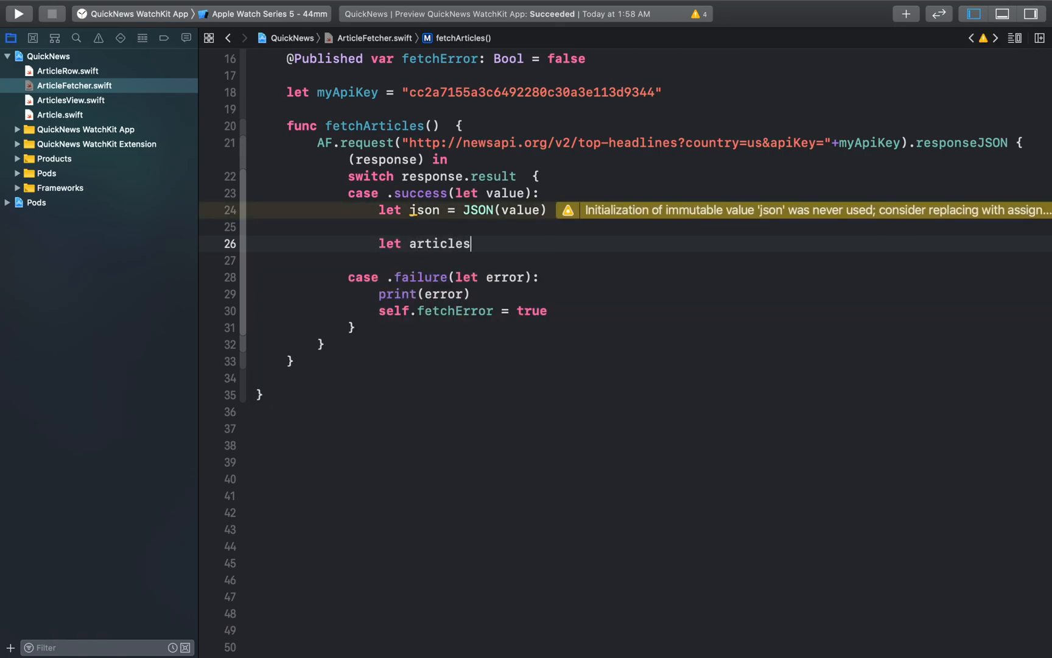
pyautogui.write('=')
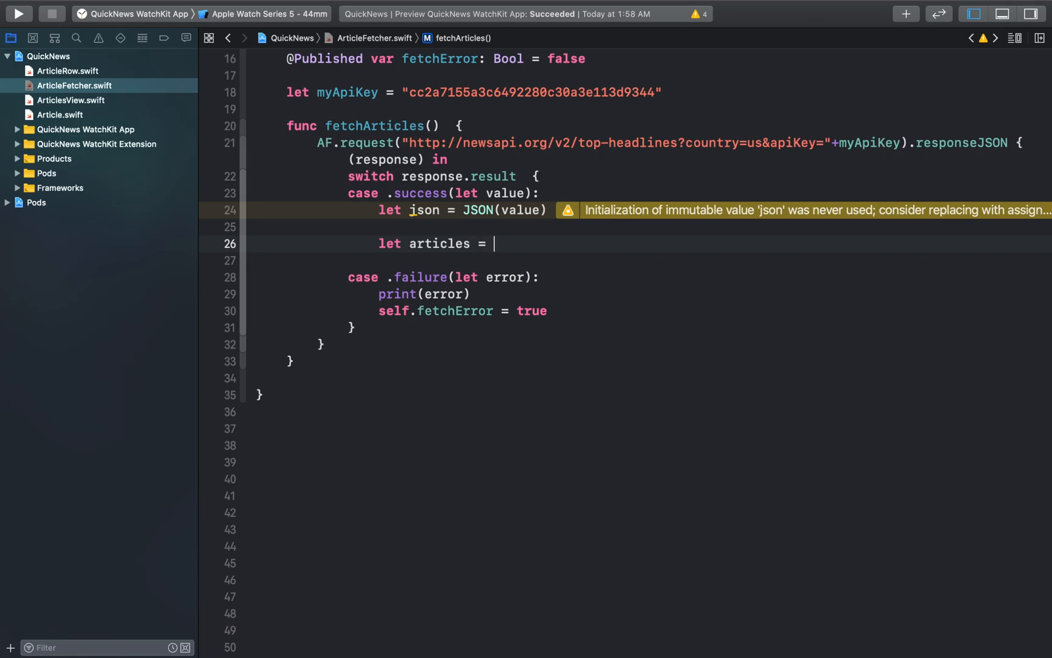
pyautogui.write('json')
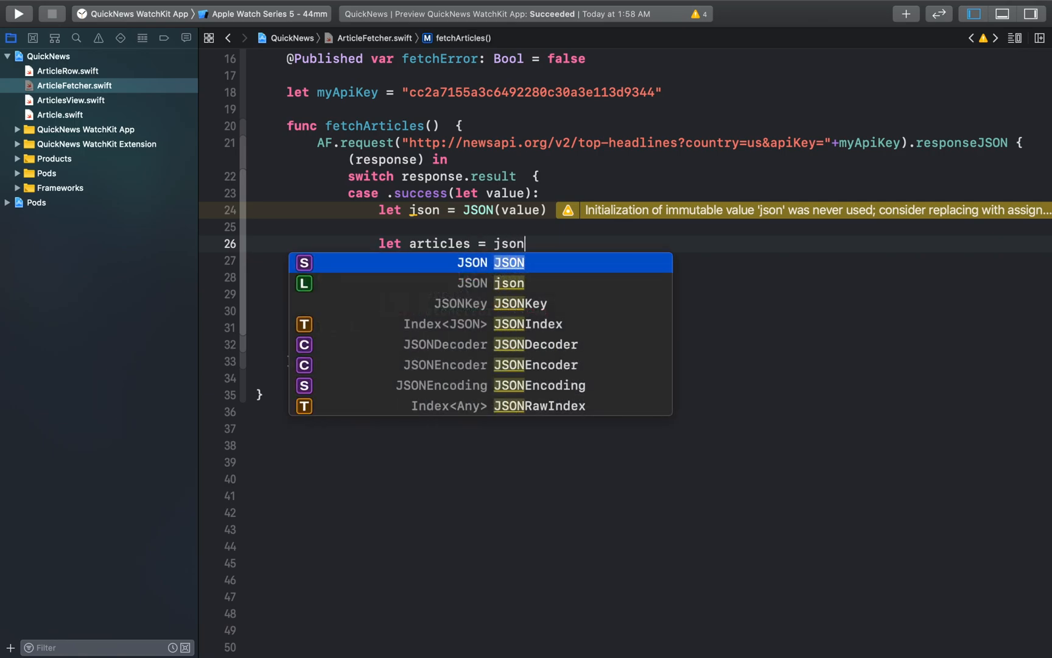
pyautogui.write('[')
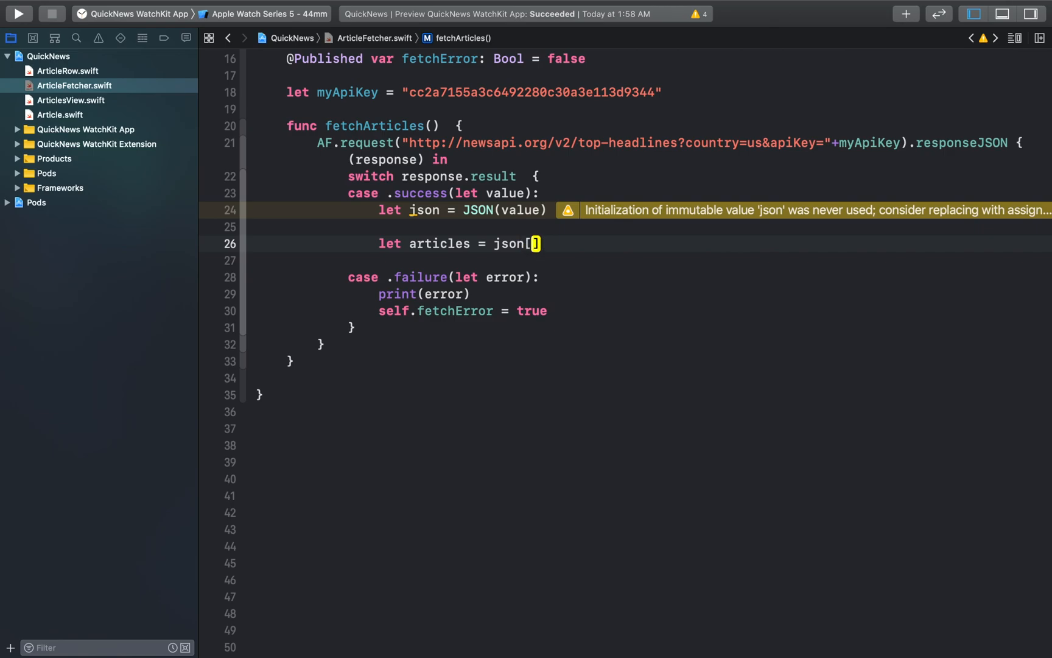
pyautogui.write('"articles"')
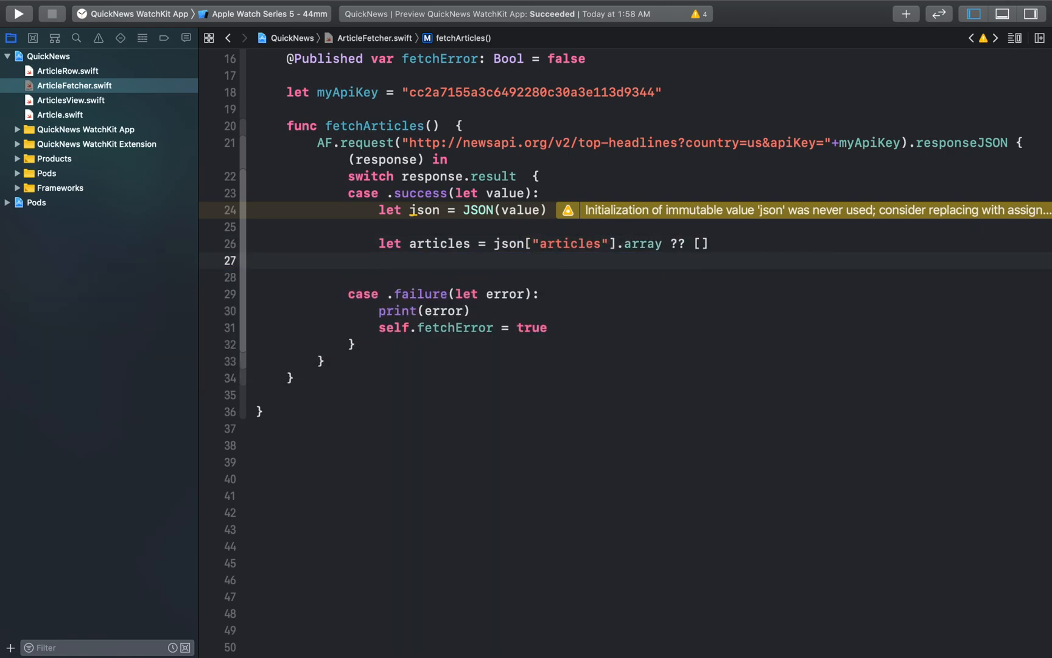
pyautogui.write('var articleArray:')
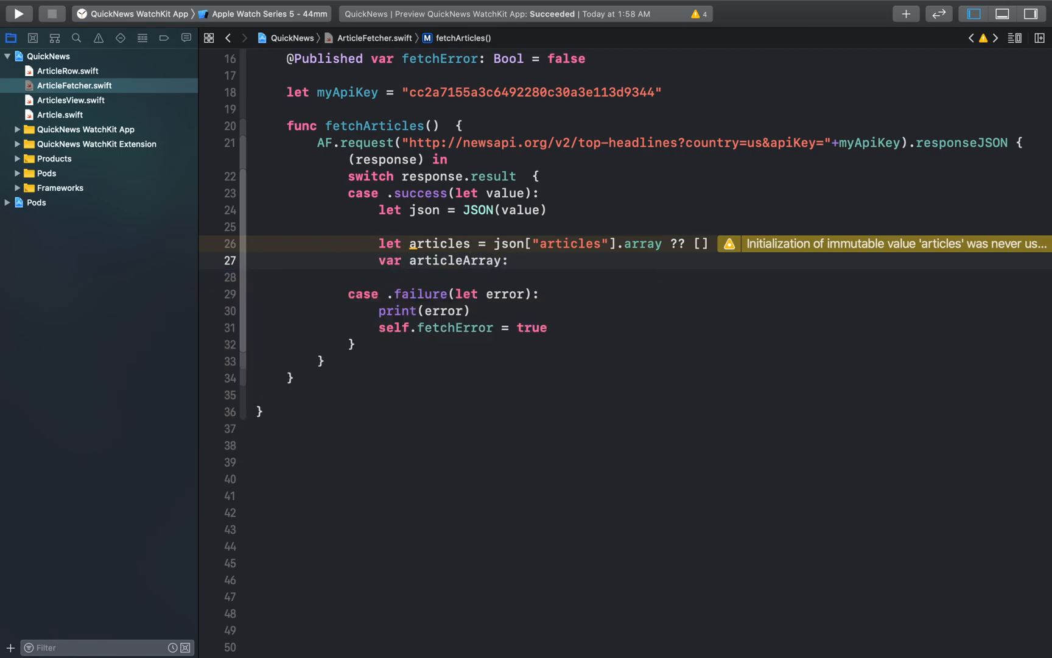
pyautogui.write(': [Article] = []')
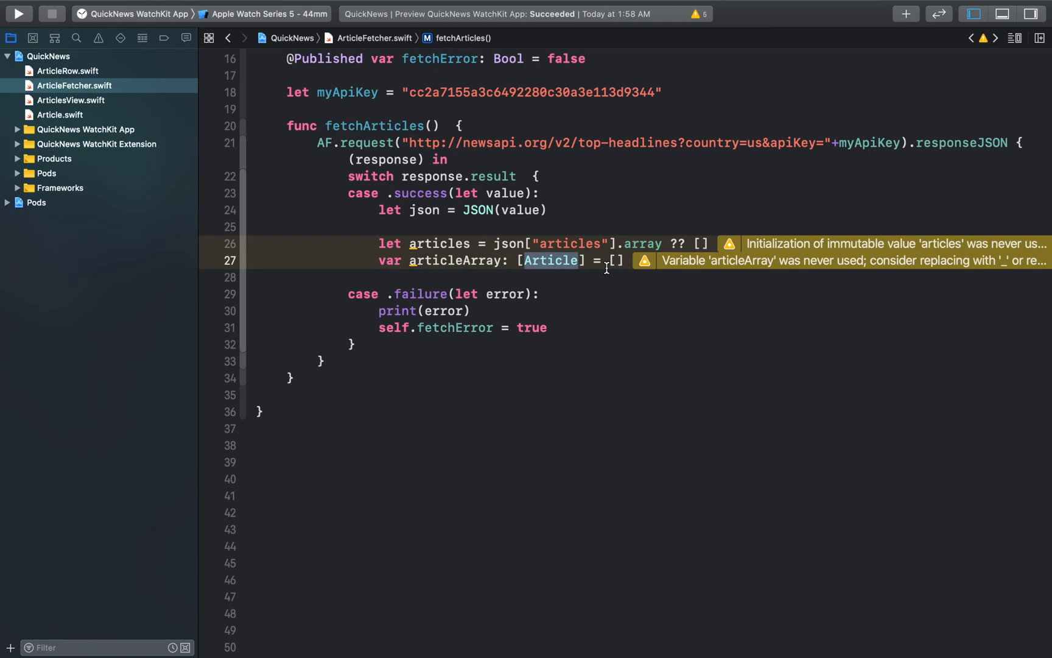
# Begin a for item in articles loop.
pyautogui.write('for item in articles')
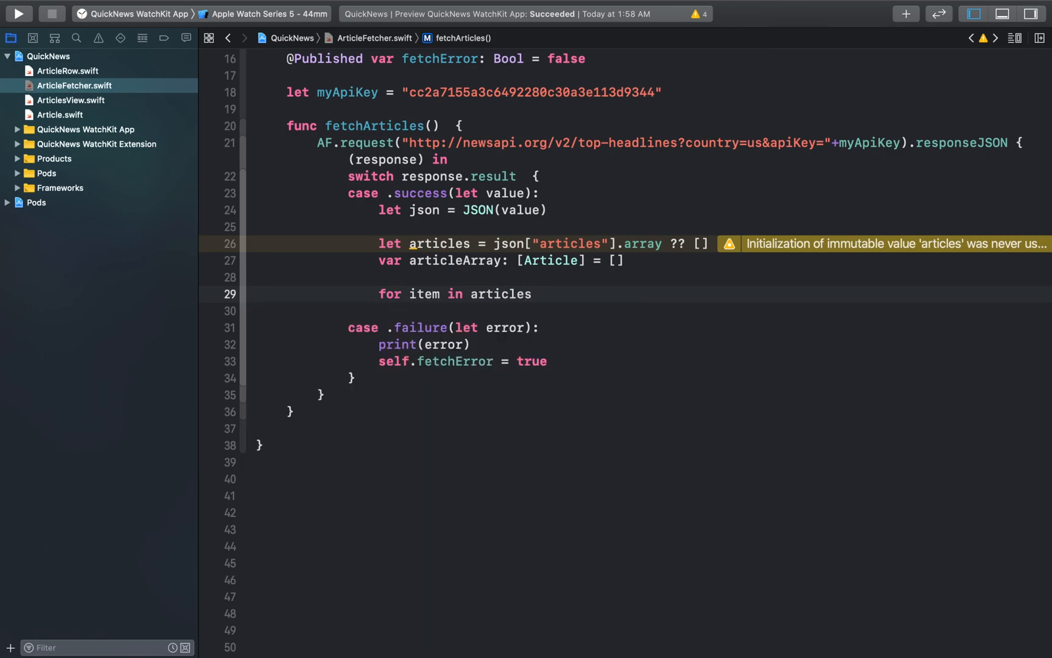
pyautogui.write('{')
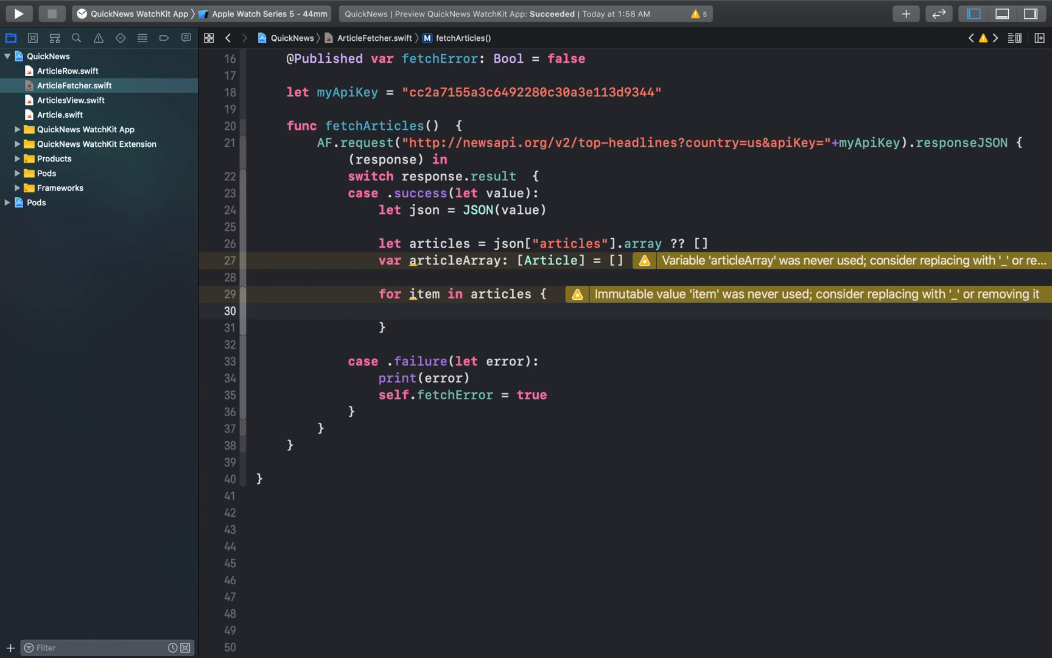
# Read title ("Untitled Article"), author and description ("No description") strings with fallback defaults.
pyautogui.write('let titl')
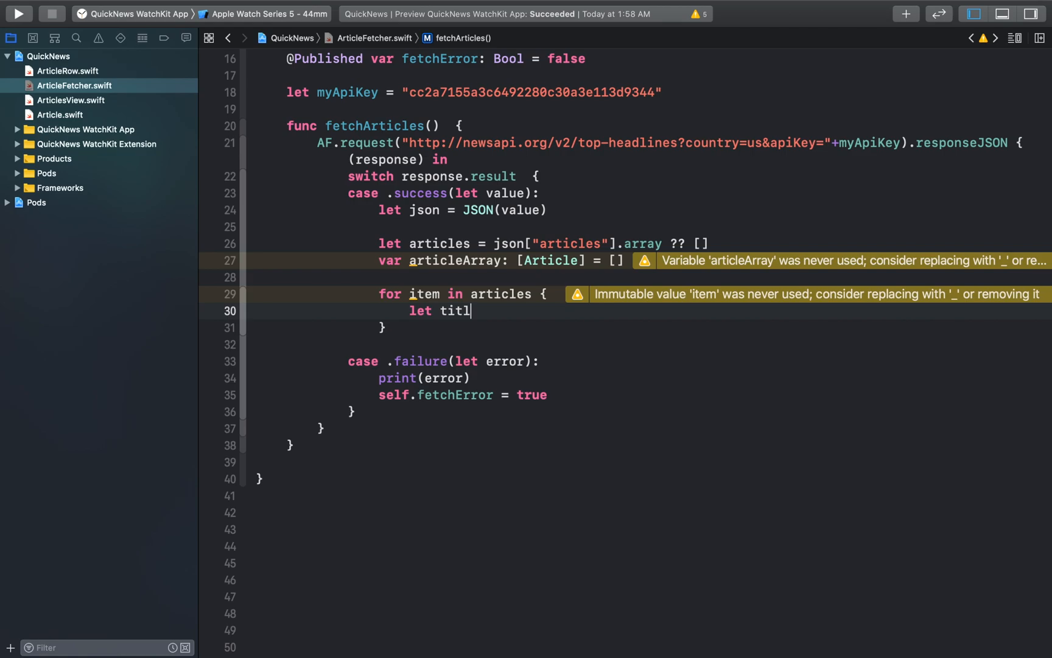
pyautogui.write('e =')
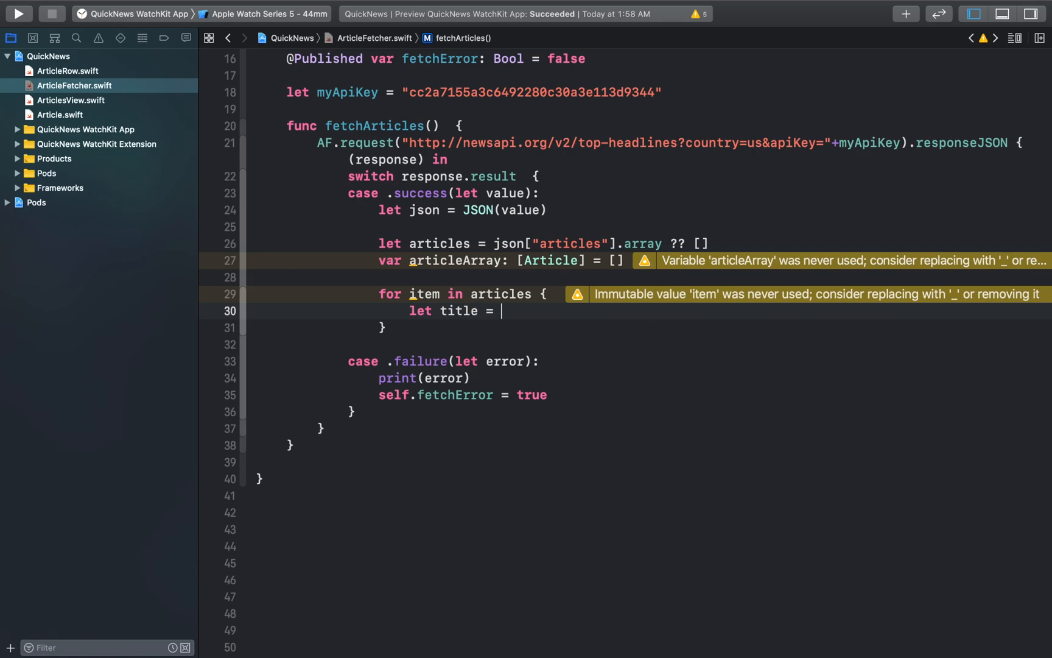
pyautogui.write('item["title"]')
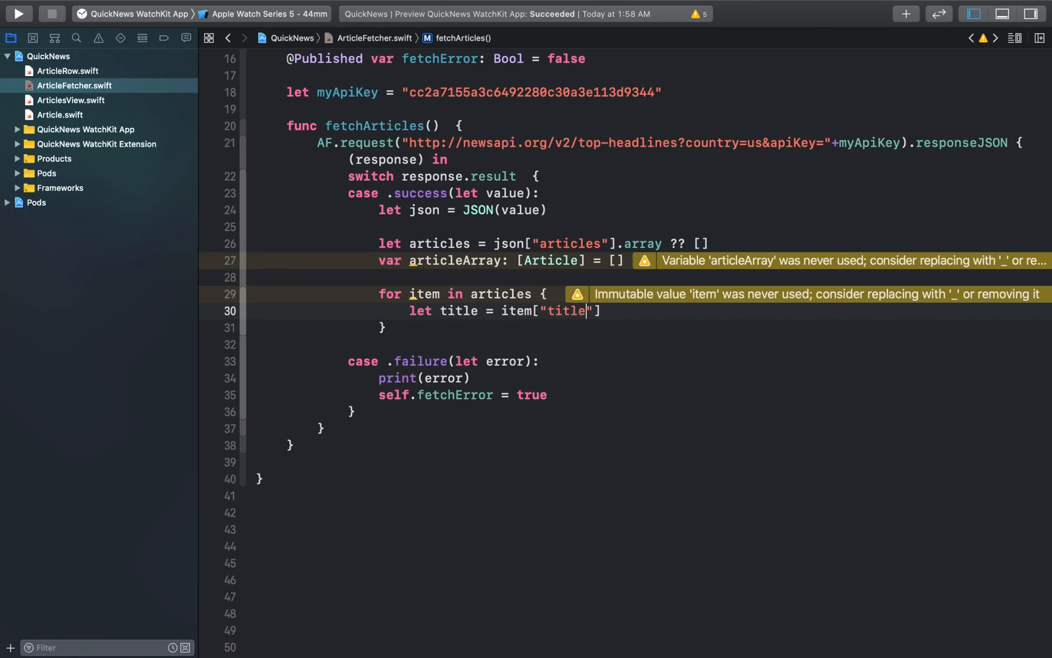
pyautogui.write('.string ?? "Untitled "')
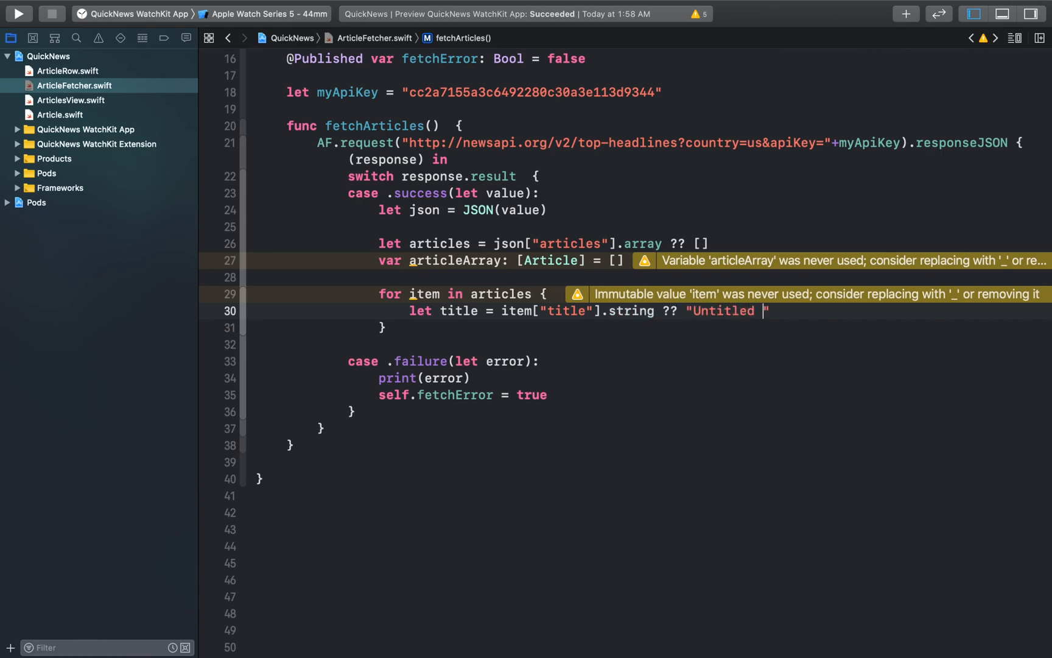
pyautogui.write('Article')
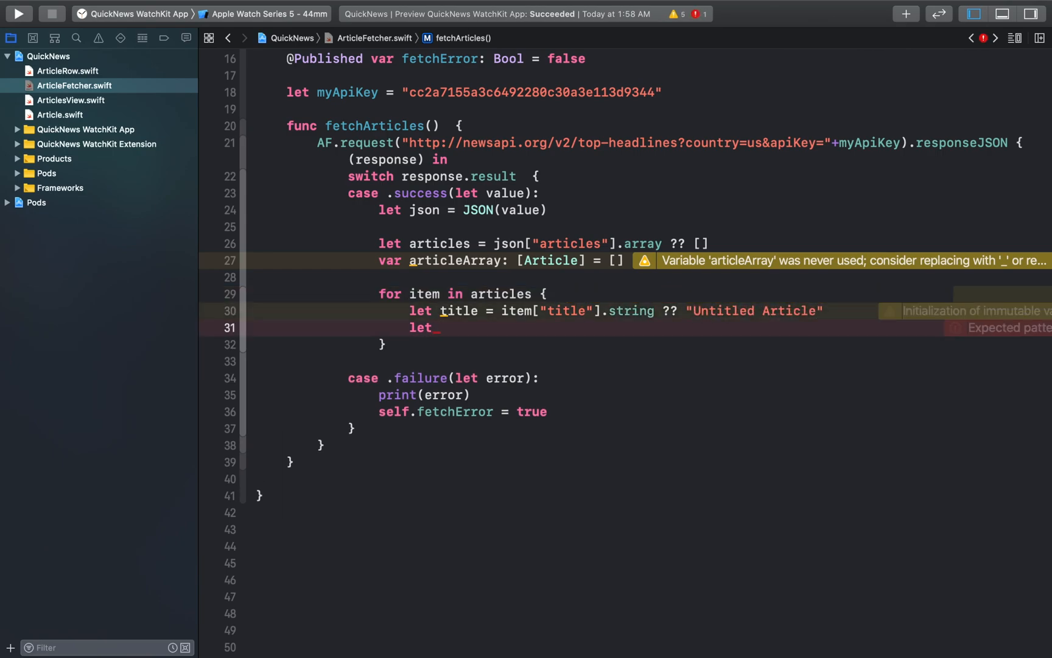
pyautogui.write('author = item["author"]')
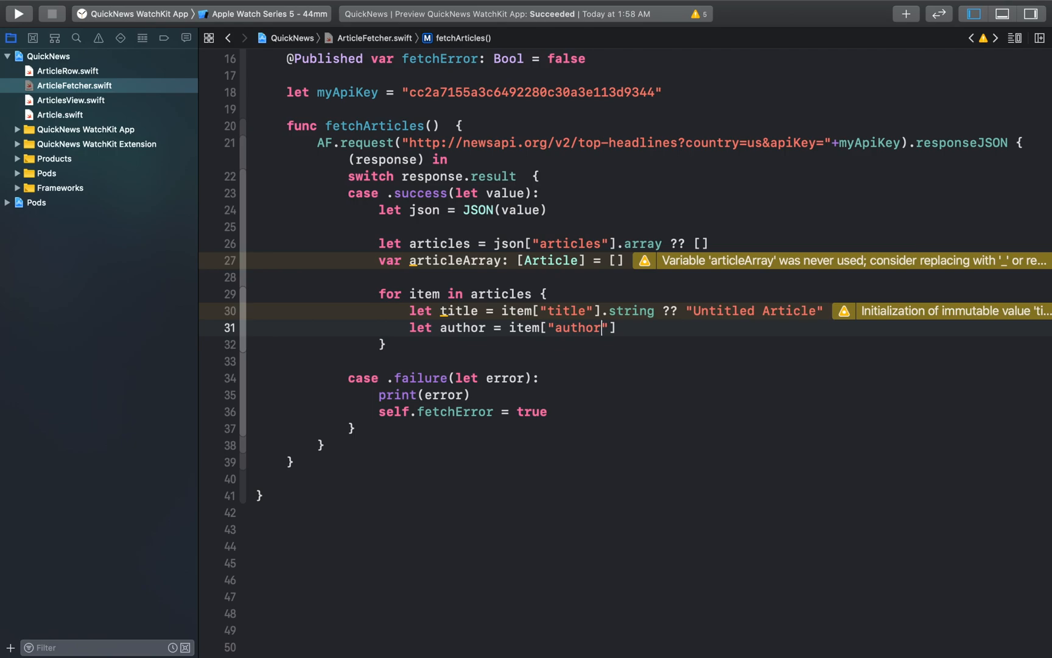
pyautogui.write('.string ?? "No author data')
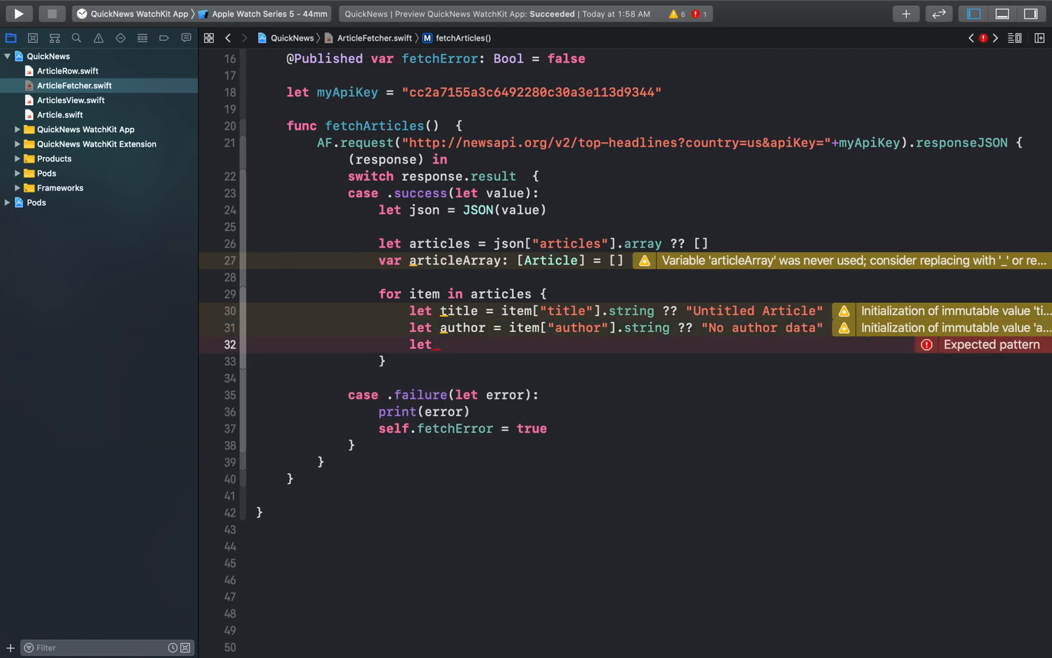
pyautogui.write('description = item[')
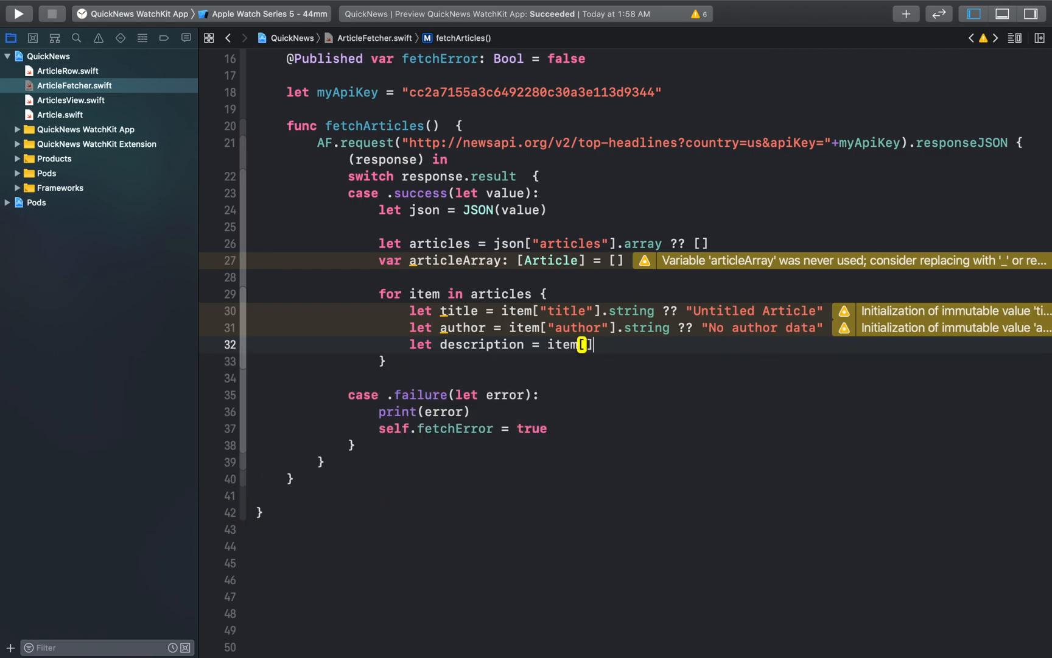
pyautogui.write('"description"]')
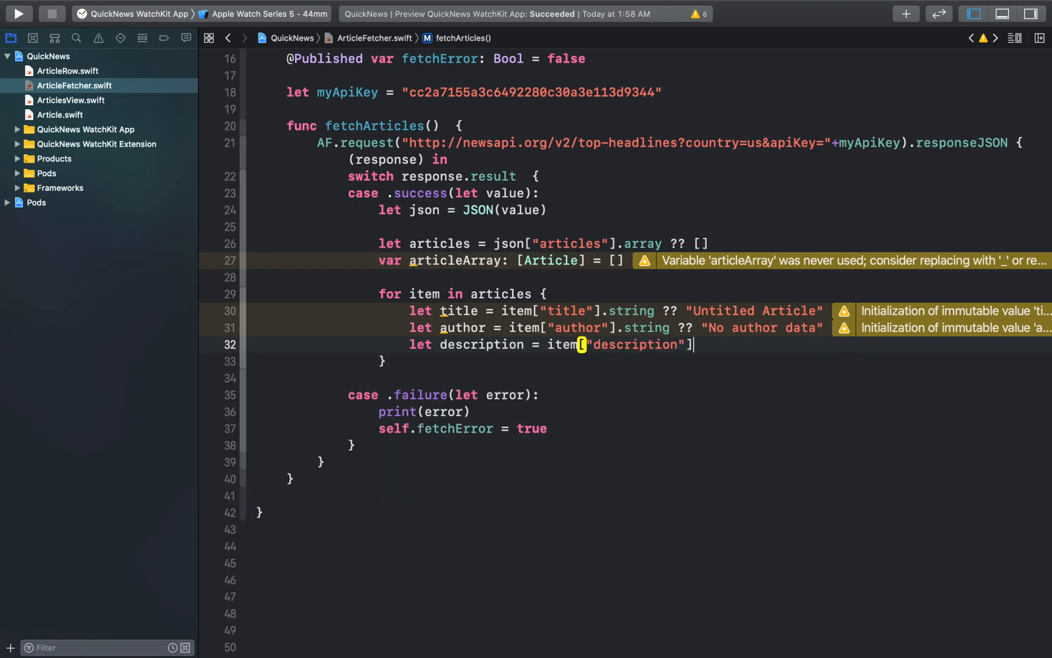
pyautogui.write('.string ?? ""')
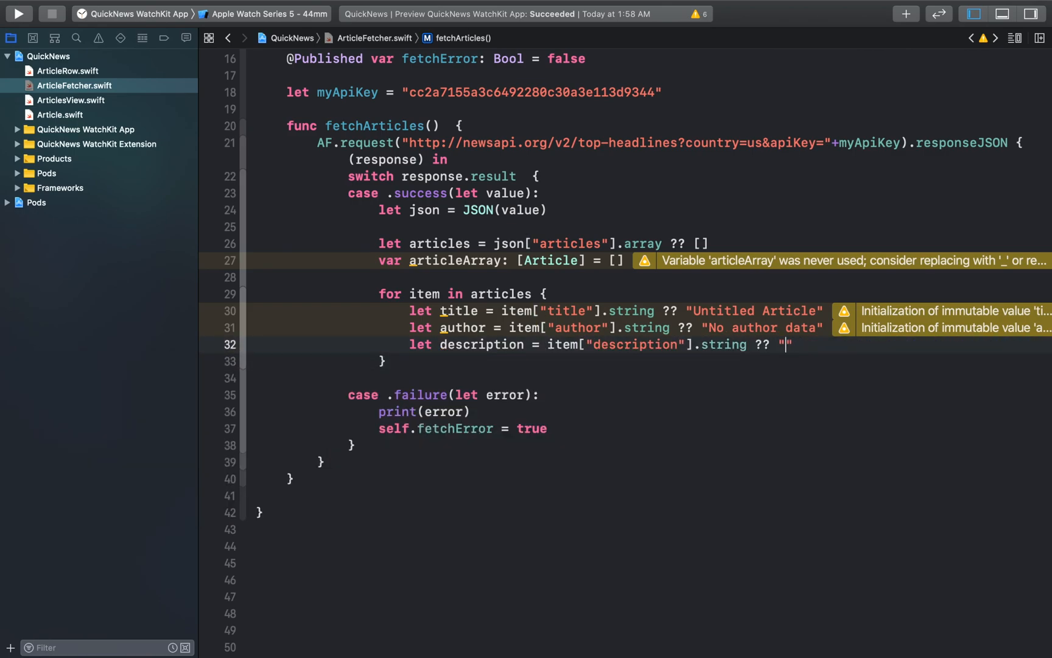
pyautogui.write('No description"')
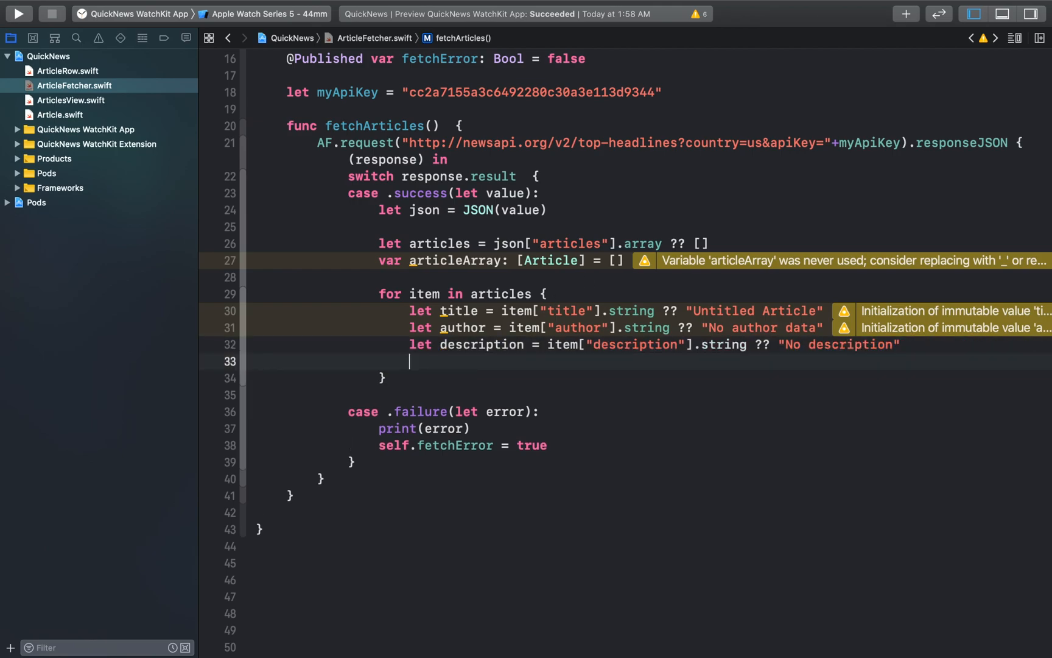
# Read link, urlToImage, publishedAt ("No data") and content strings with fallback defaults.
pyautogui.write('let link = item[""].string ?? "No description"')
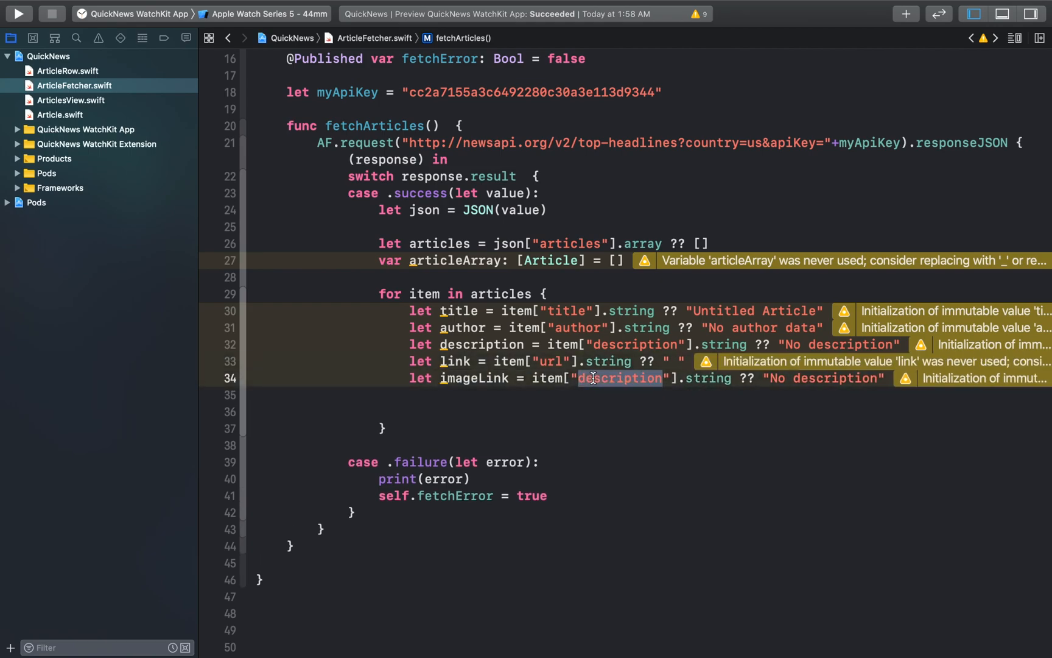
pyautogui.write('urlToImage')
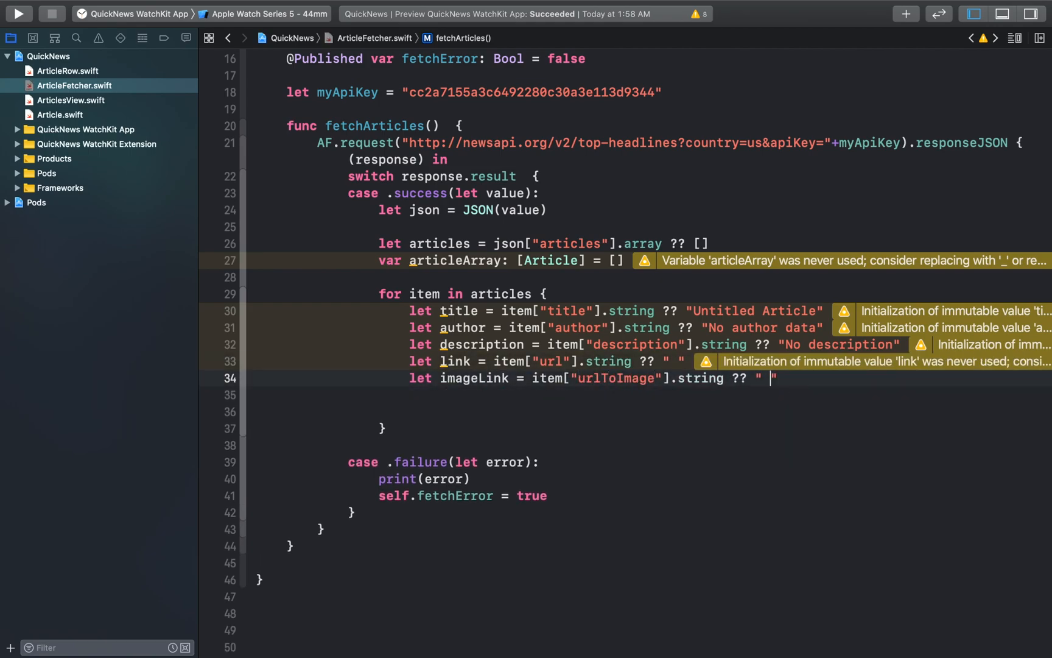
pyautogui.write('let pu = item["description"].string ?? "No description"')
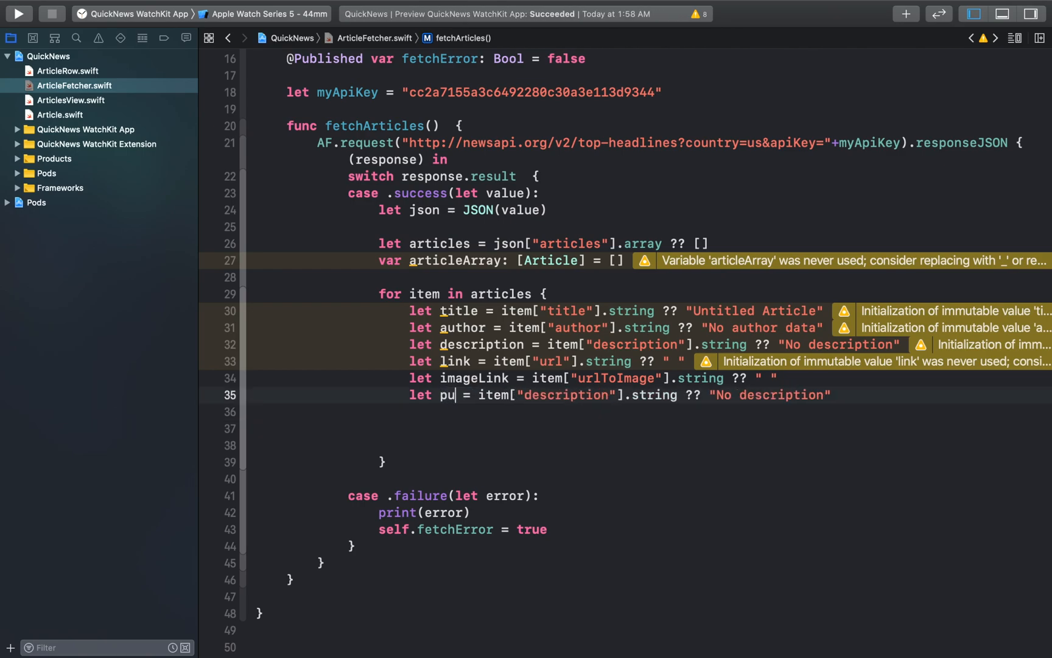
pyautogui.write('blishedAt = item["publishedAt"].string ?? "No data"')
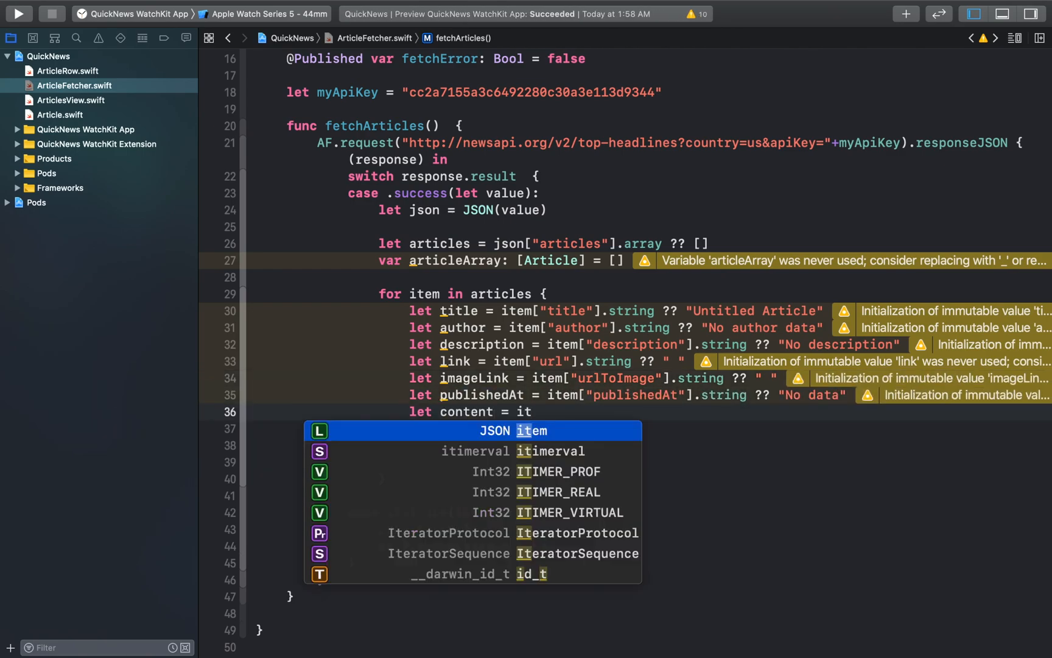
pyautogui.write('item["content"].string ?? "No Content"')
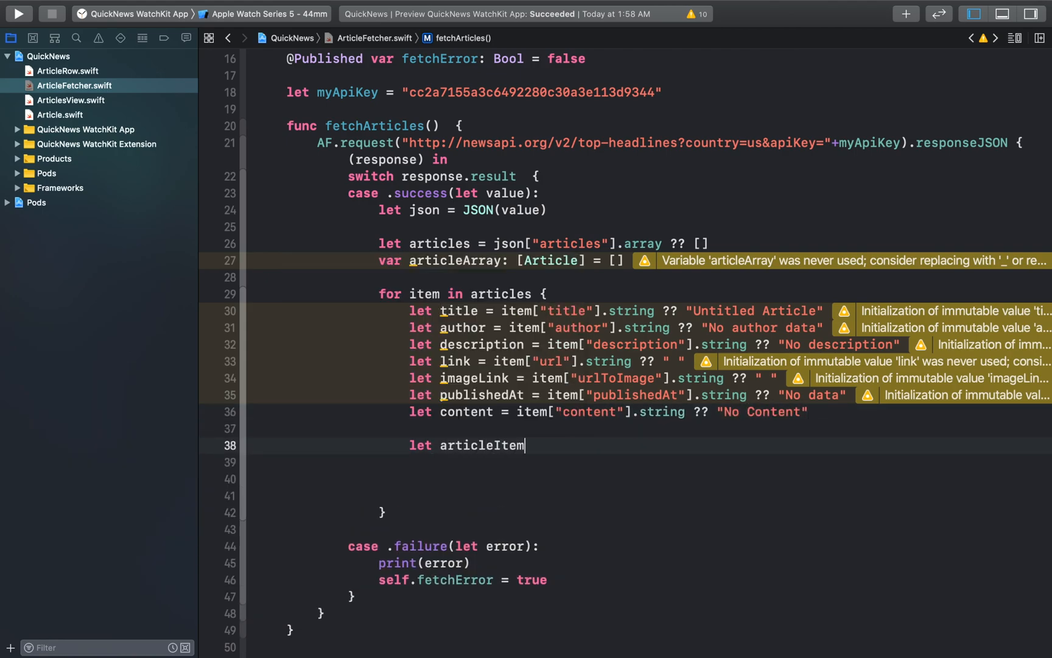
# Build an Article from the fields, append it to articleArray, and assign self.articles = articleArray.
pyautogui.write('Articl')
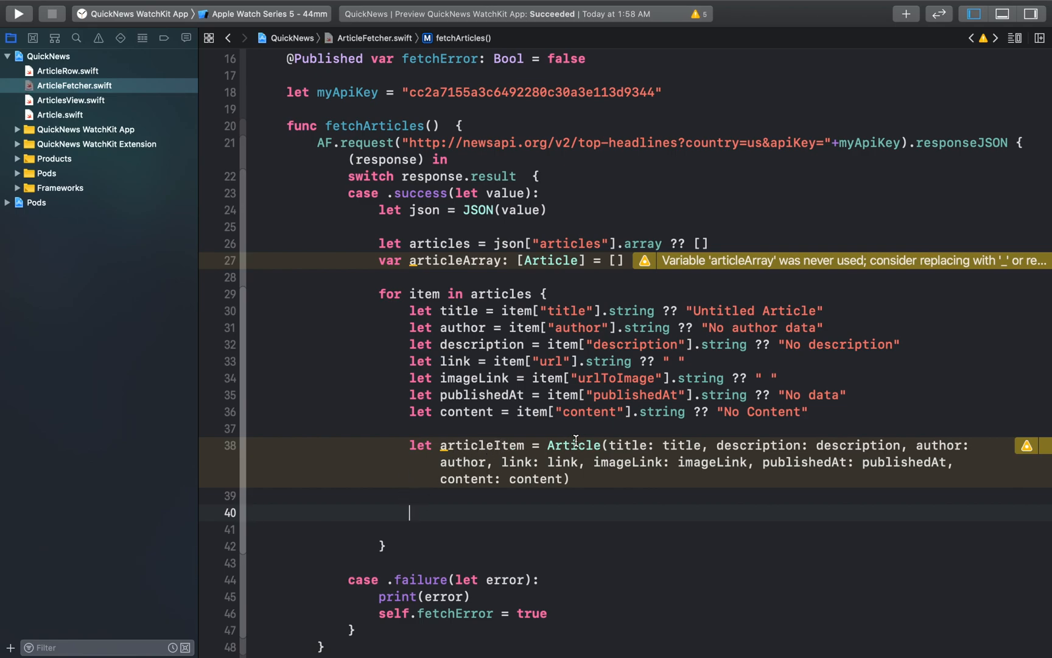
pyautogui.moveTo(479, 513)
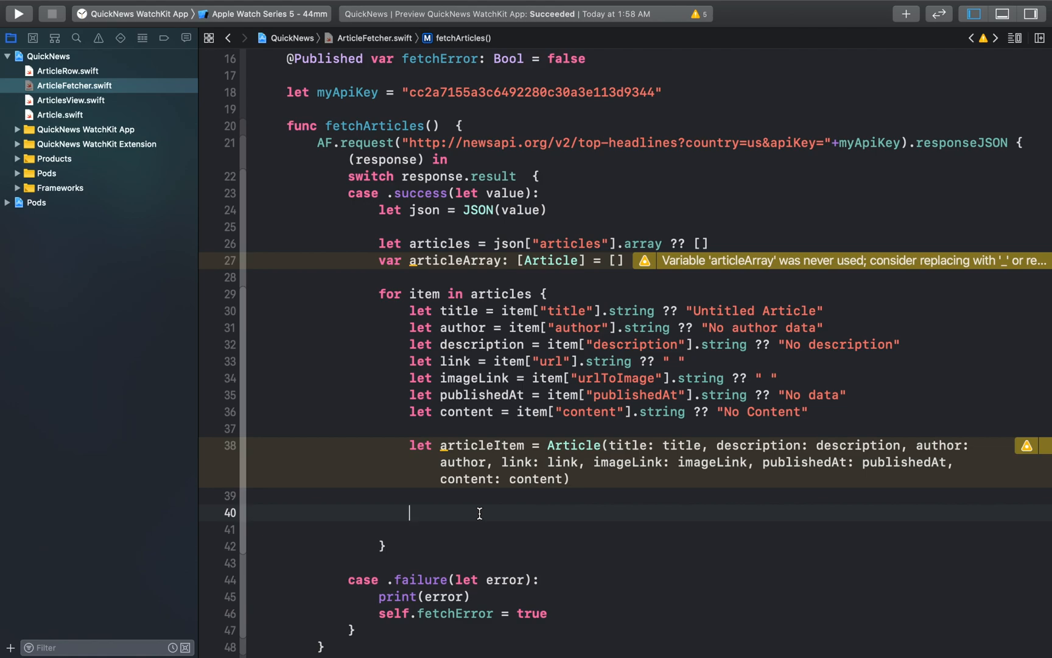
pyautogui.write('articles')
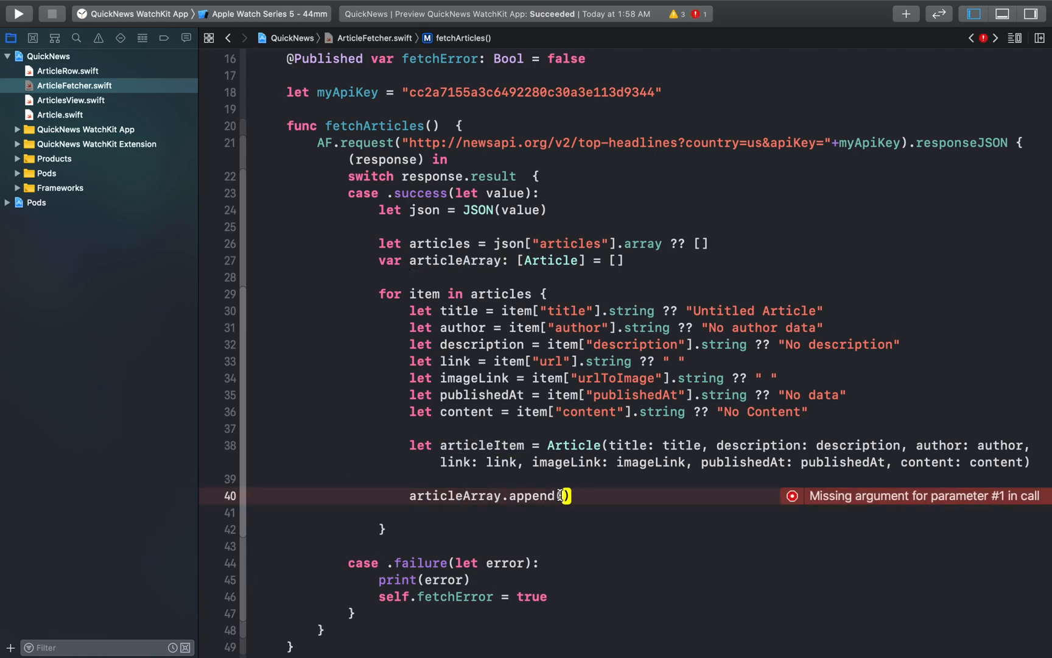
pyautogui.write('articleItem')
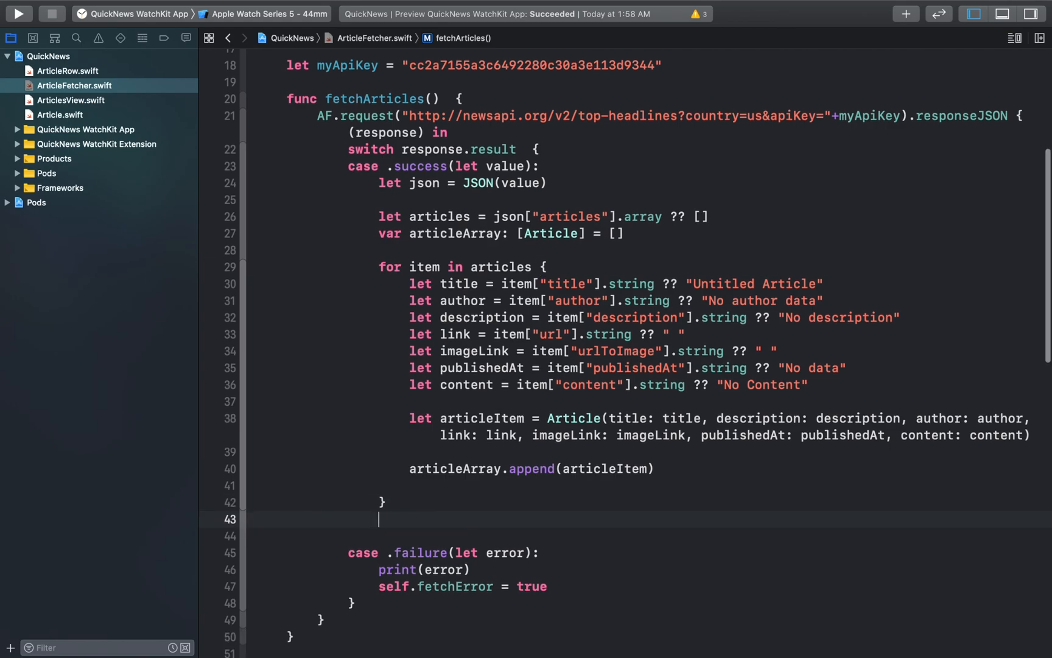
pyautogui.write('self.articles = articleArray')
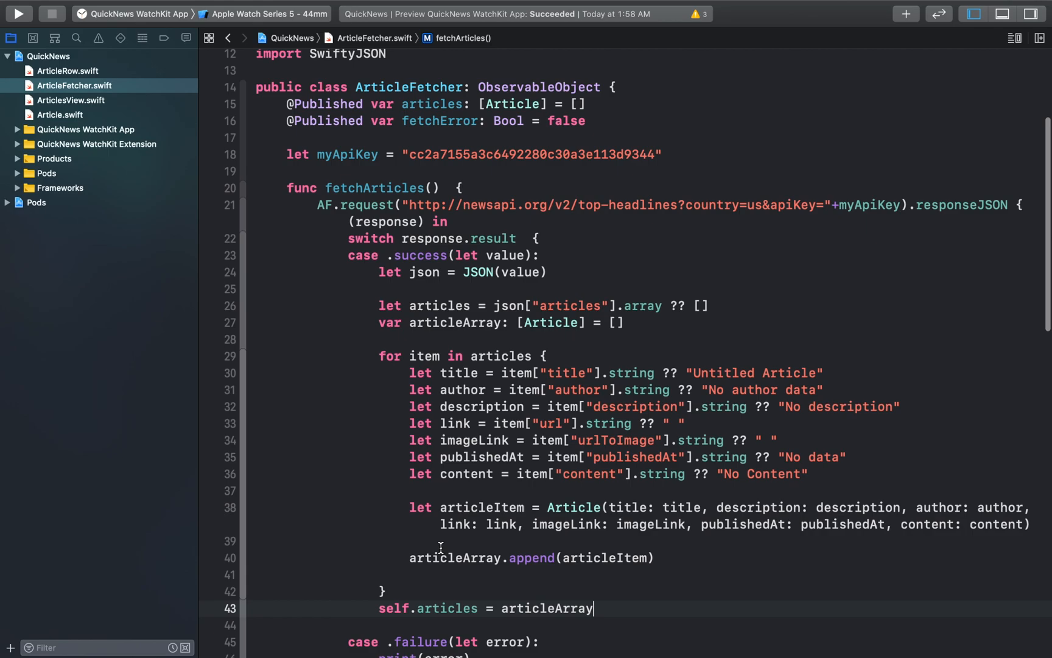
pyautogui.scroll(-3)
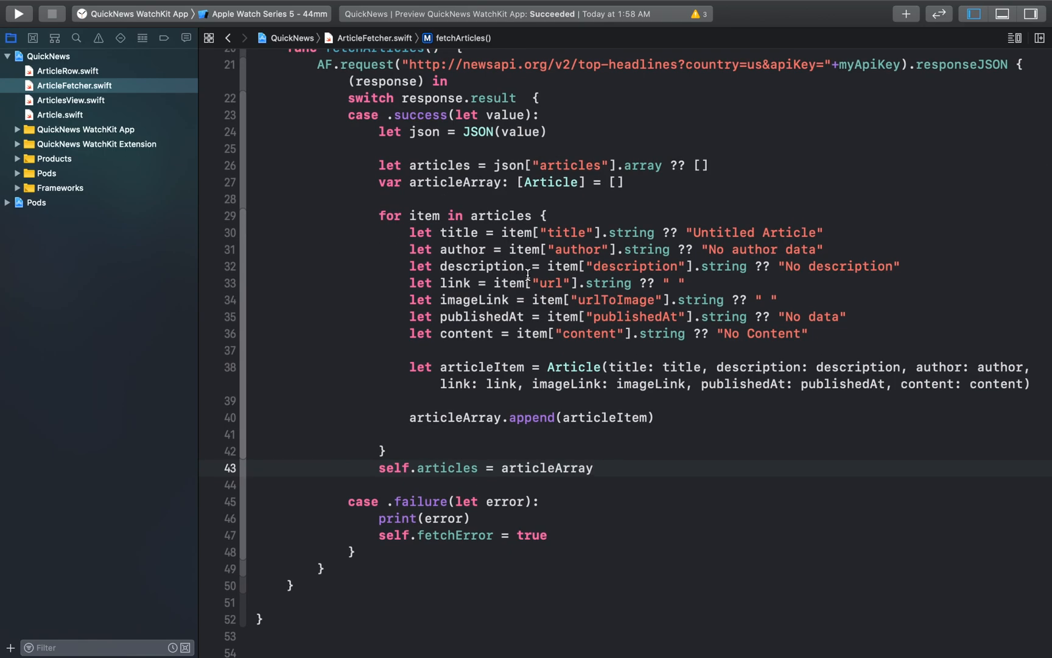
pyautogui.click(17, 129)
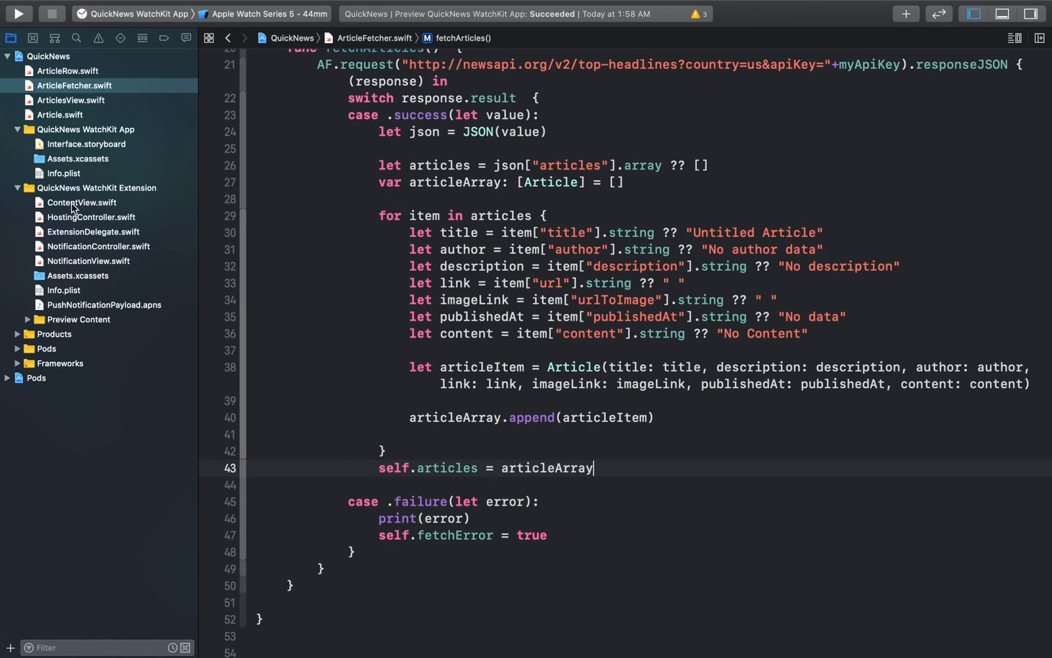
# In ContentView add Spacer() and a NavigationLink to ArticlesView labeled Start.
pyautogui.click(83, 203)
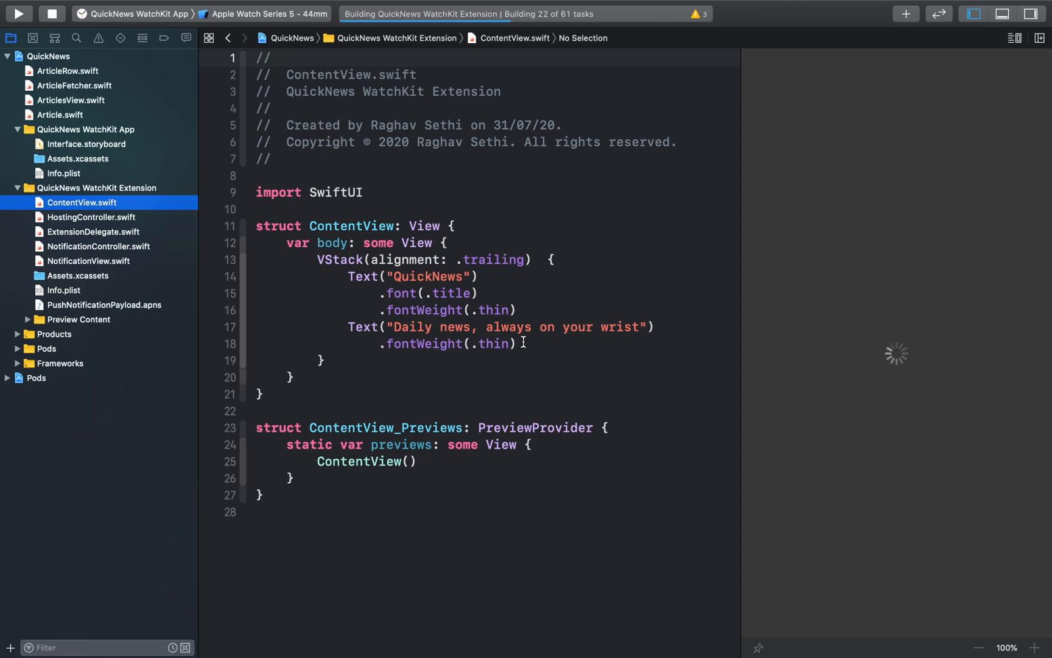
pyautogui.write('Spacer(')
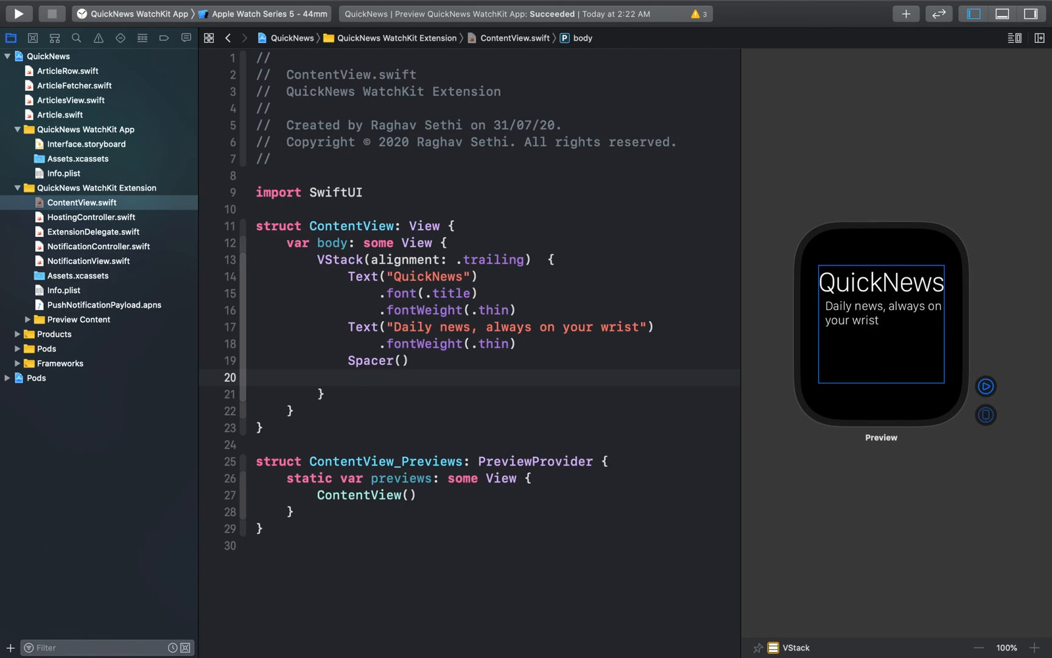
pyautogui.write('NavigationLink(d')
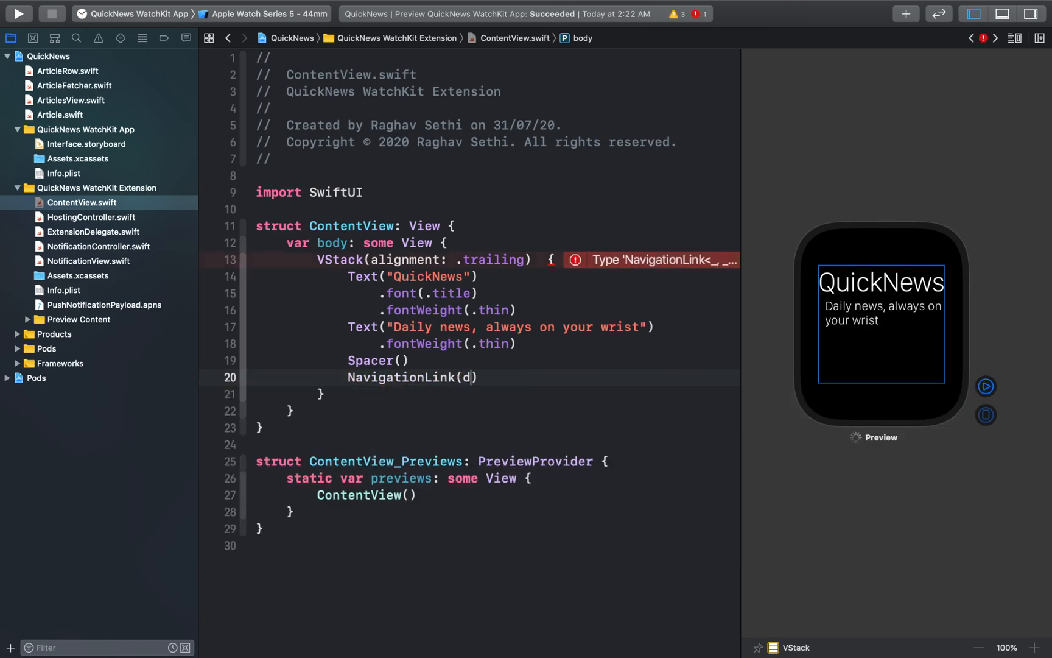
pyautogui.write('estination: ArticlesView(')
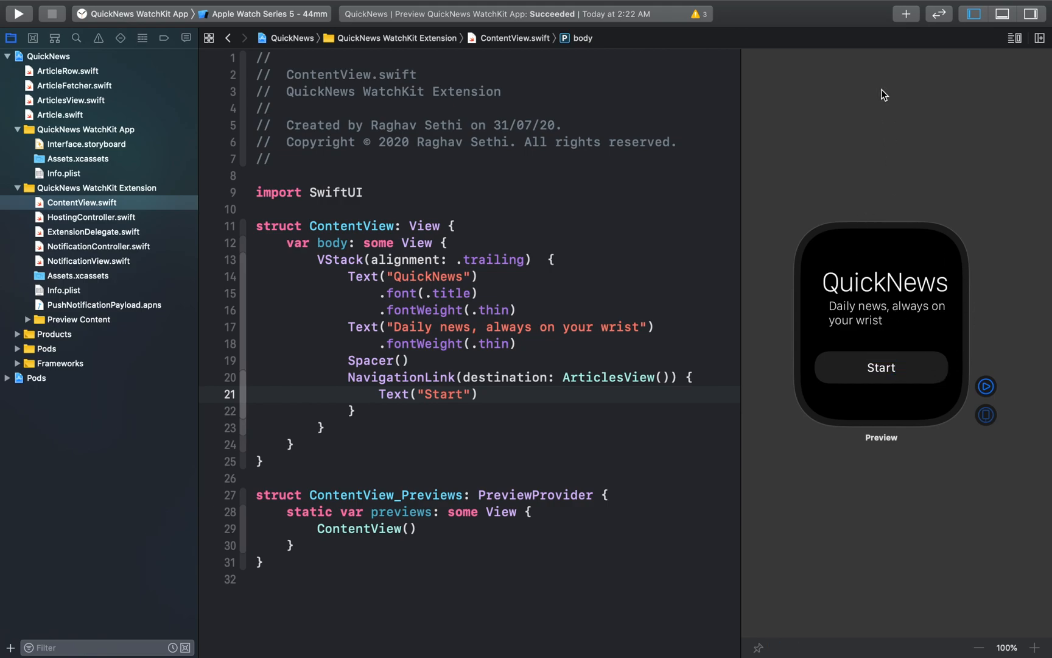
pyautogui.moveTo(825, 330)
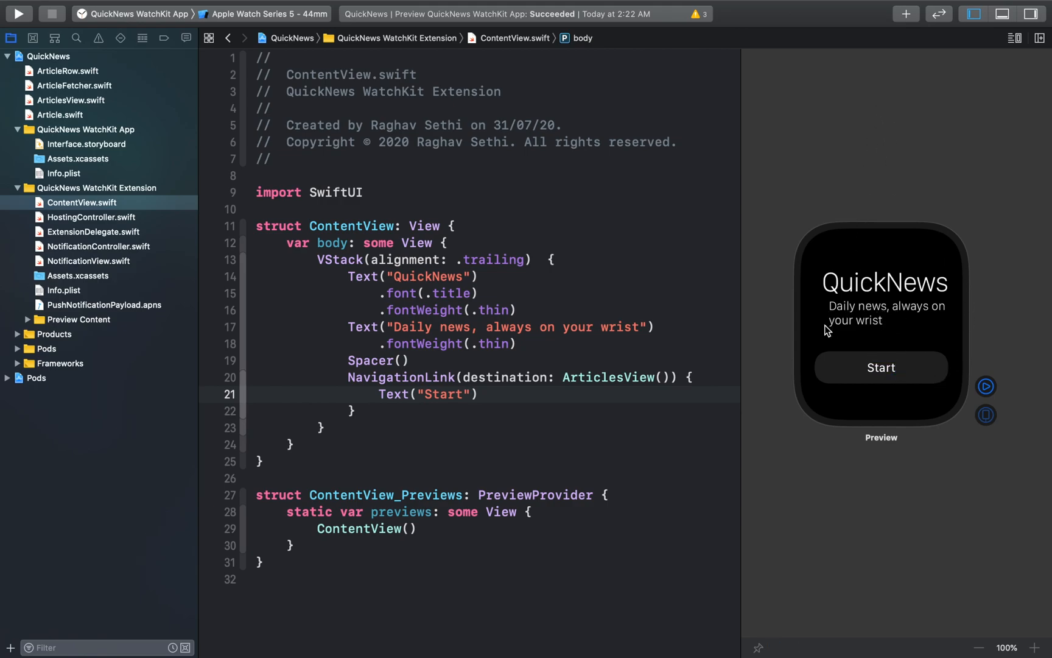